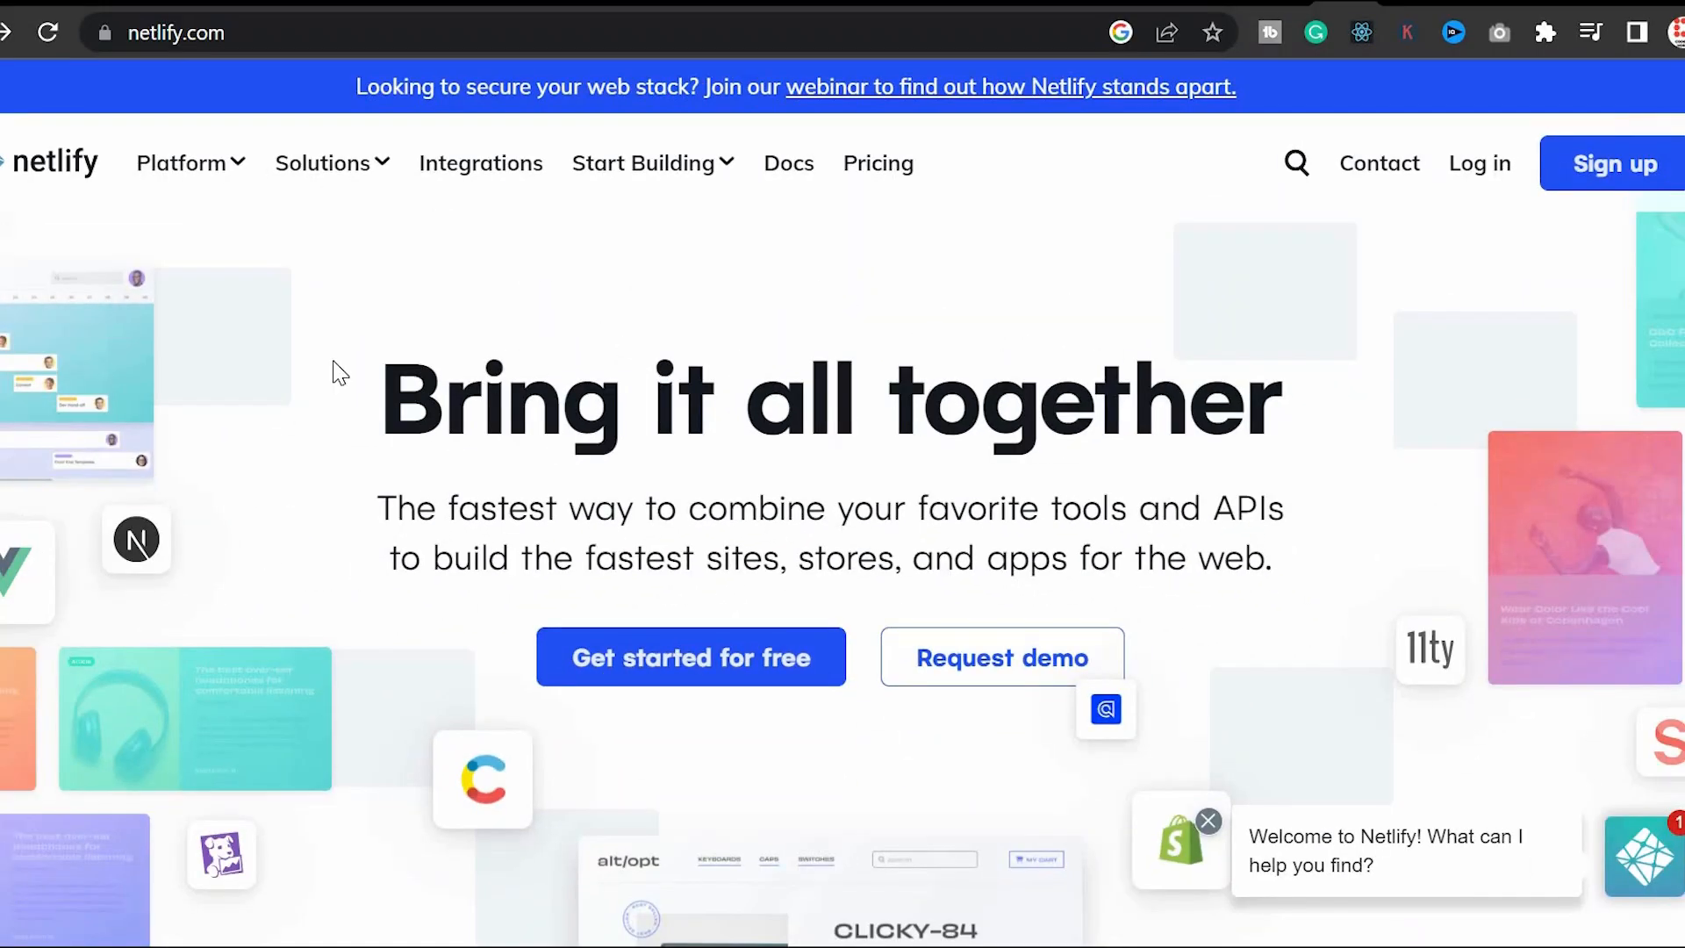
pyautogui.moveTo(349, 380)
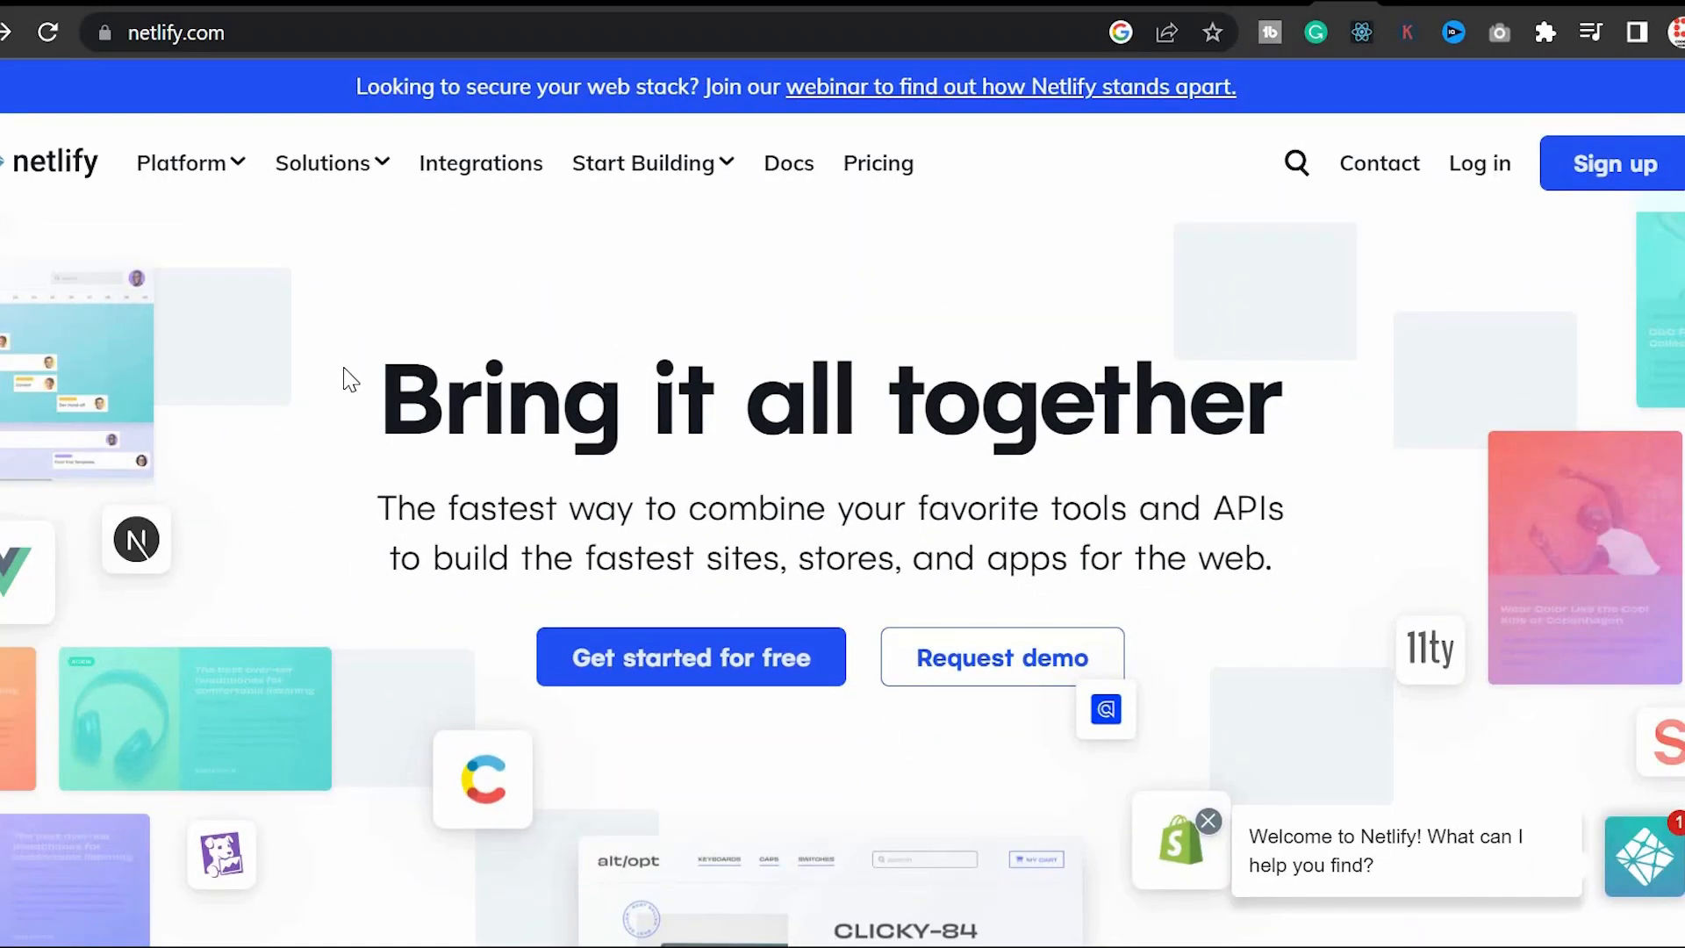
pyautogui.moveTo(356, 394)
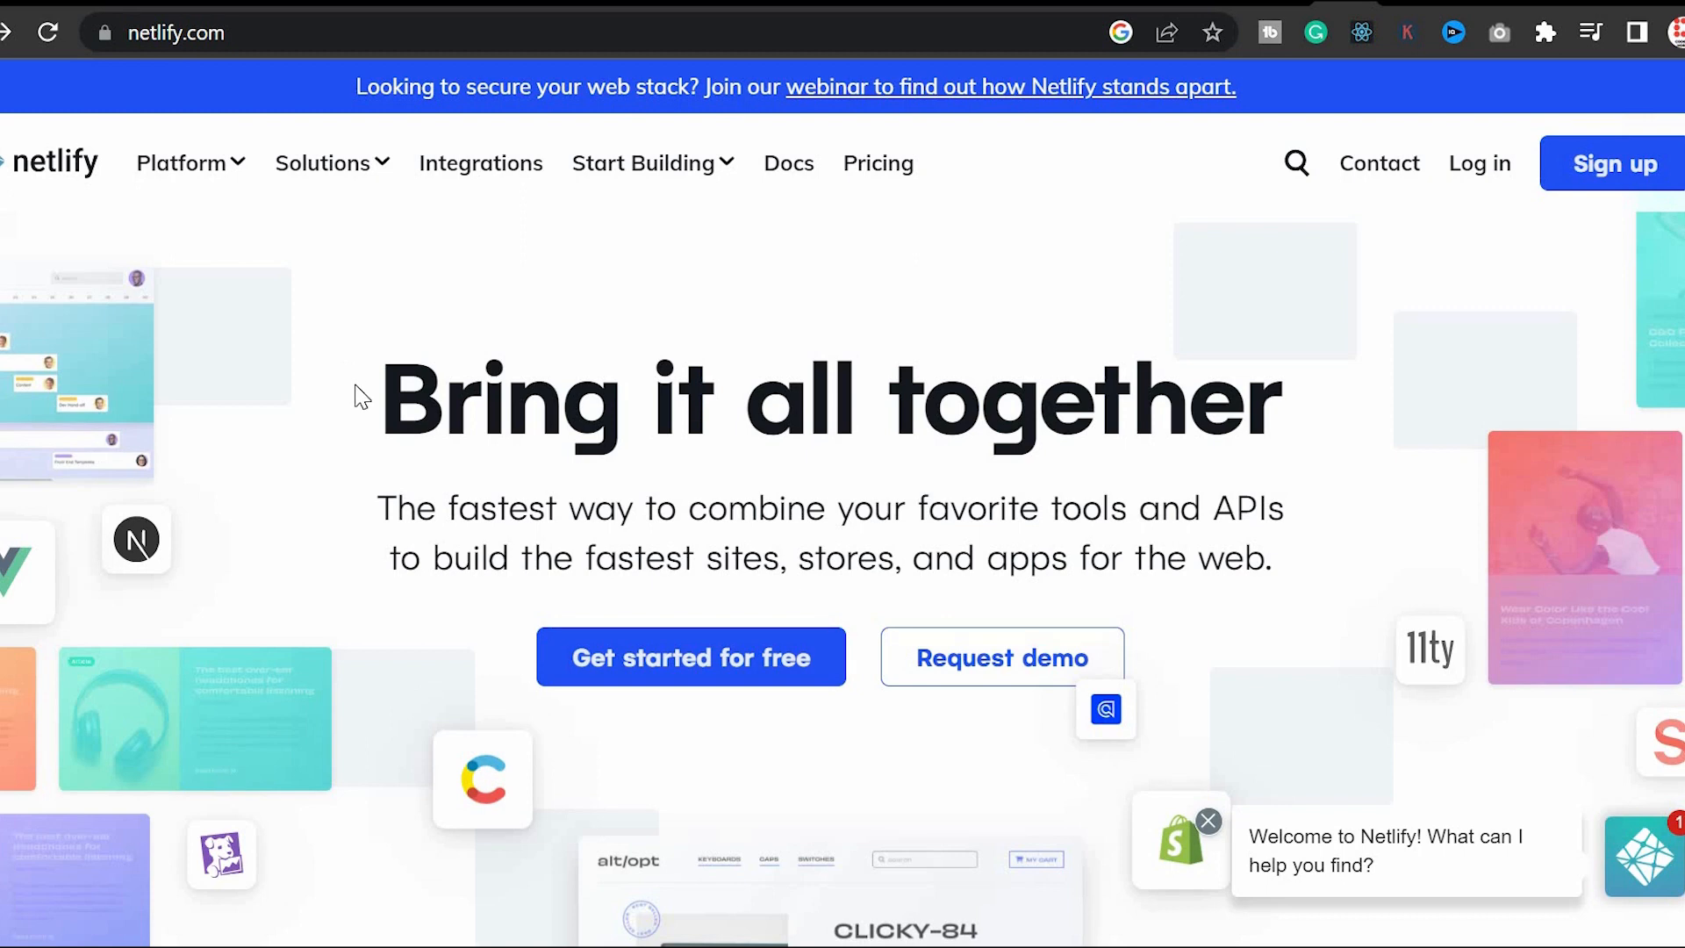
pyautogui.moveTo(998, 421)
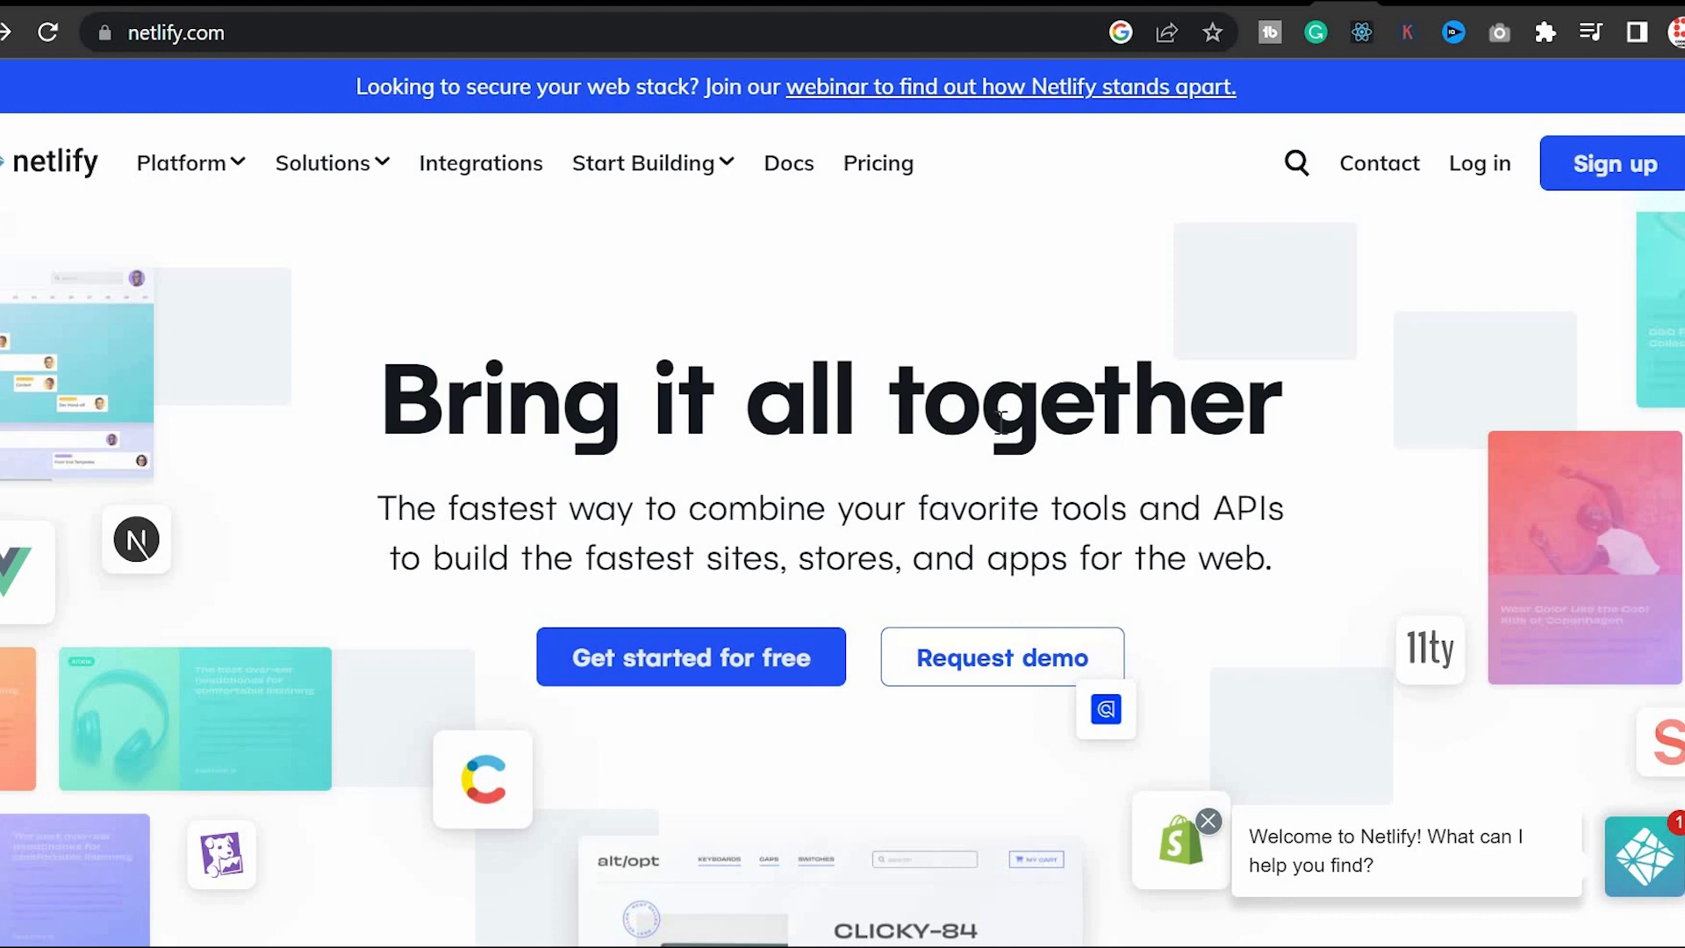
pyautogui.moveTo(1376, 421)
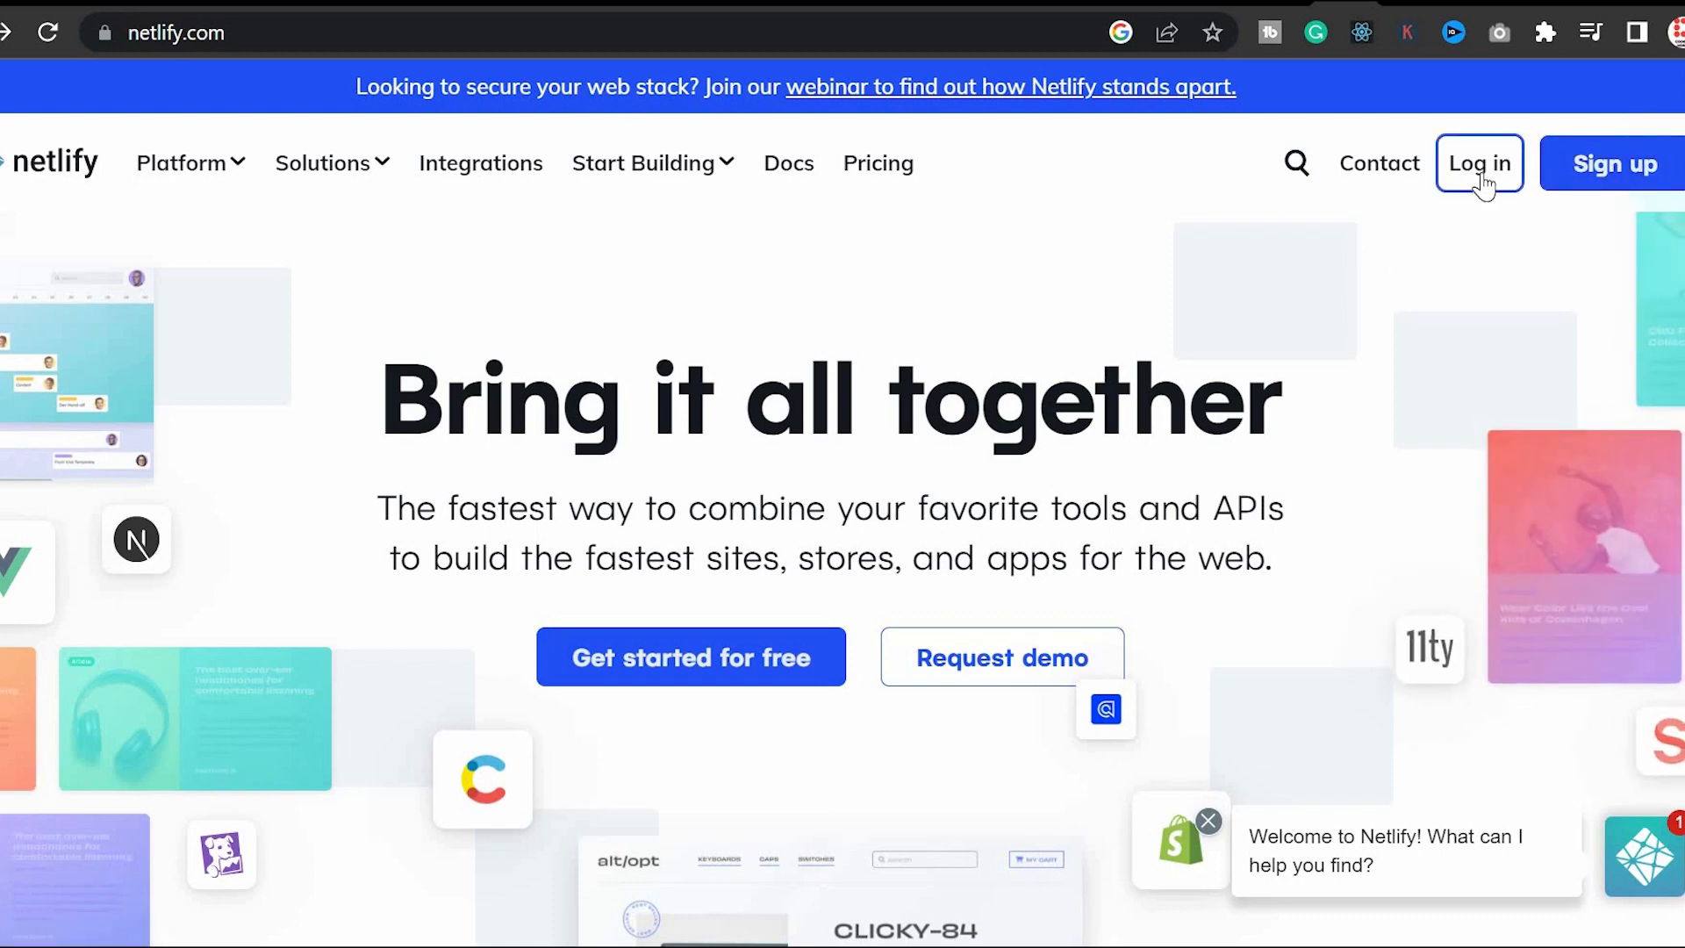
# Log in to Netlify and start a manual deploy of a new site from the Sites list.
pyautogui.click(1479, 163)
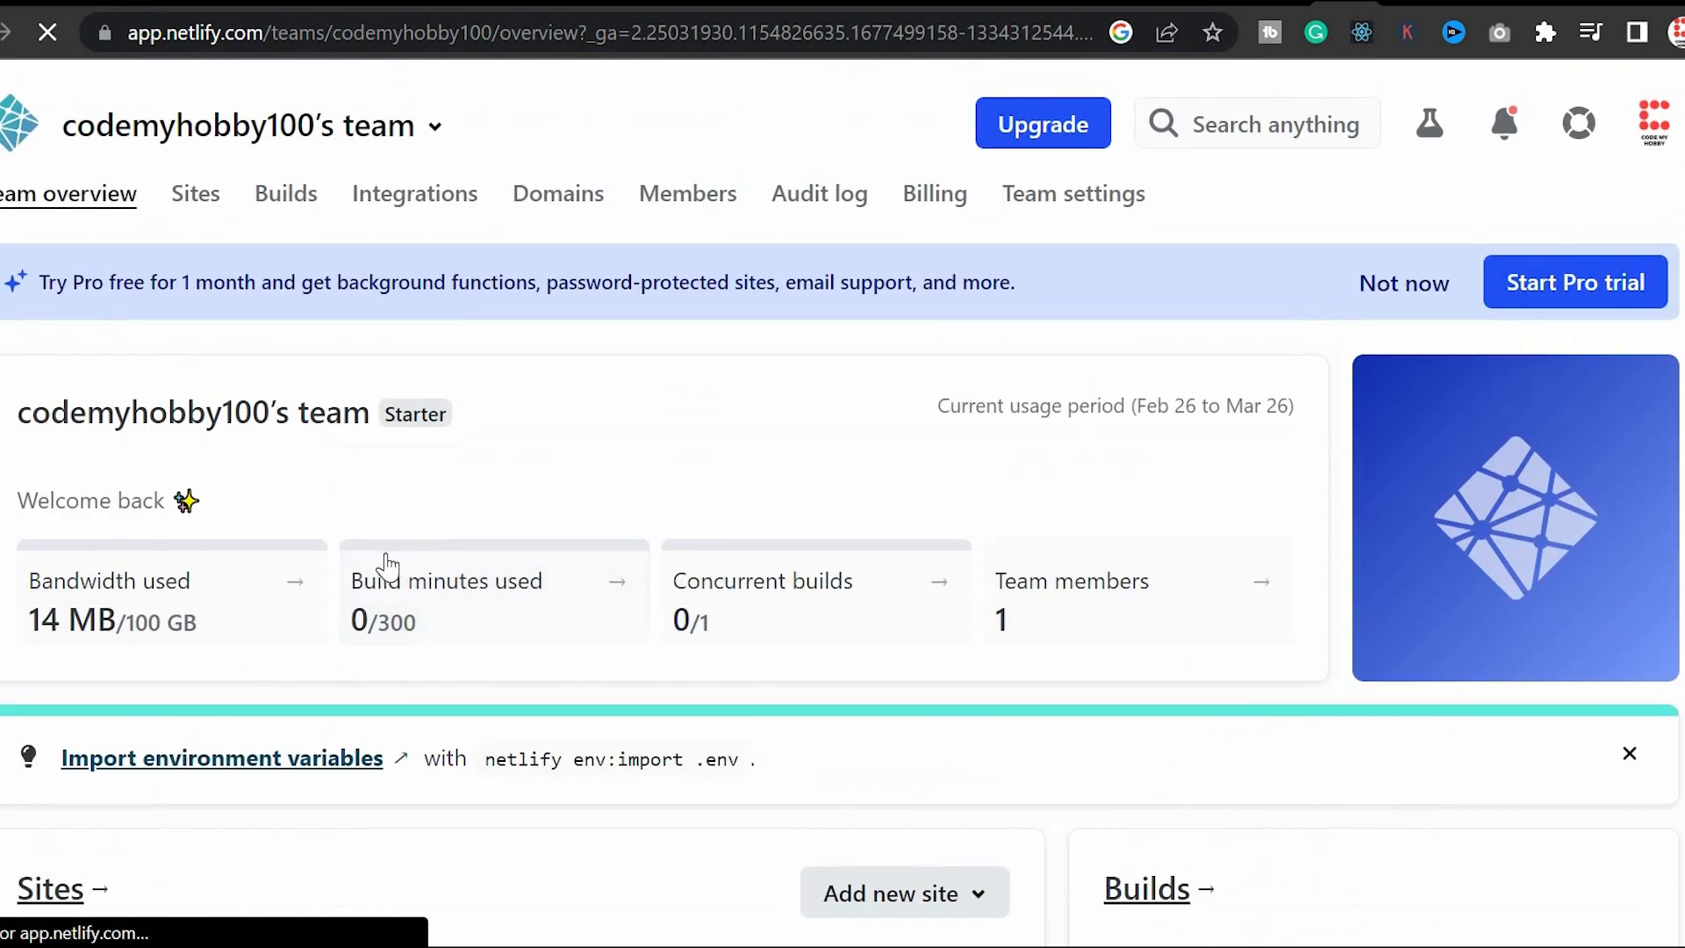
pyautogui.click(195, 193)
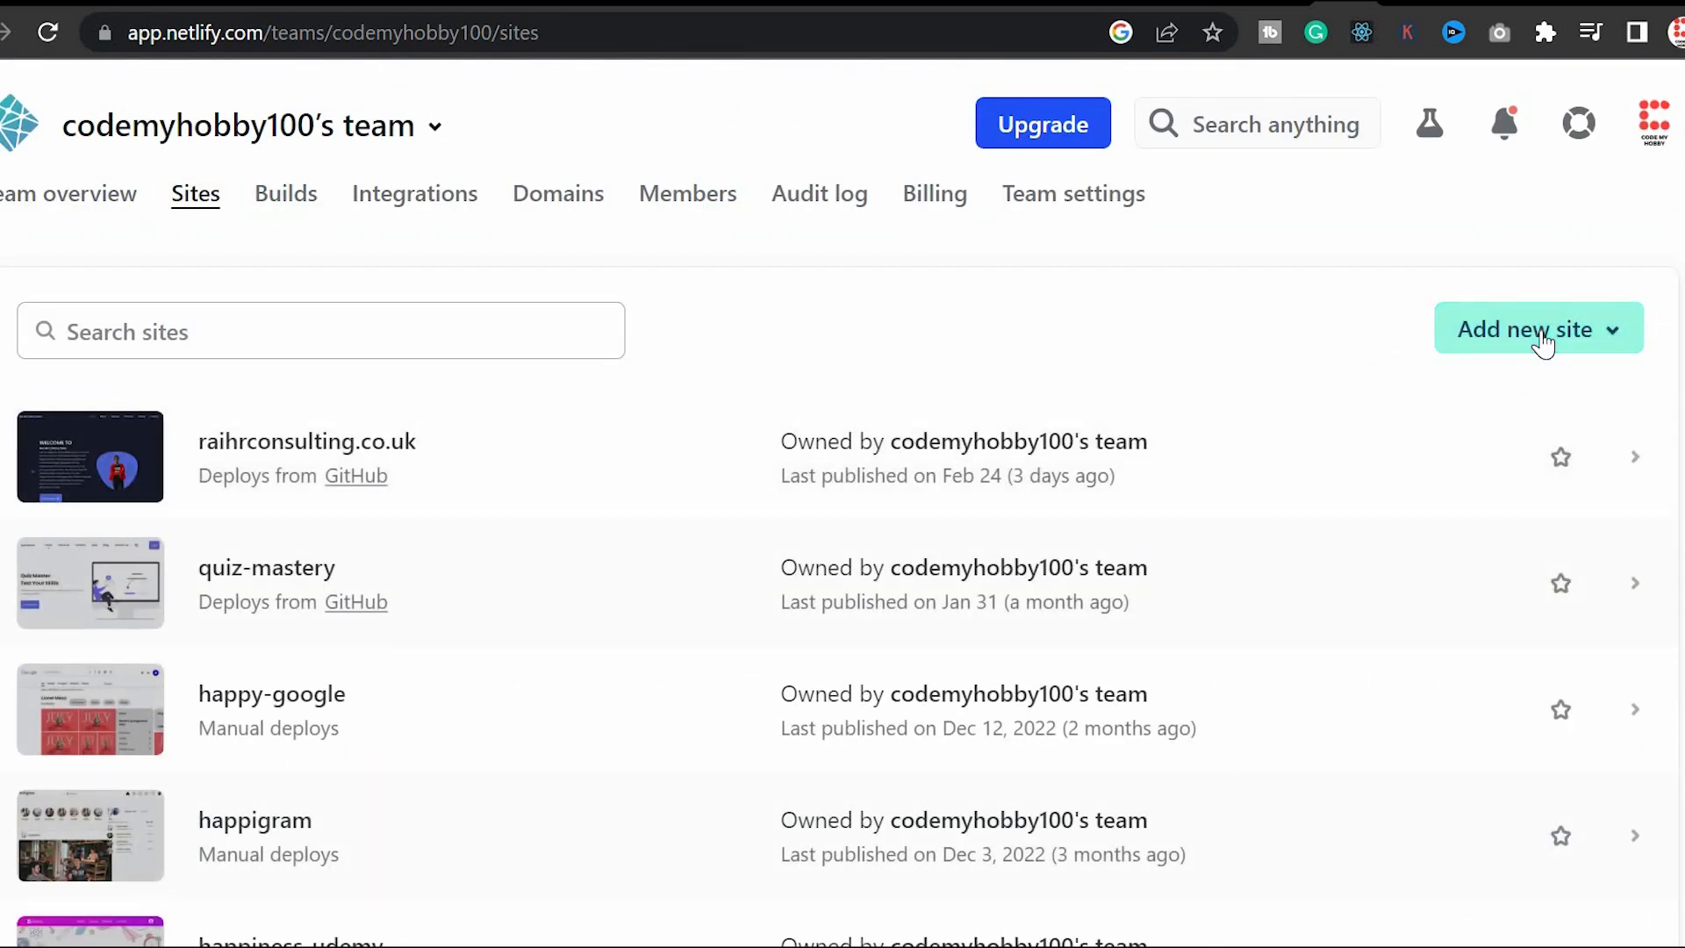
pyautogui.click(1538, 330)
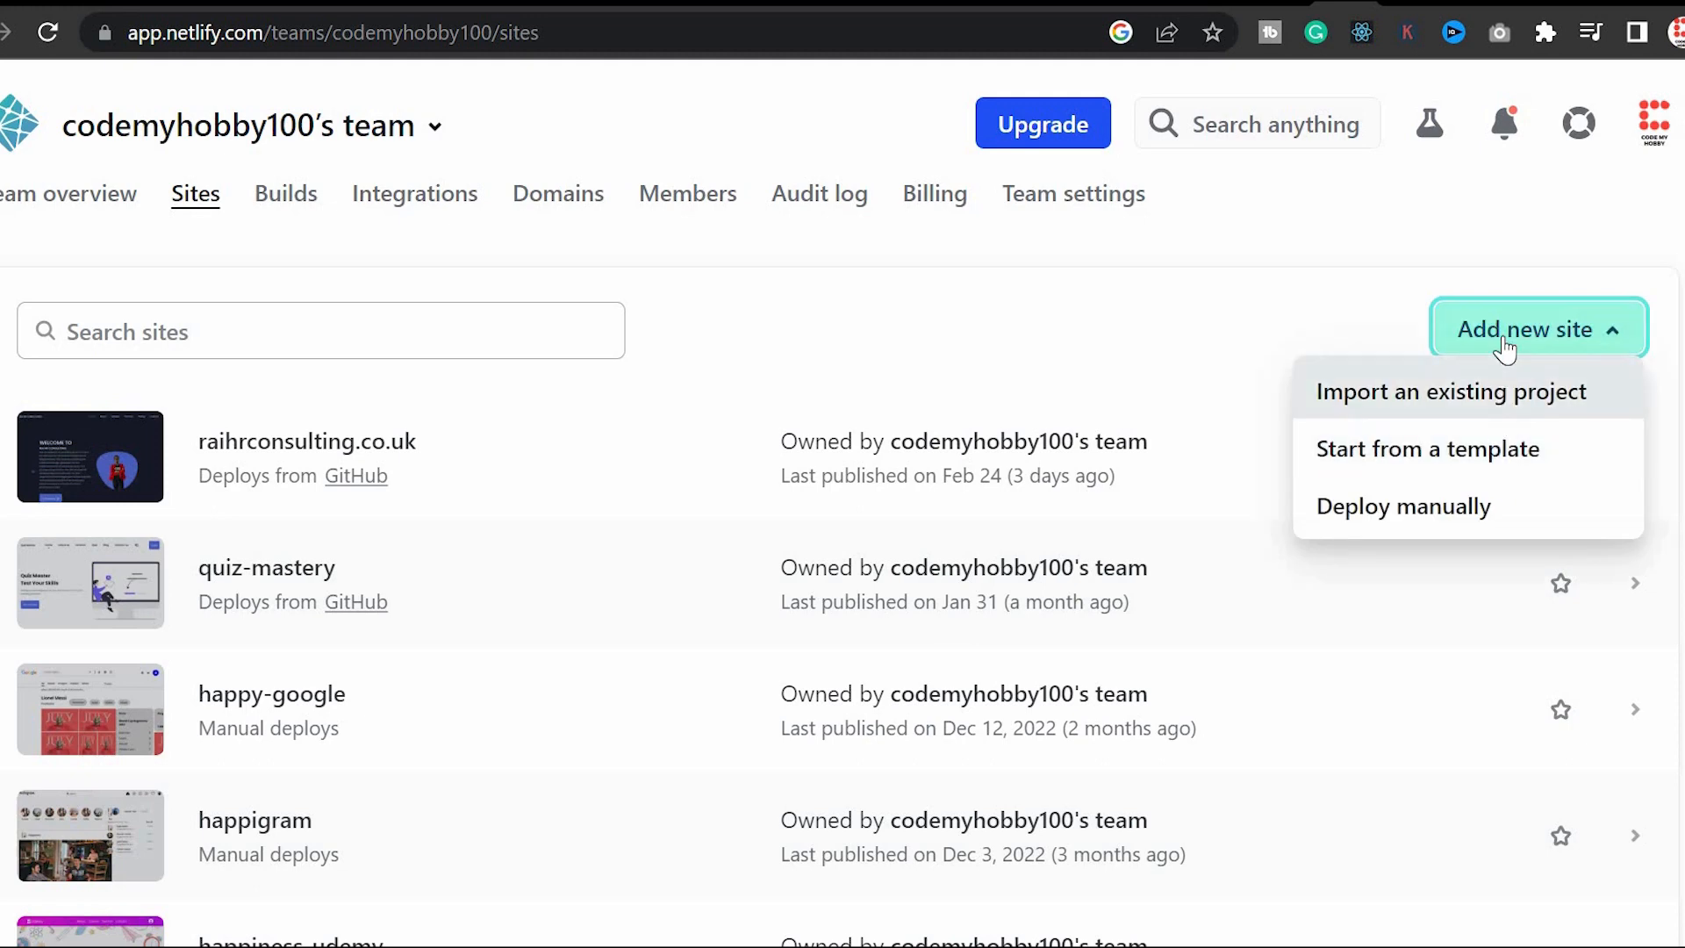
pyautogui.moveTo(1496, 350)
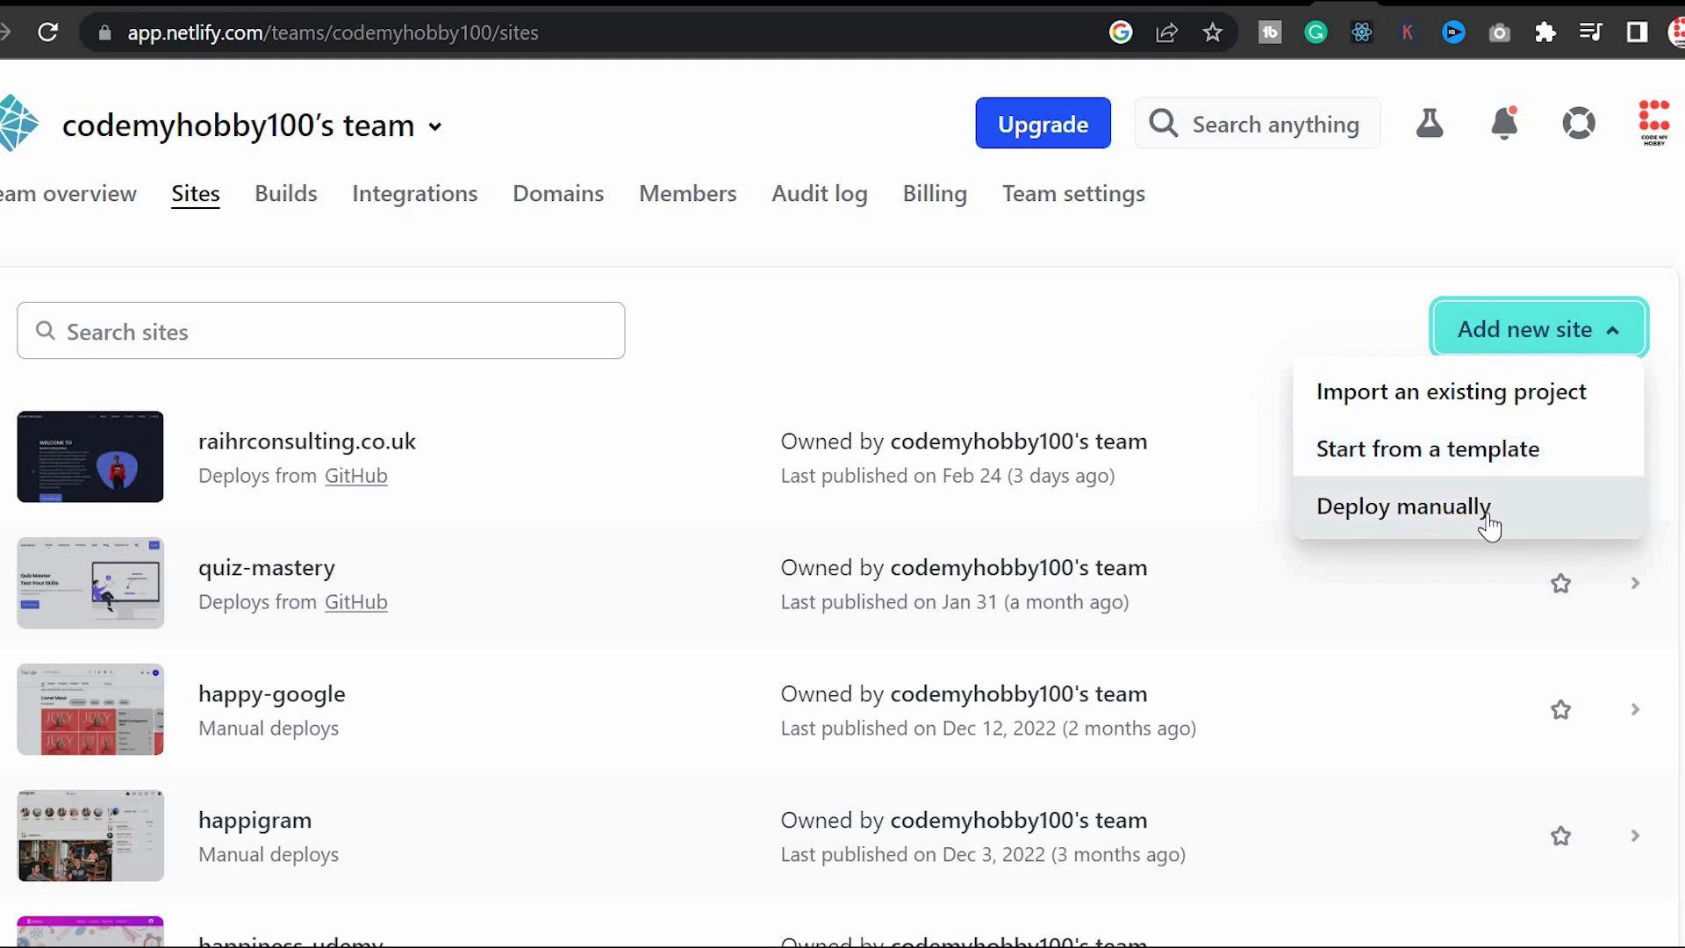
pyautogui.click(1404, 505)
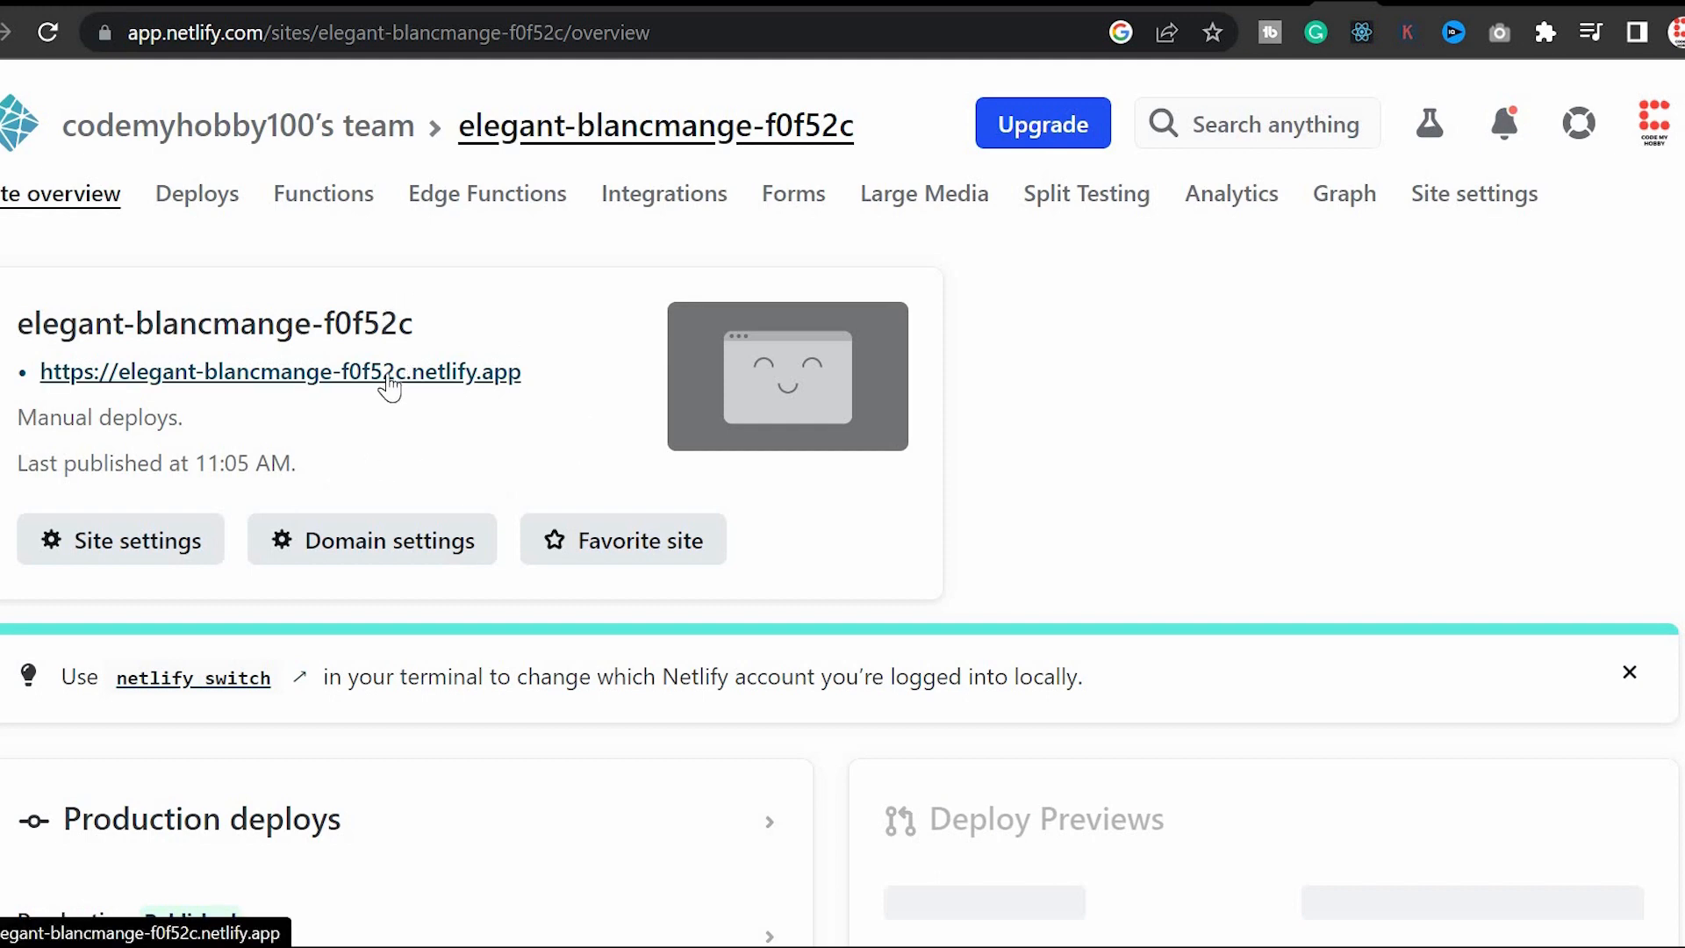
pyautogui.click(279, 372)
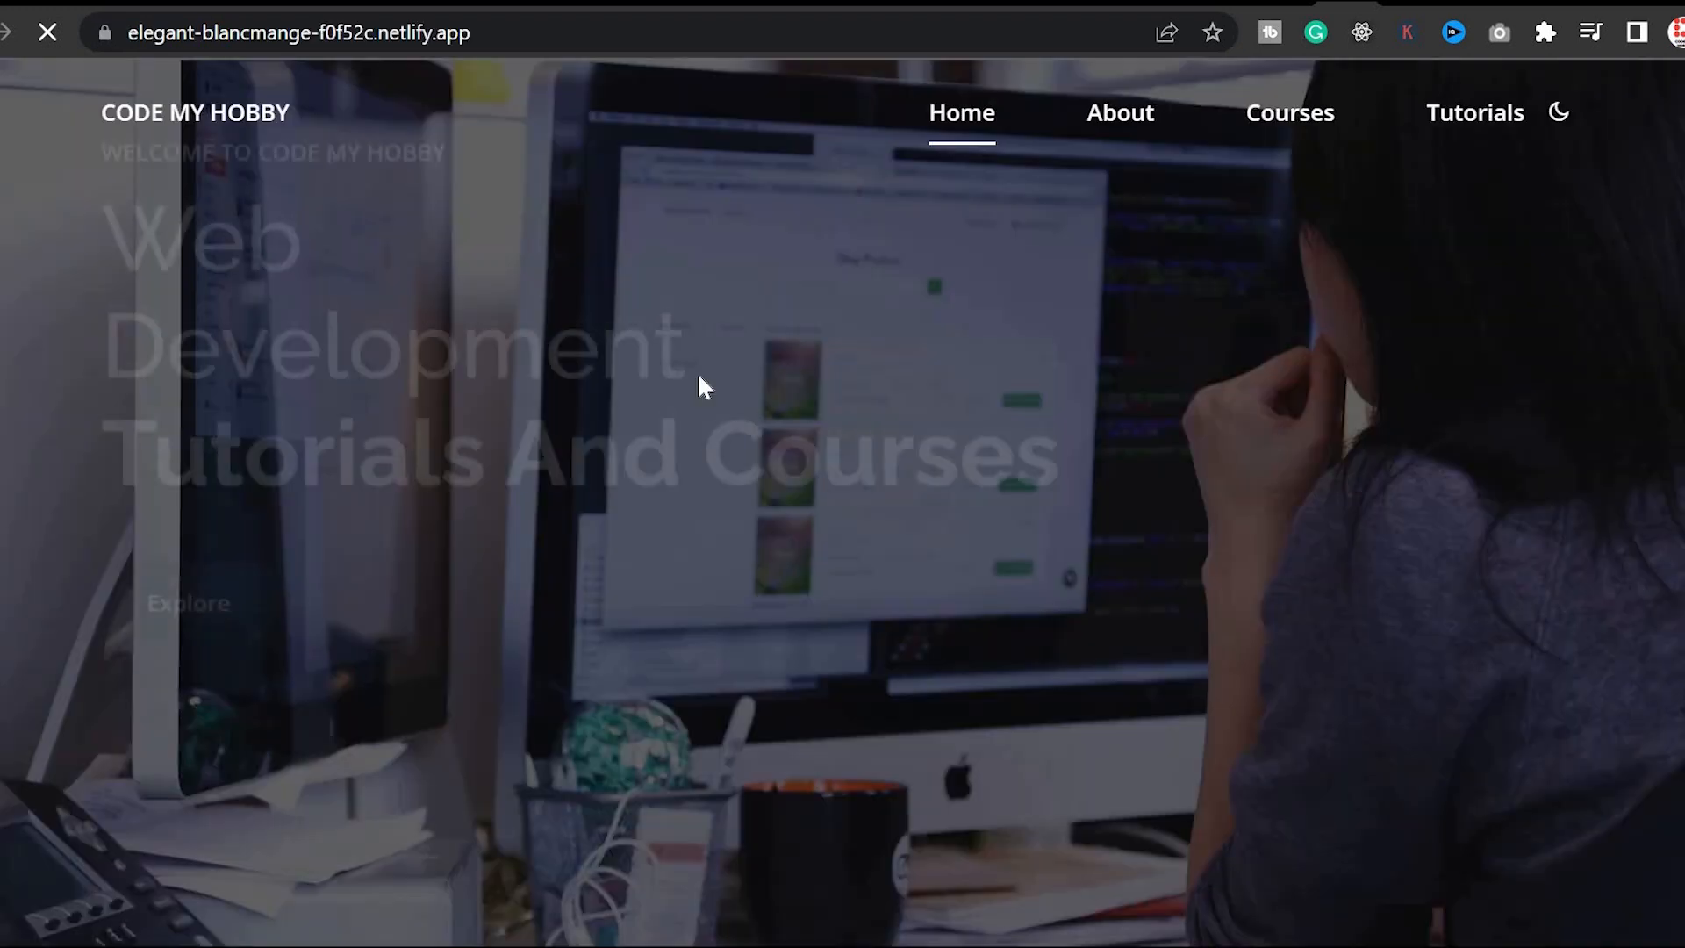
pyautogui.scroll(-3)
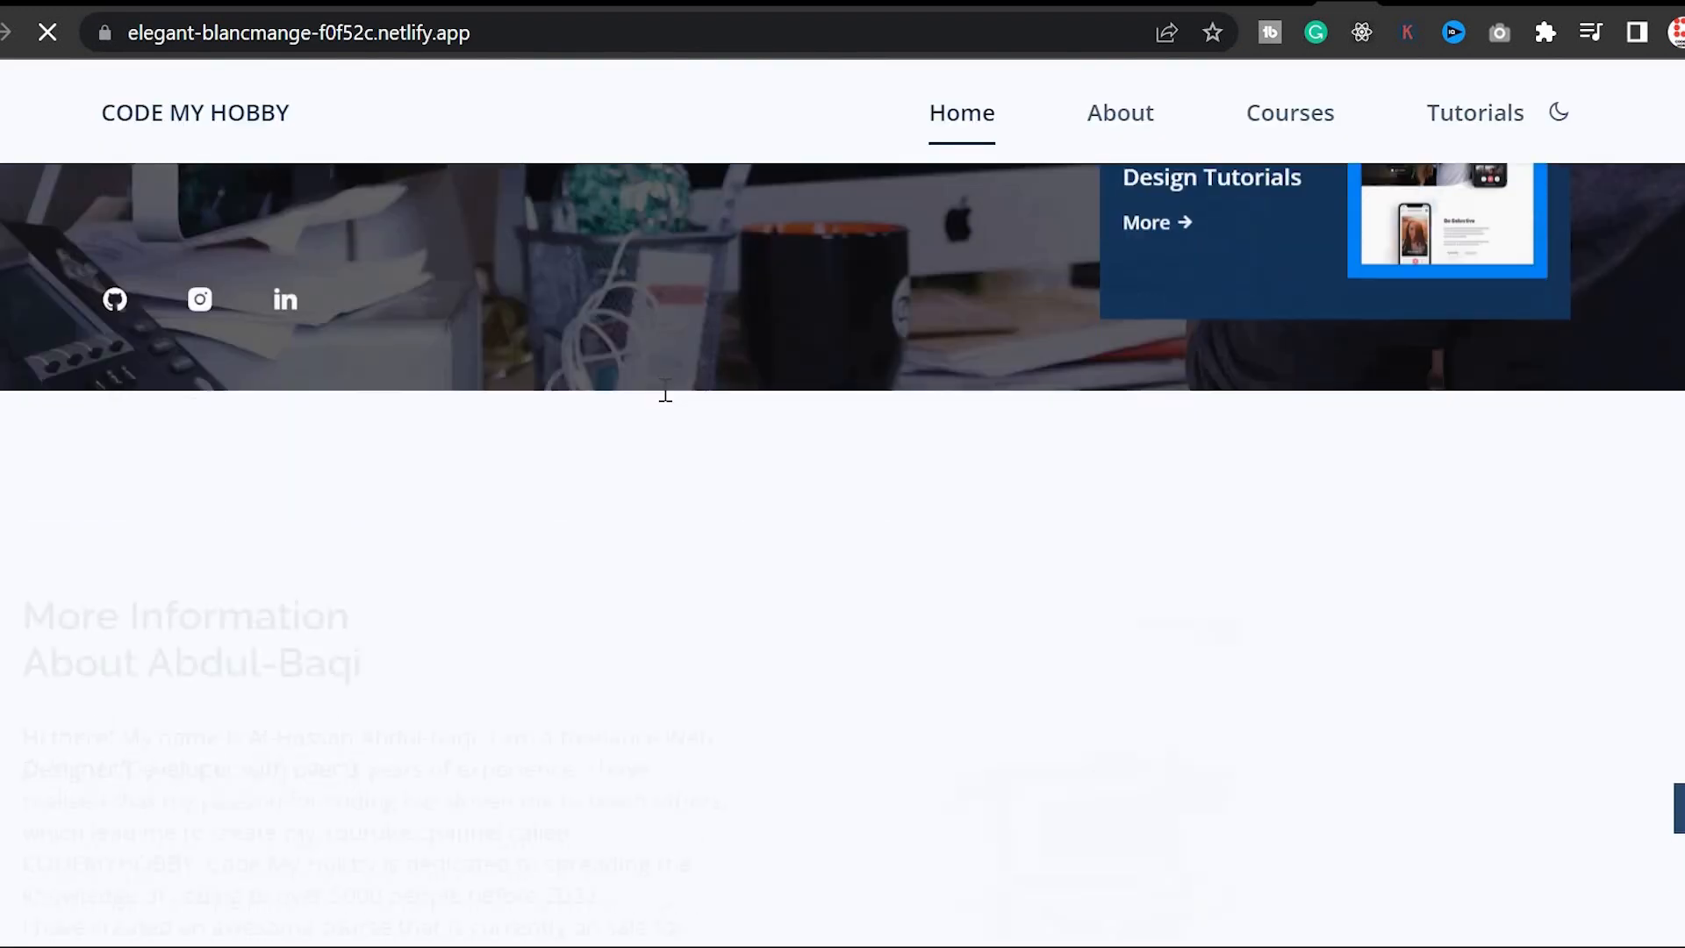
pyautogui.click(1290, 112)
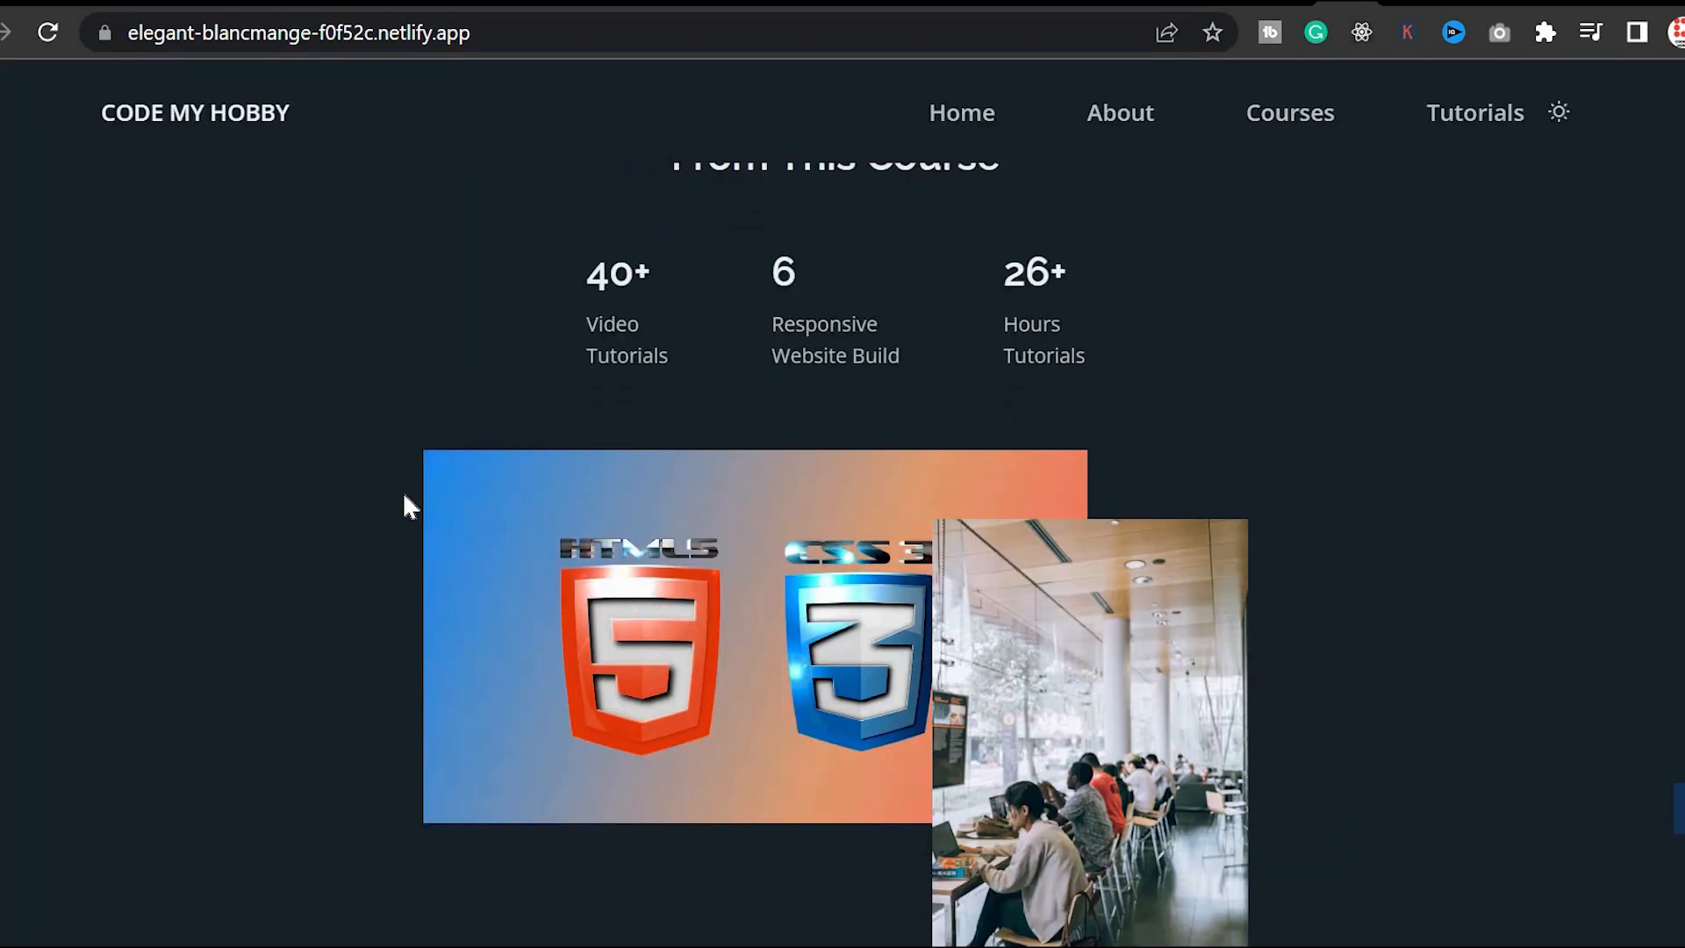
pyautogui.scroll(-3)
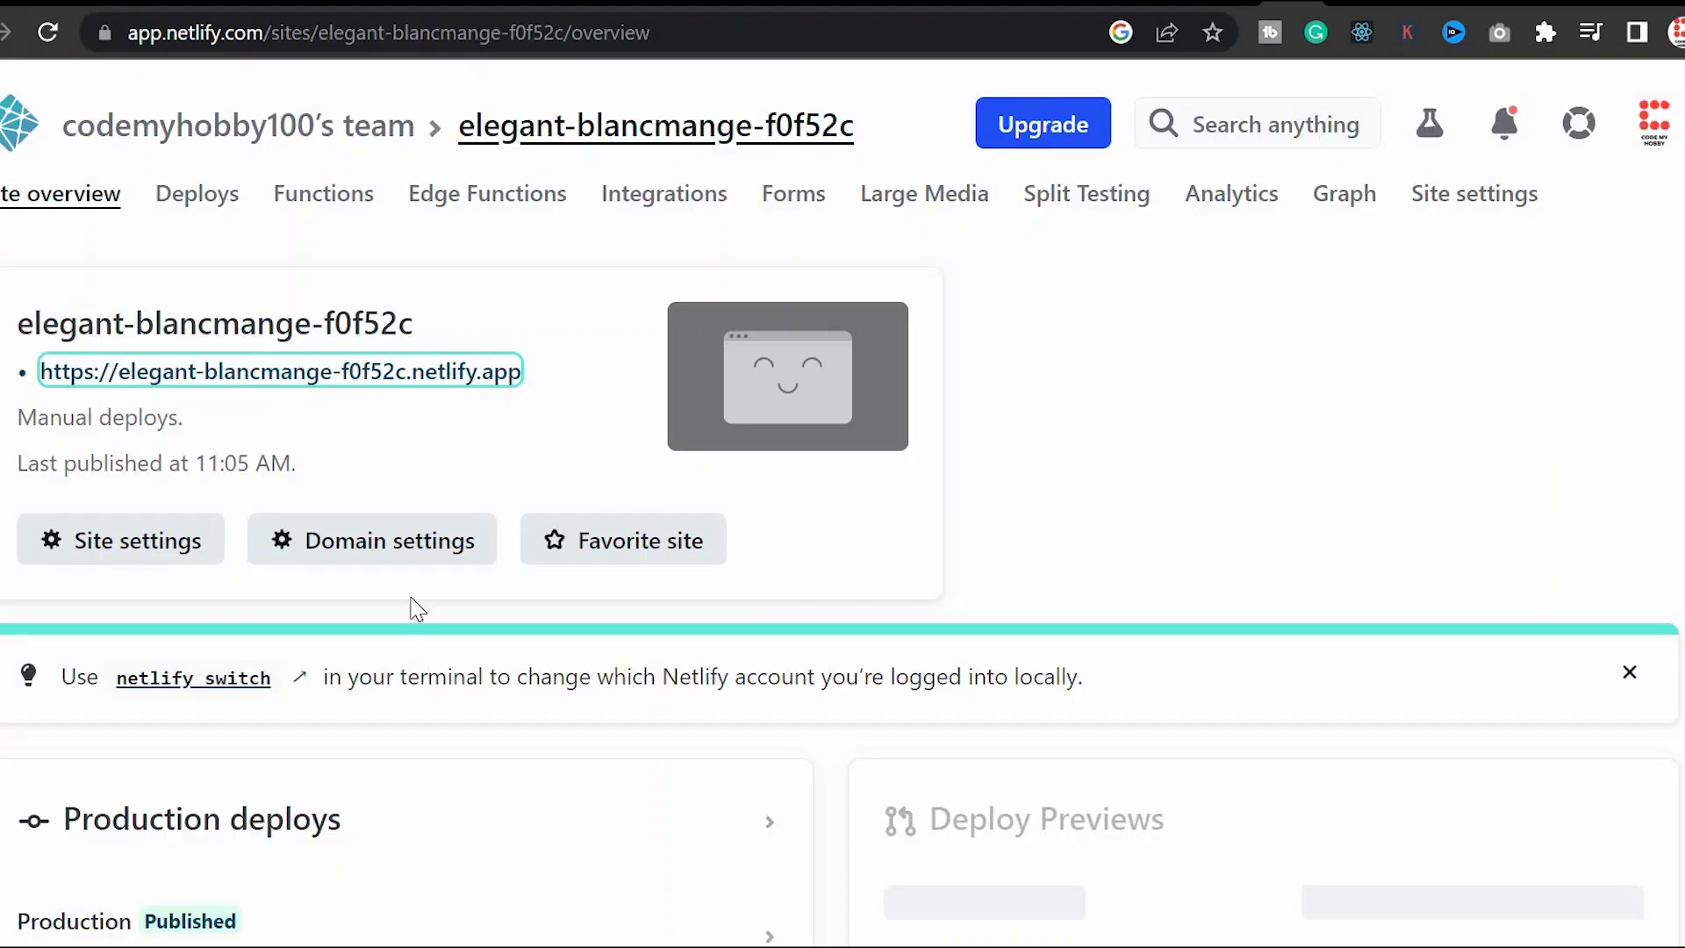
pyautogui.moveTo(372, 540)
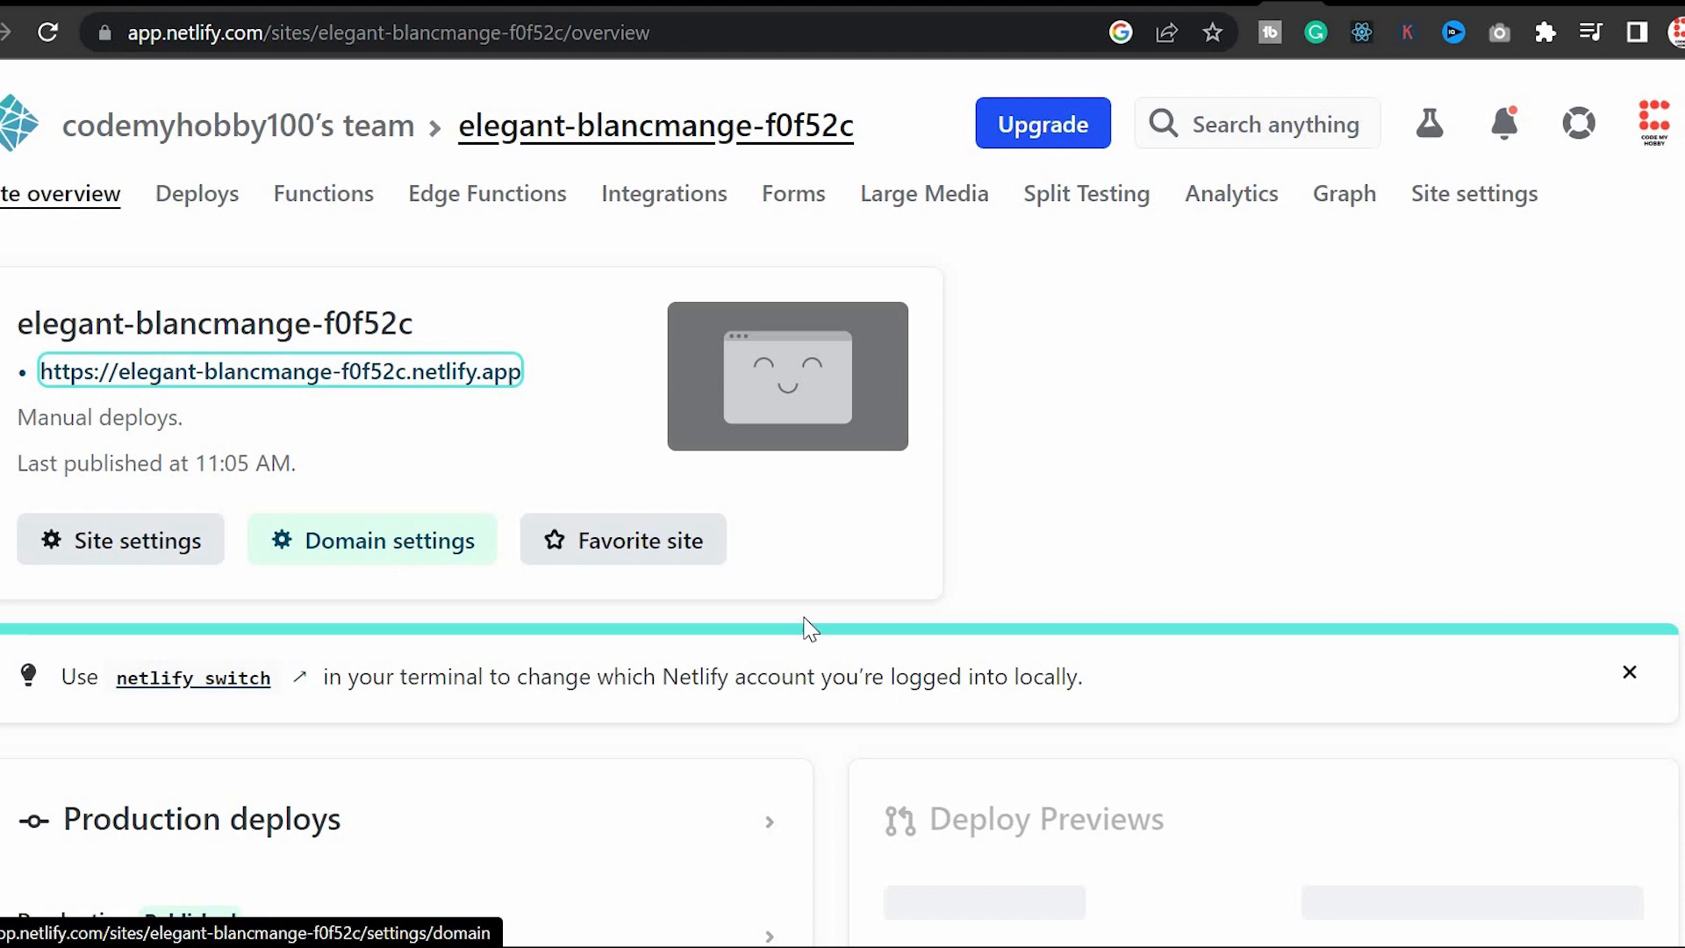
# Add codemyhobby.com as a verified custom domain in the site's domain settings.
pyautogui.click(372, 540)
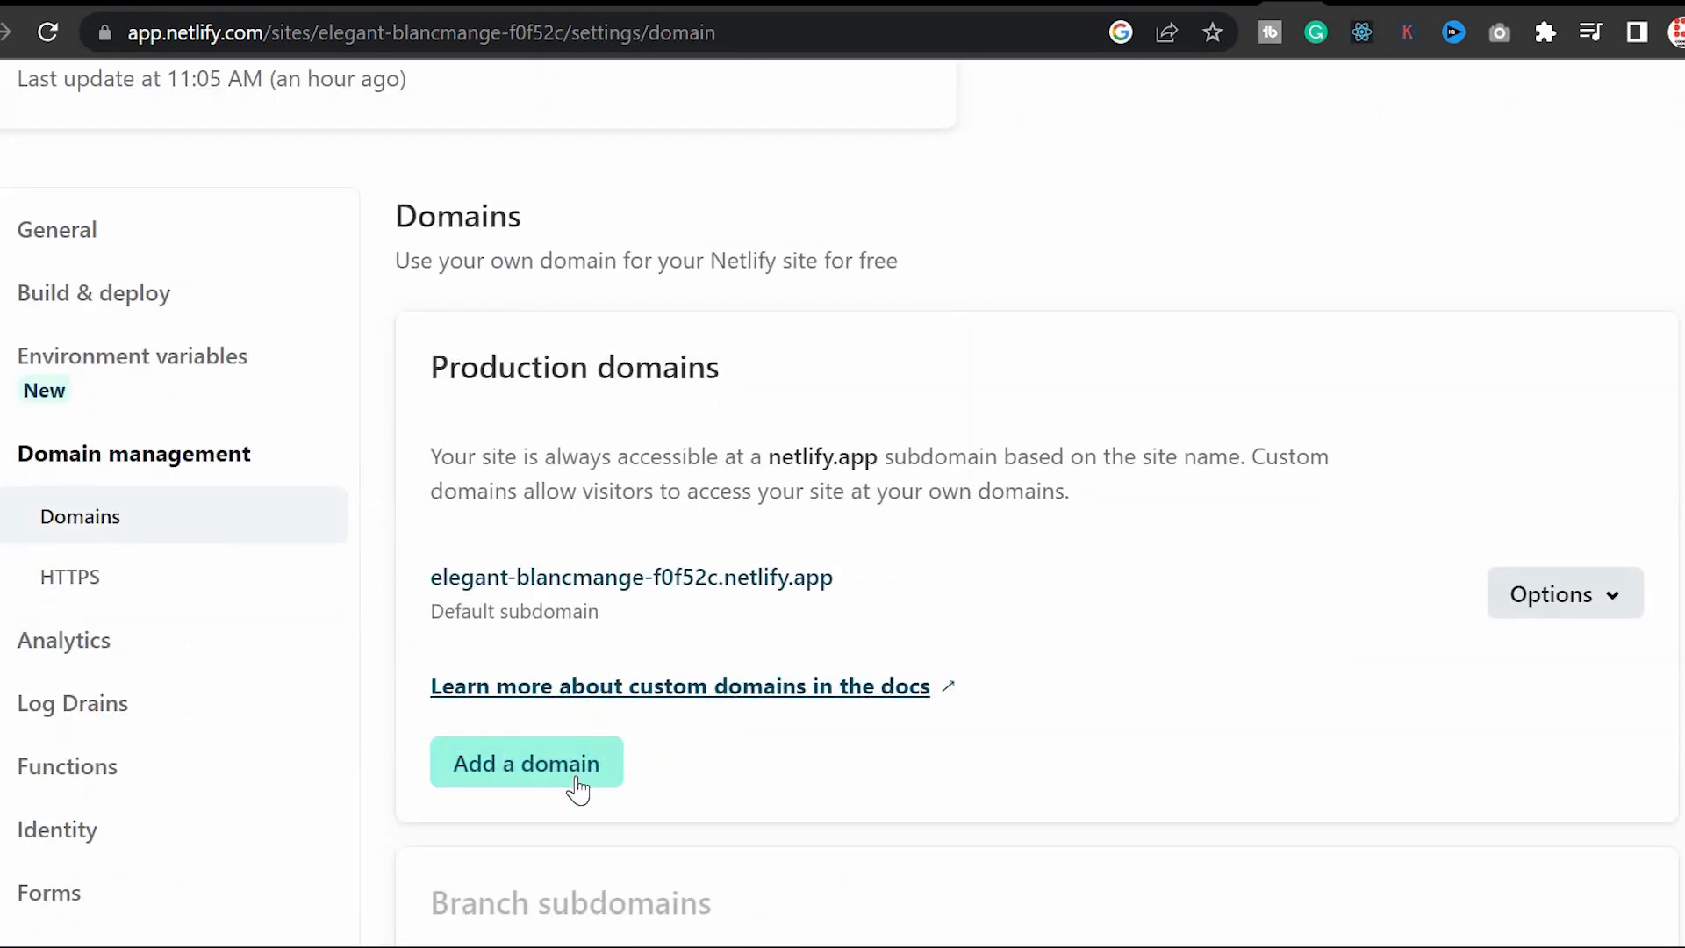
pyautogui.click(526, 761)
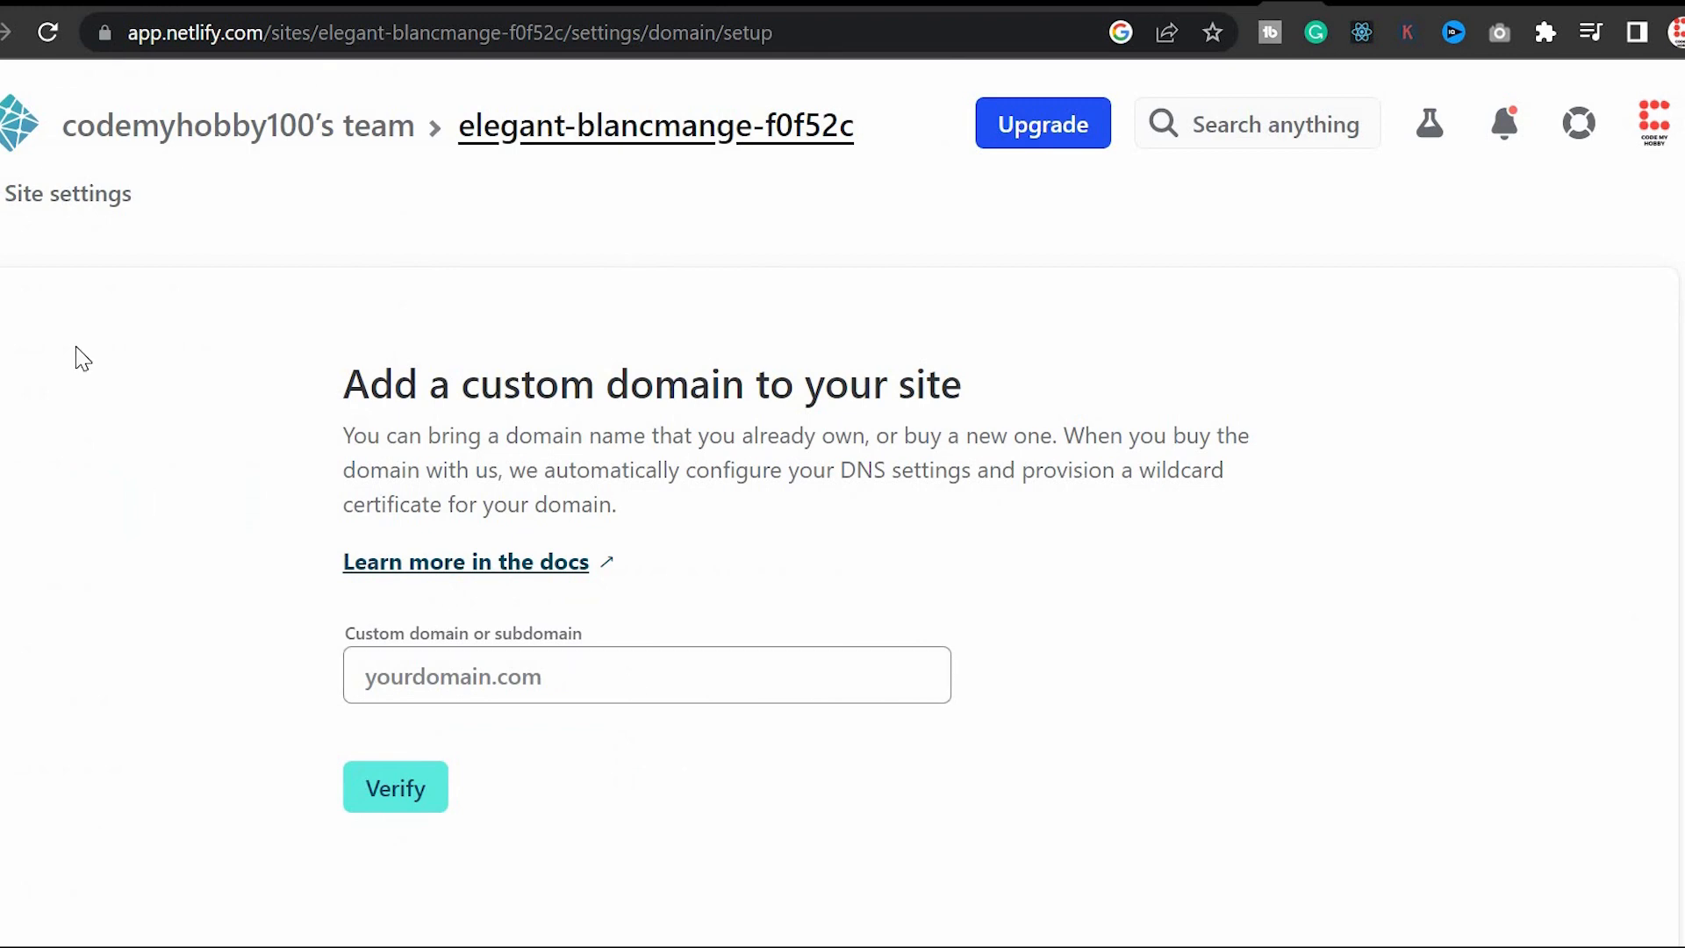
pyautogui.click(395, 786)
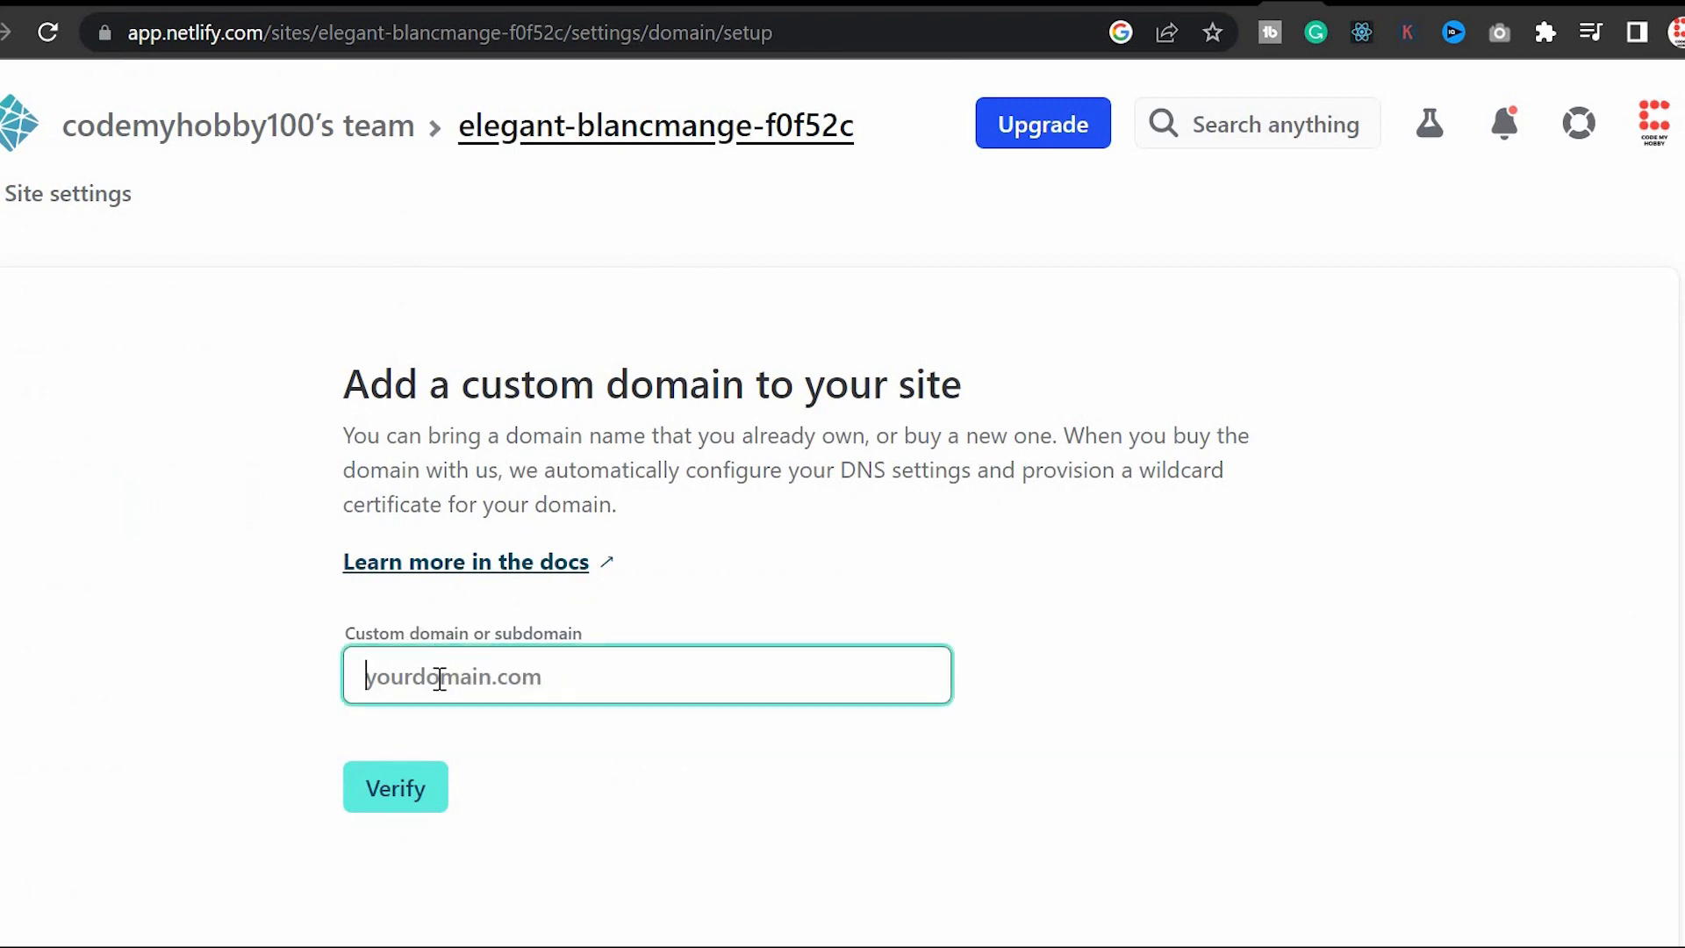
pyautogui.write('codemy')
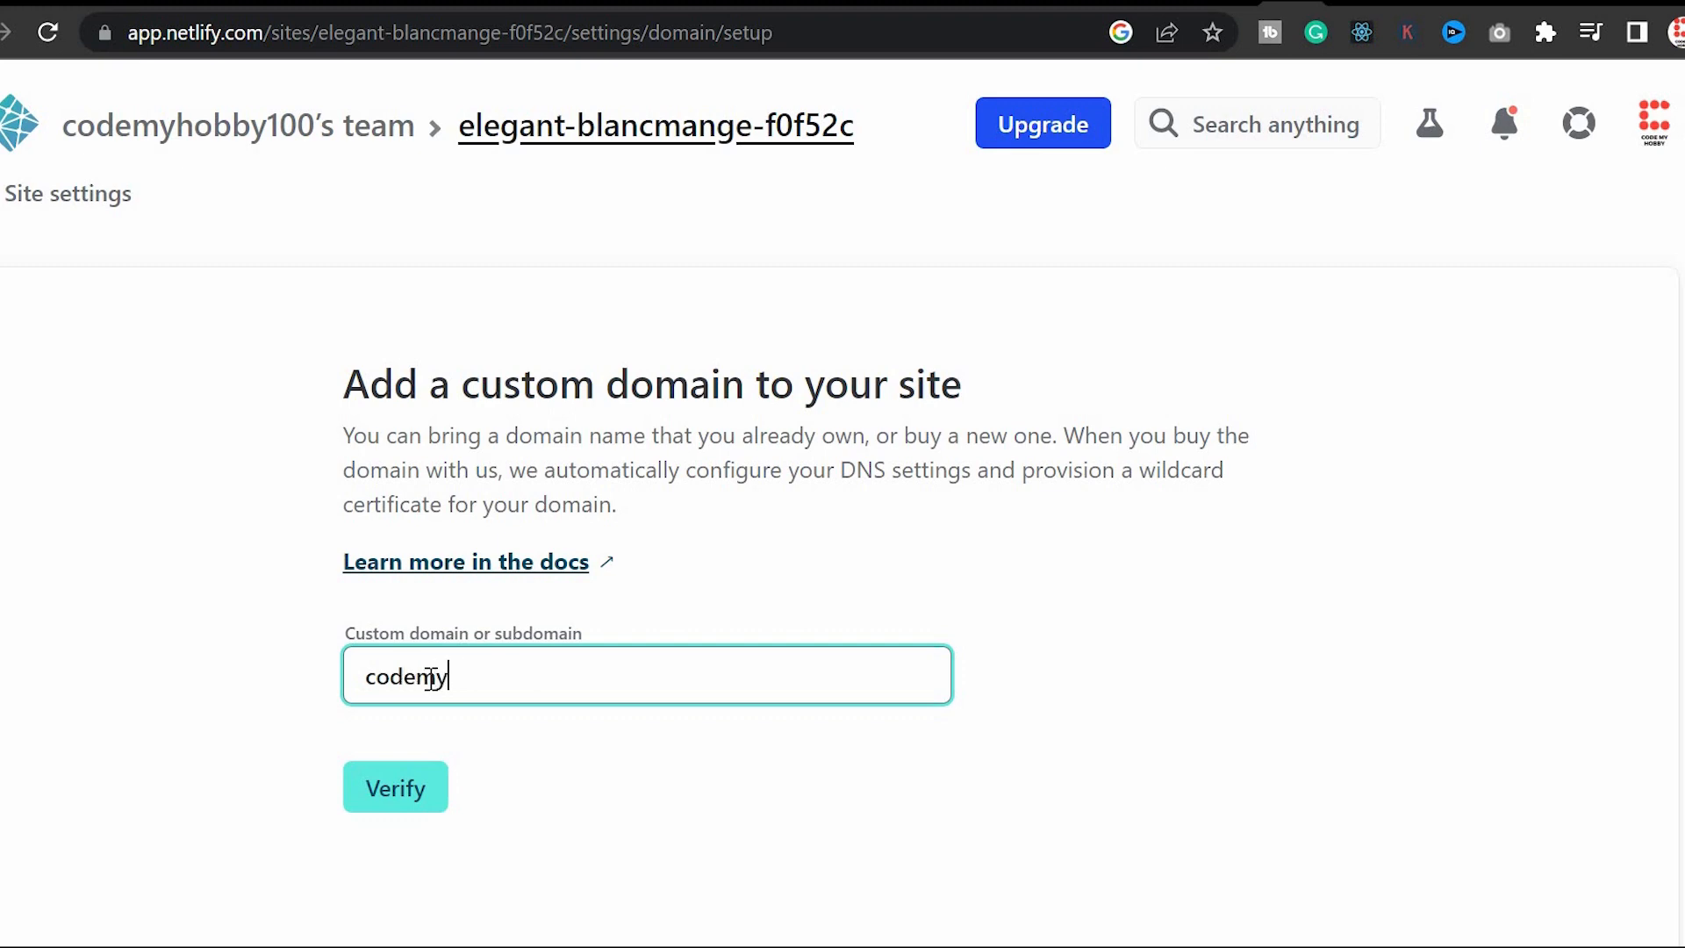
pyautogui.write('hobby.com')
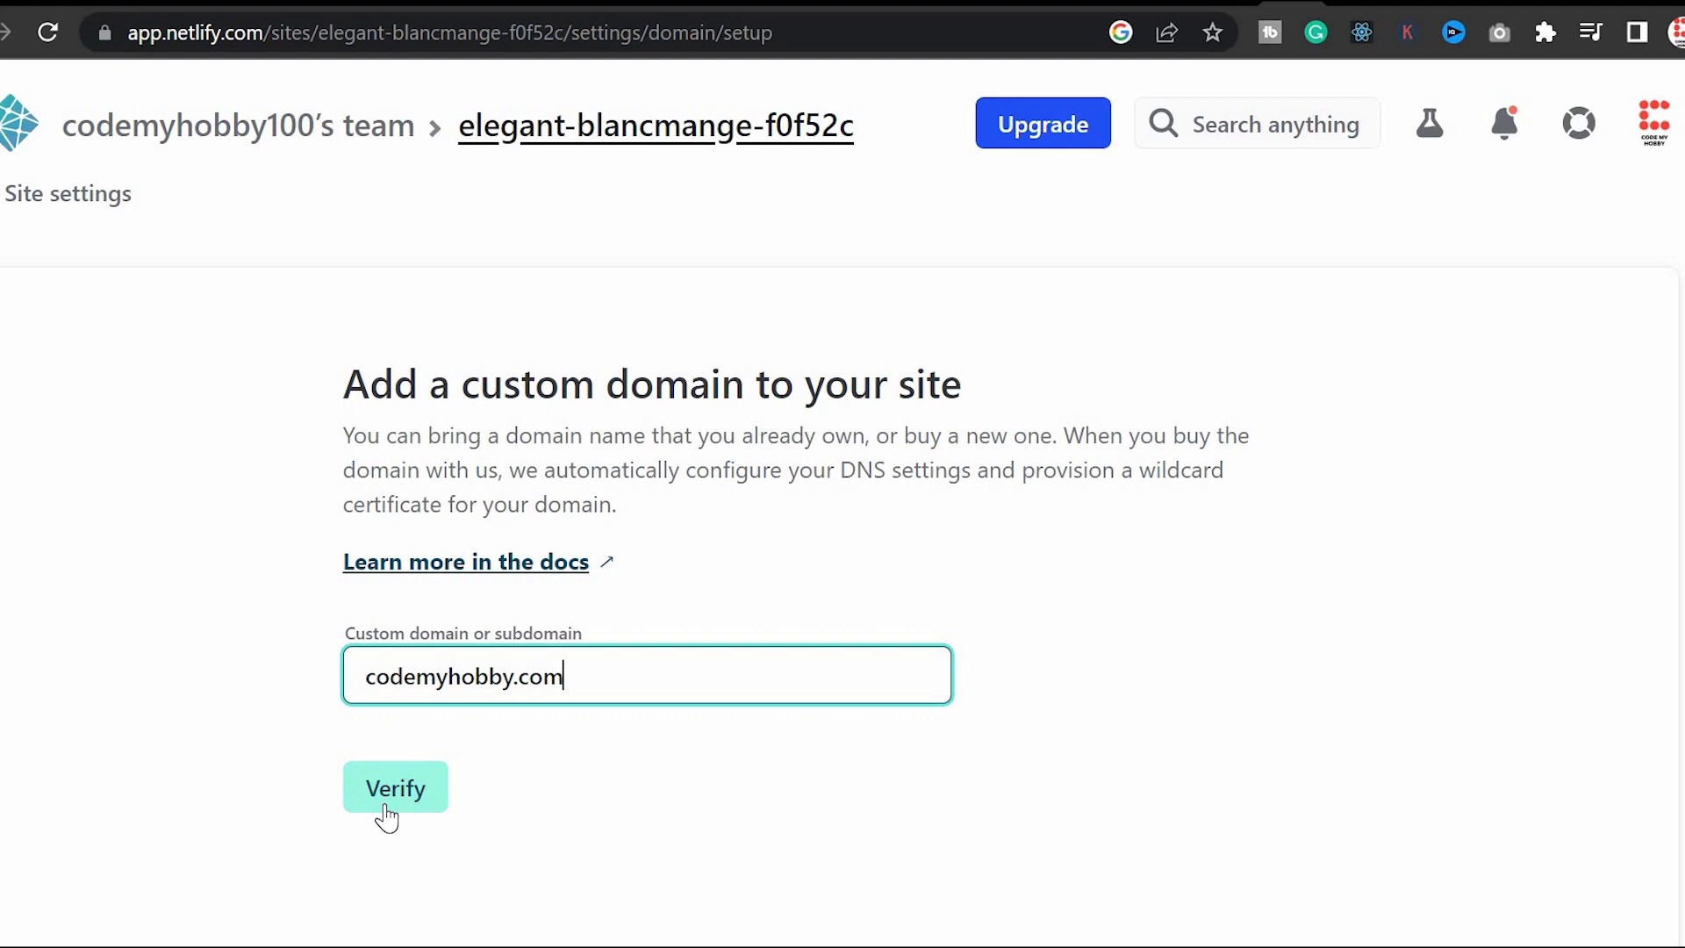
pyautogui.click(395, 786)
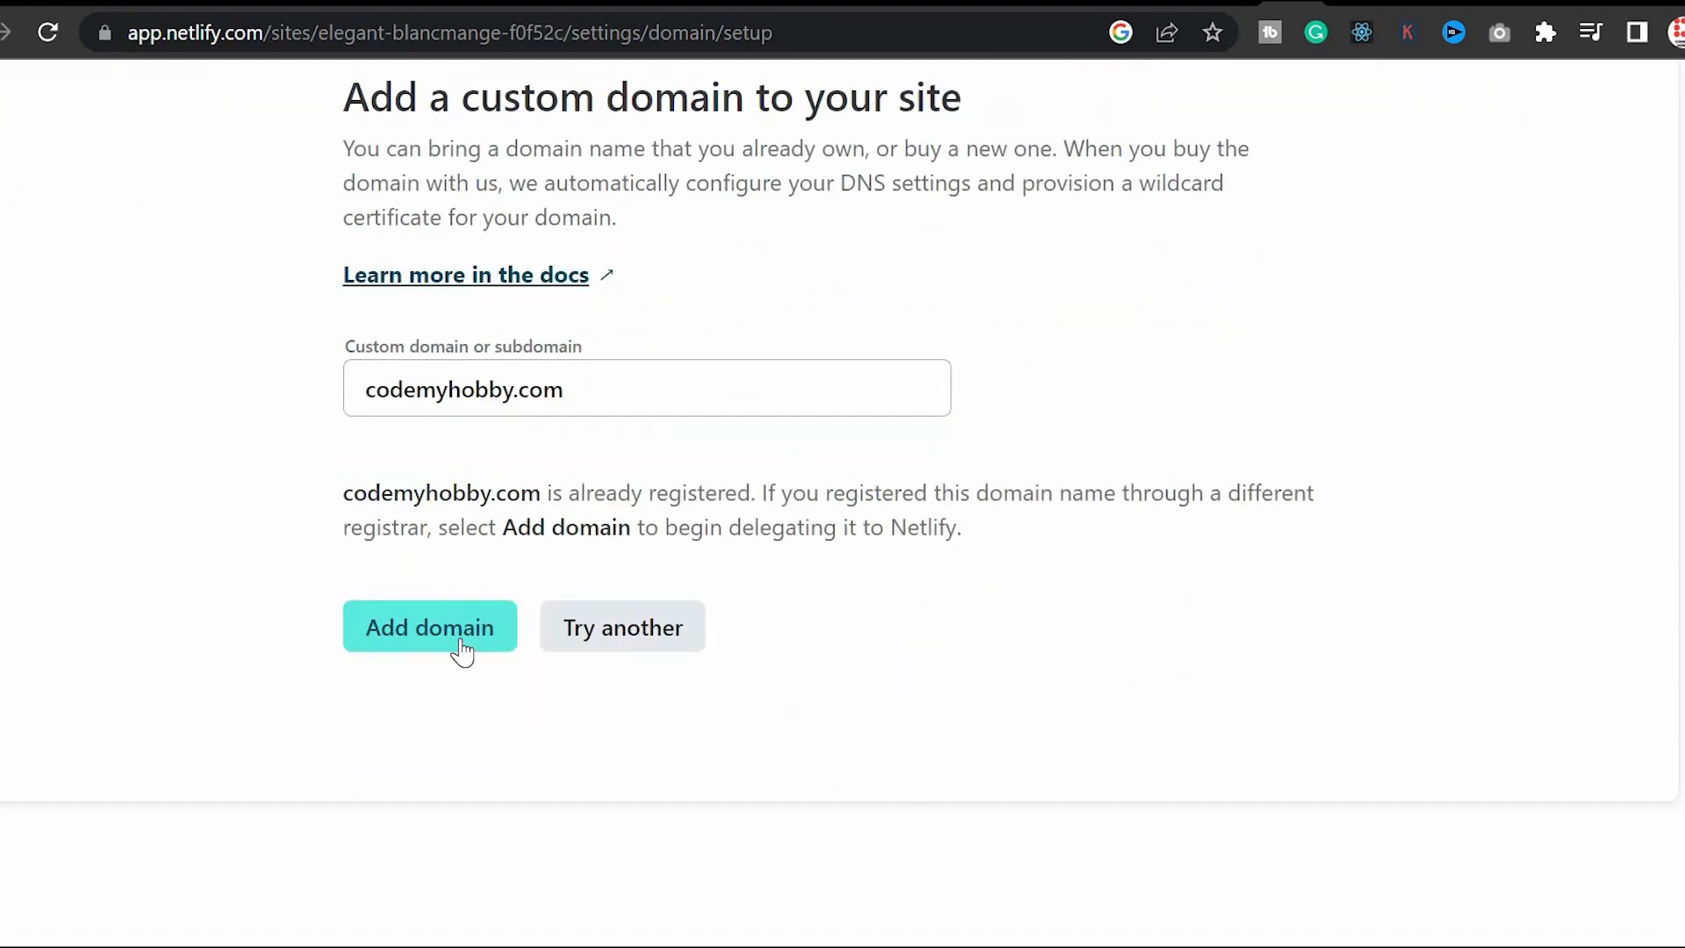
pyautogui.click(429, 627)
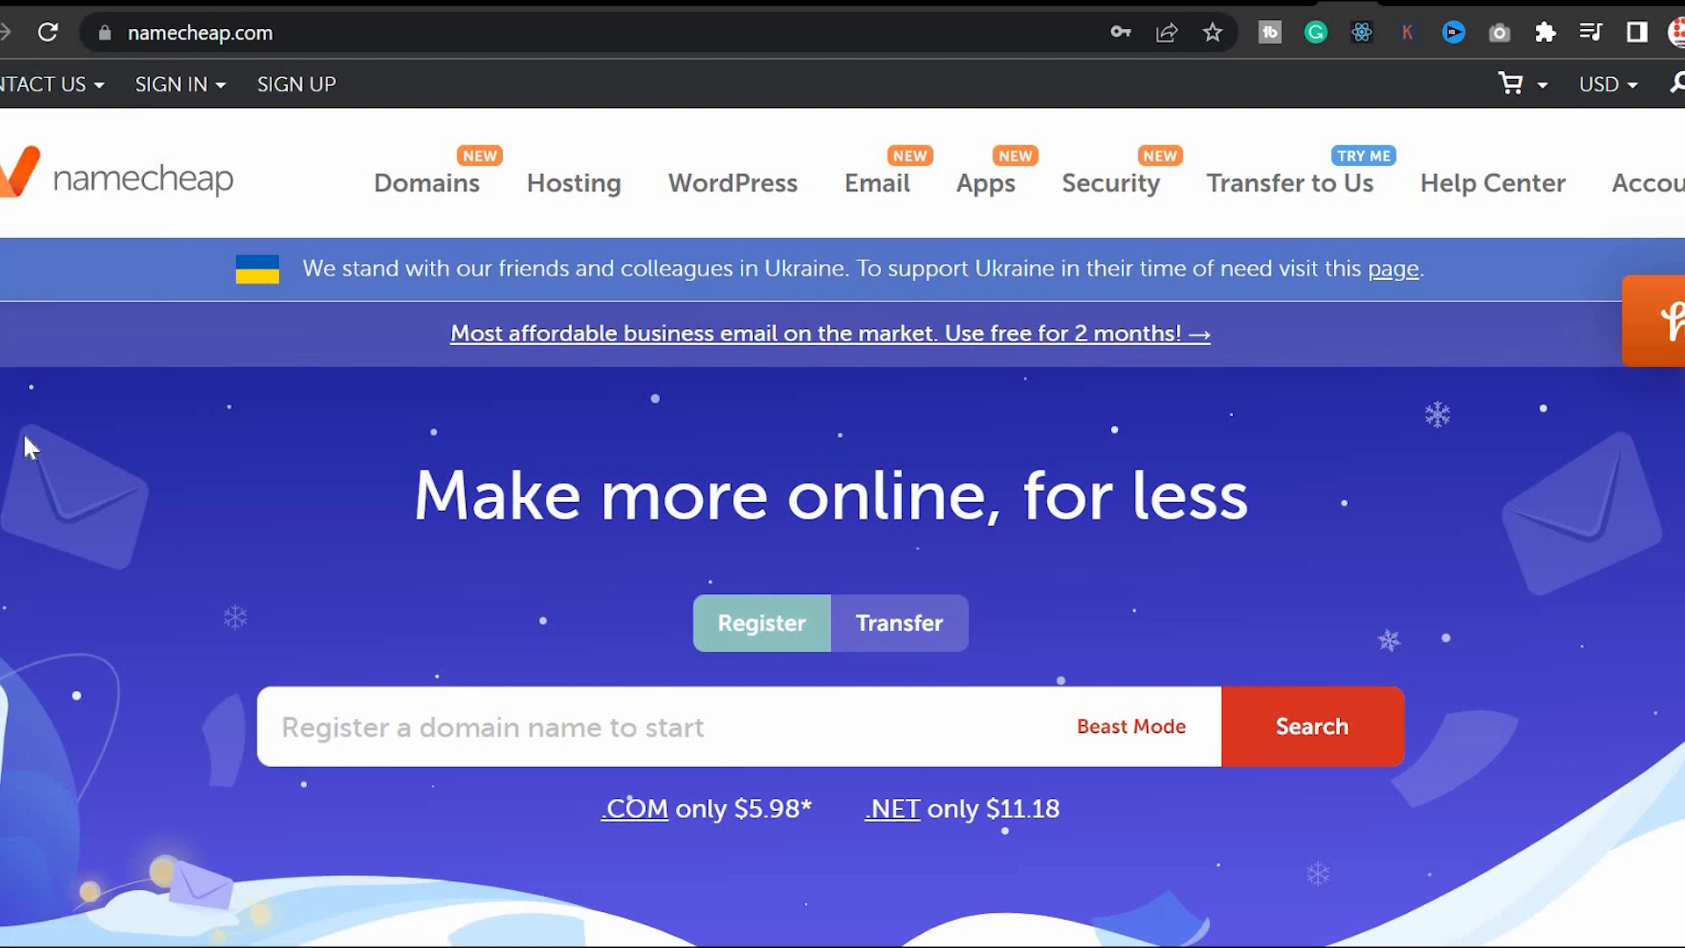
pyautogui.moveTo(55, 407)
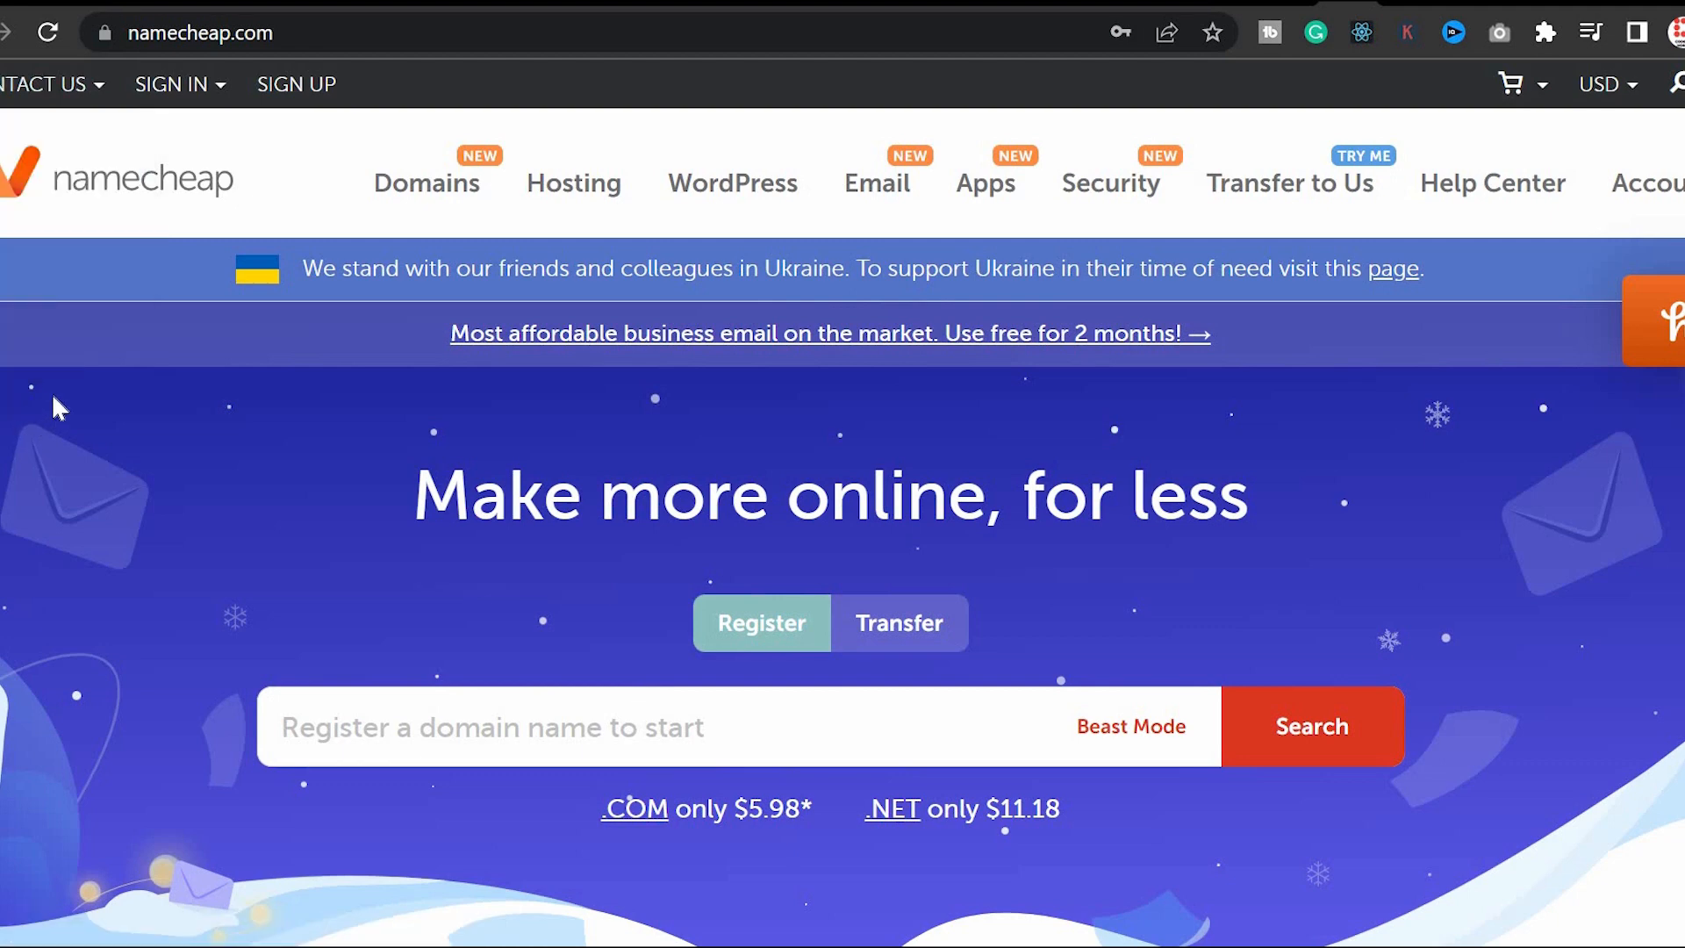
pyautogui.moveTo(204, 344)
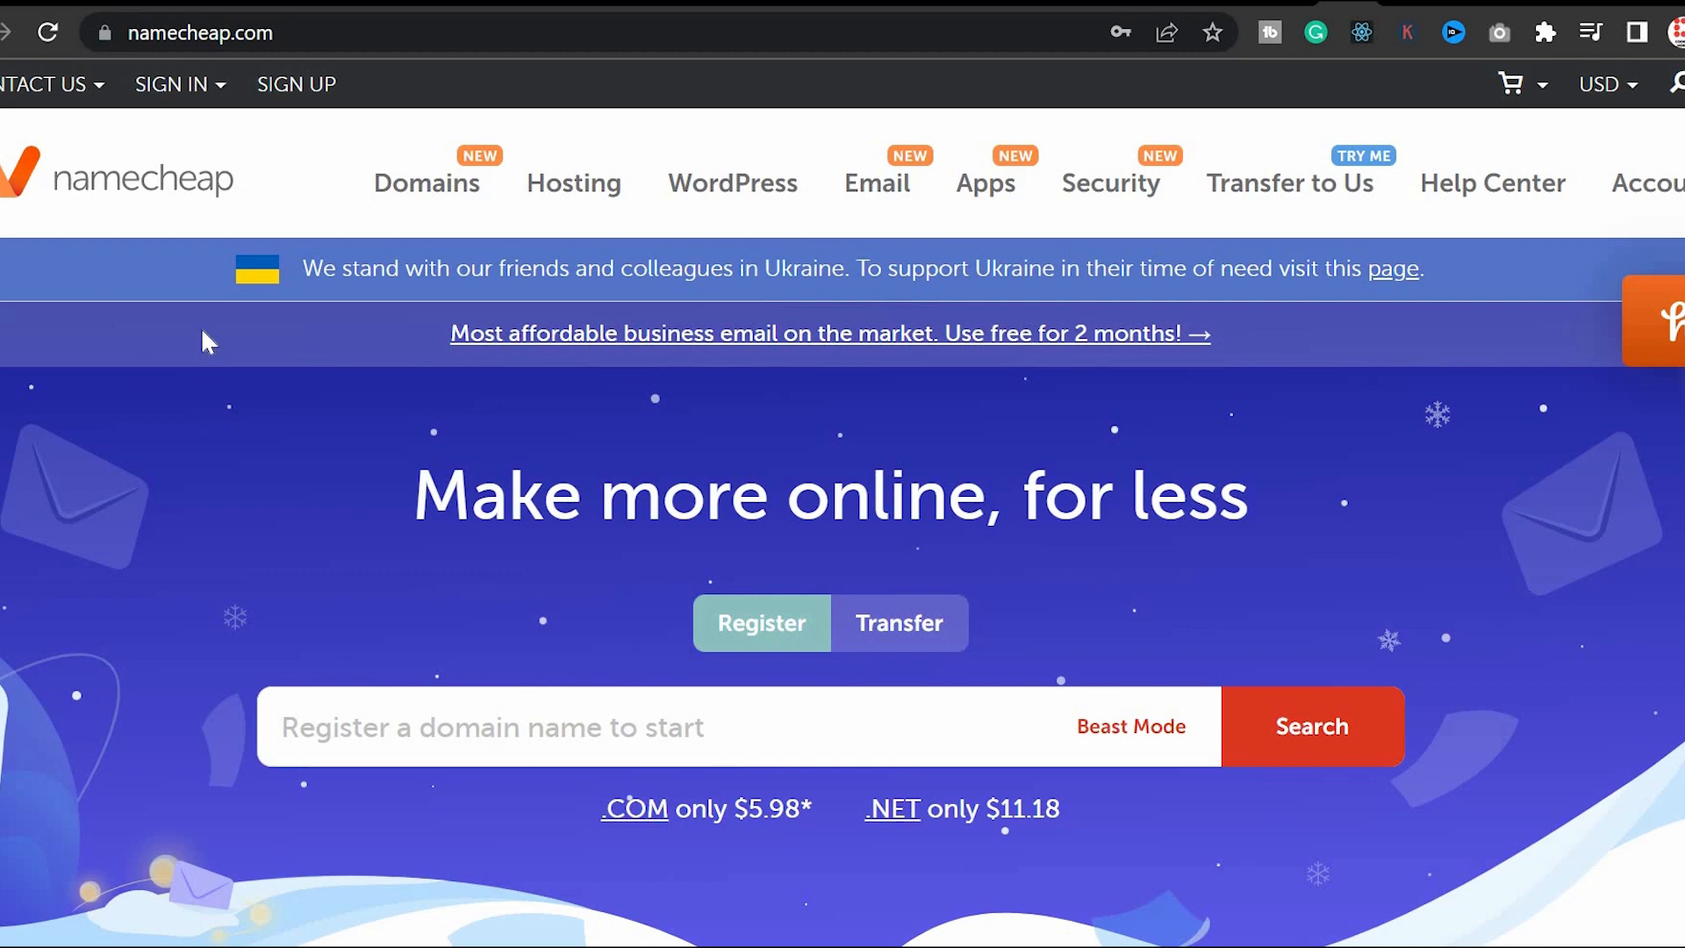
# Sign in to Namecheap and show the domain list with codemyhobby.com active.
pyautogui.click(173, 85)
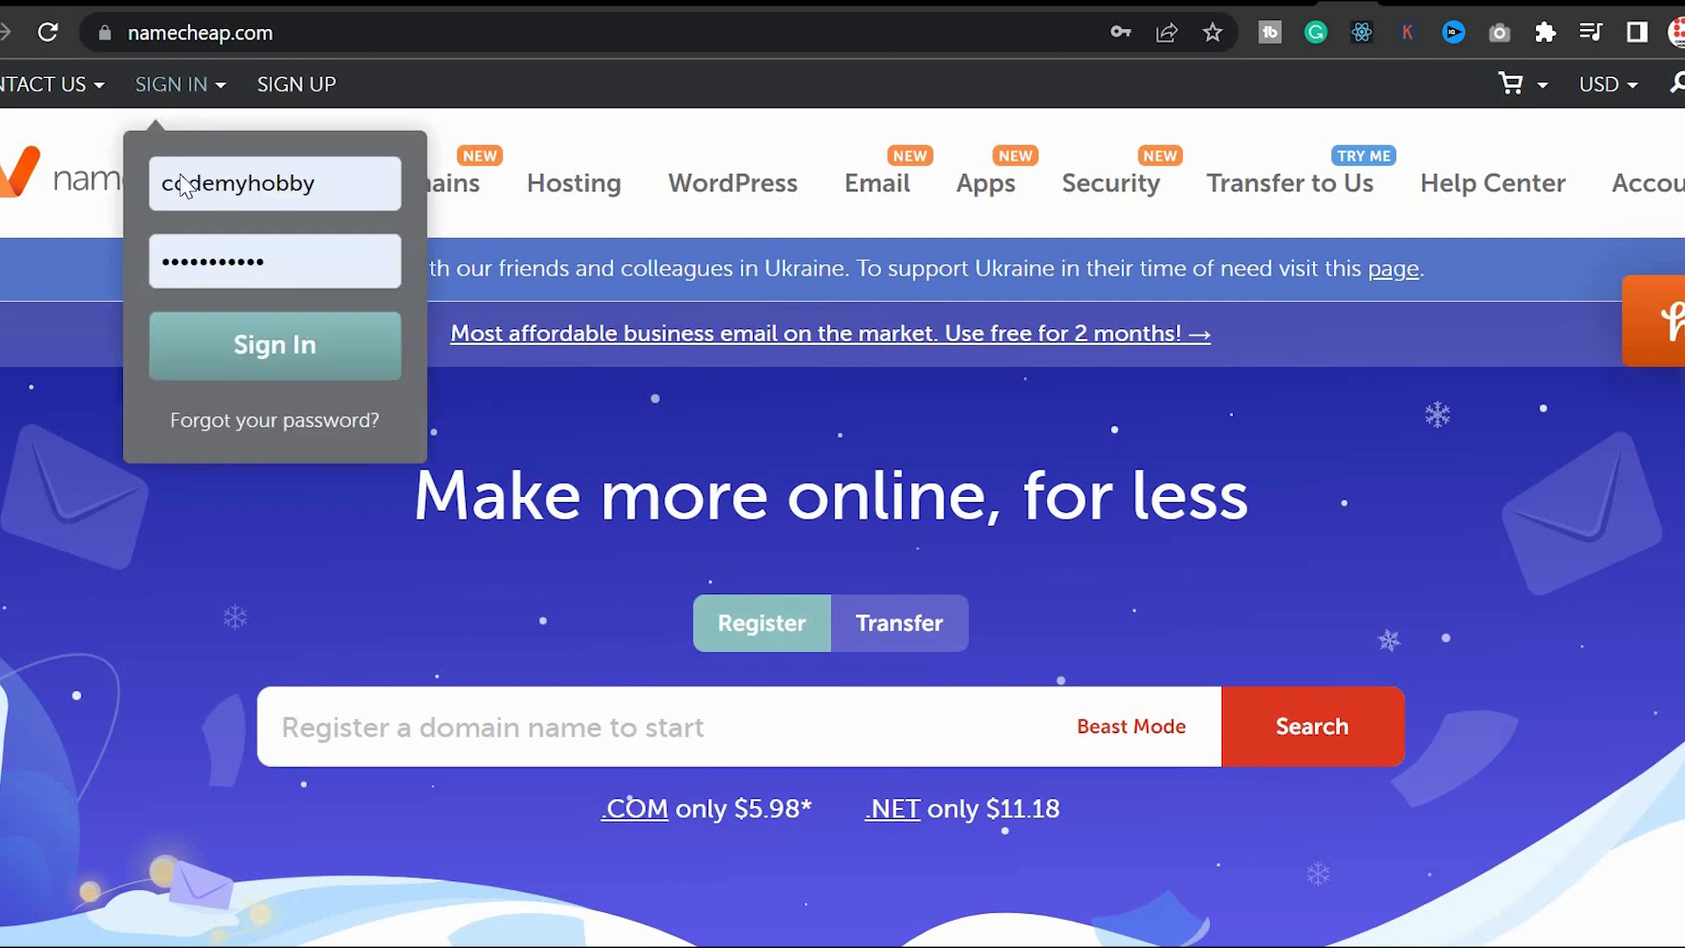
pyautogui.click(273, 344)
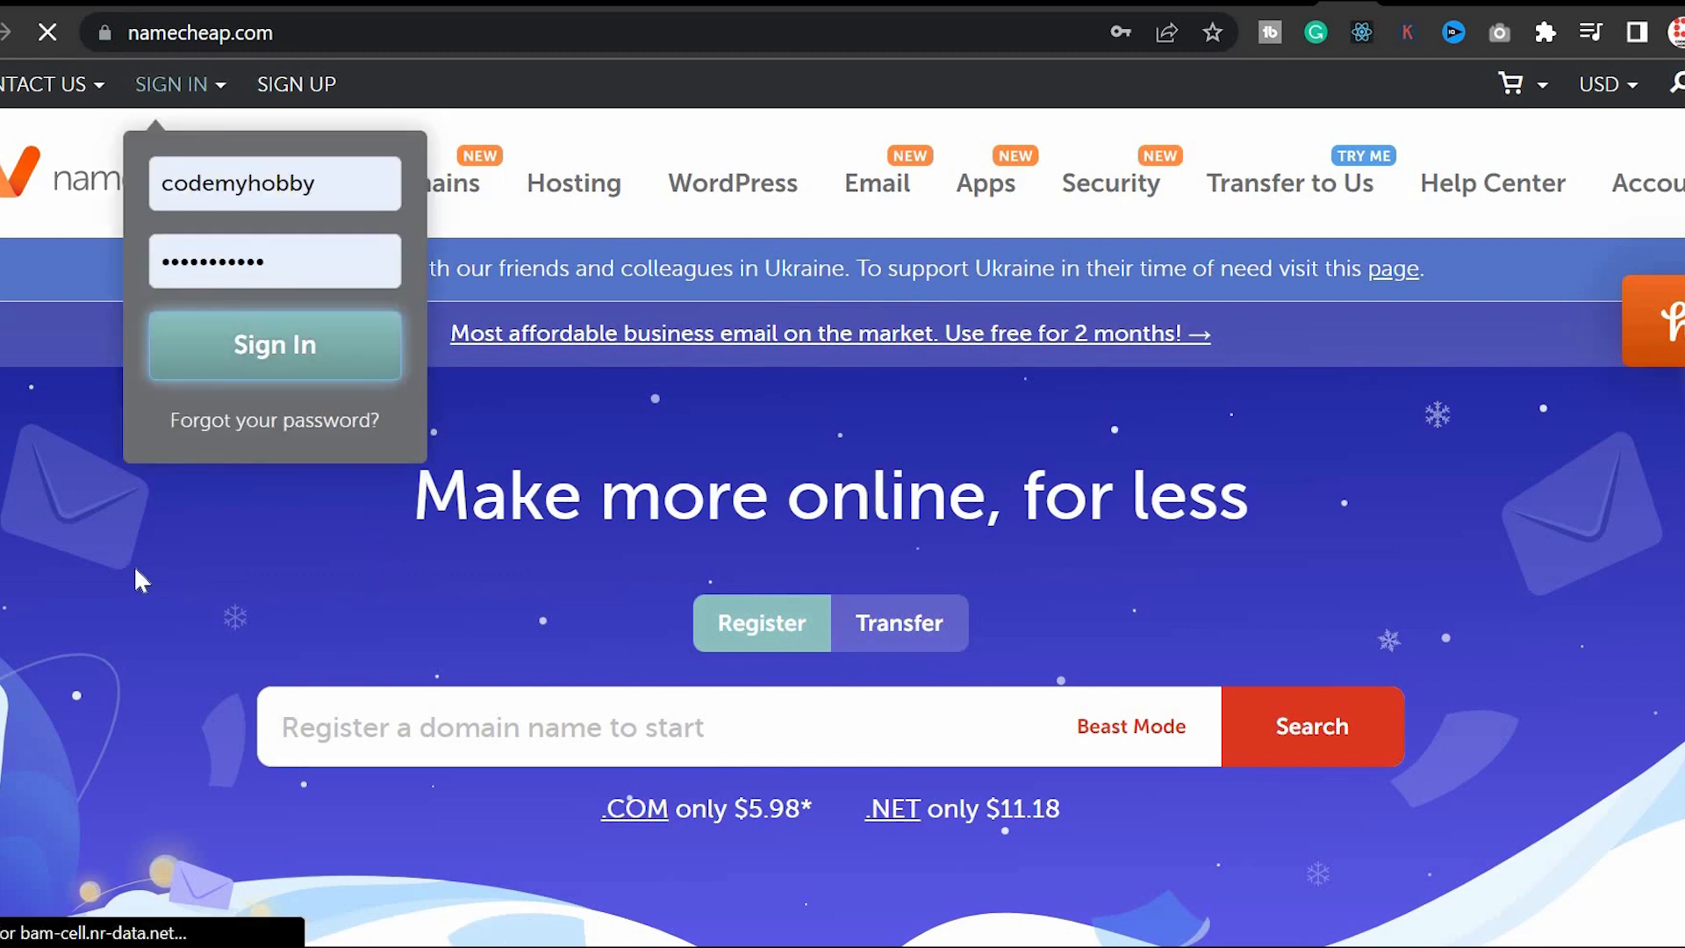
pyautogui.click(274, 344)
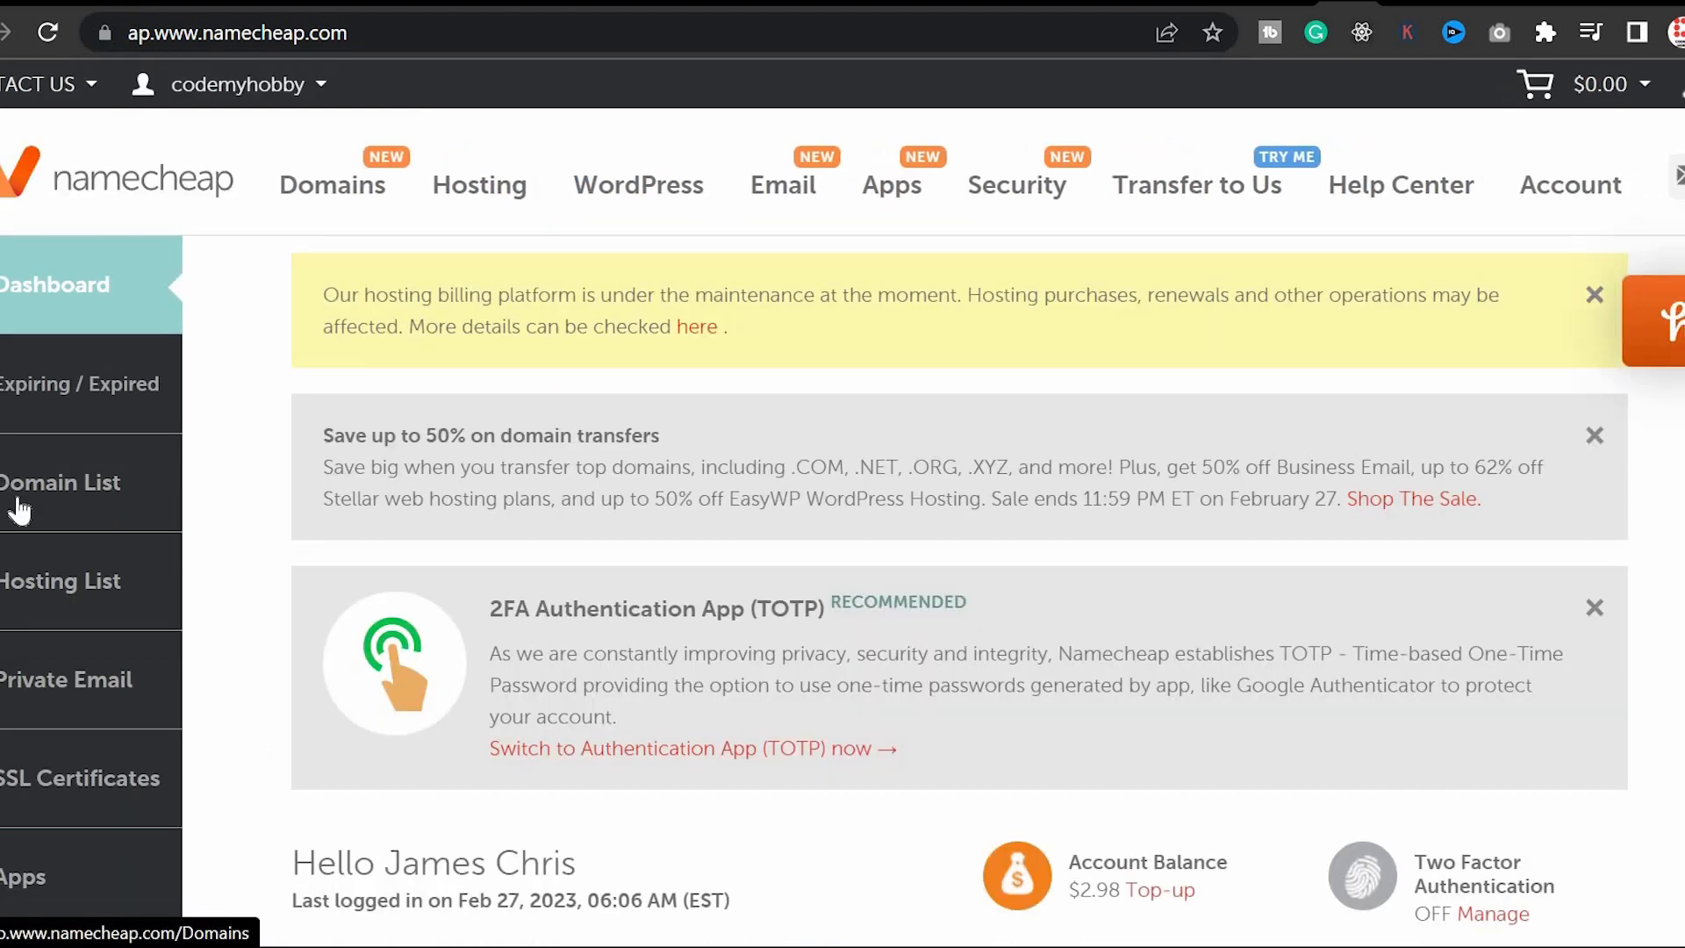
pyautogui.click(61, 481)
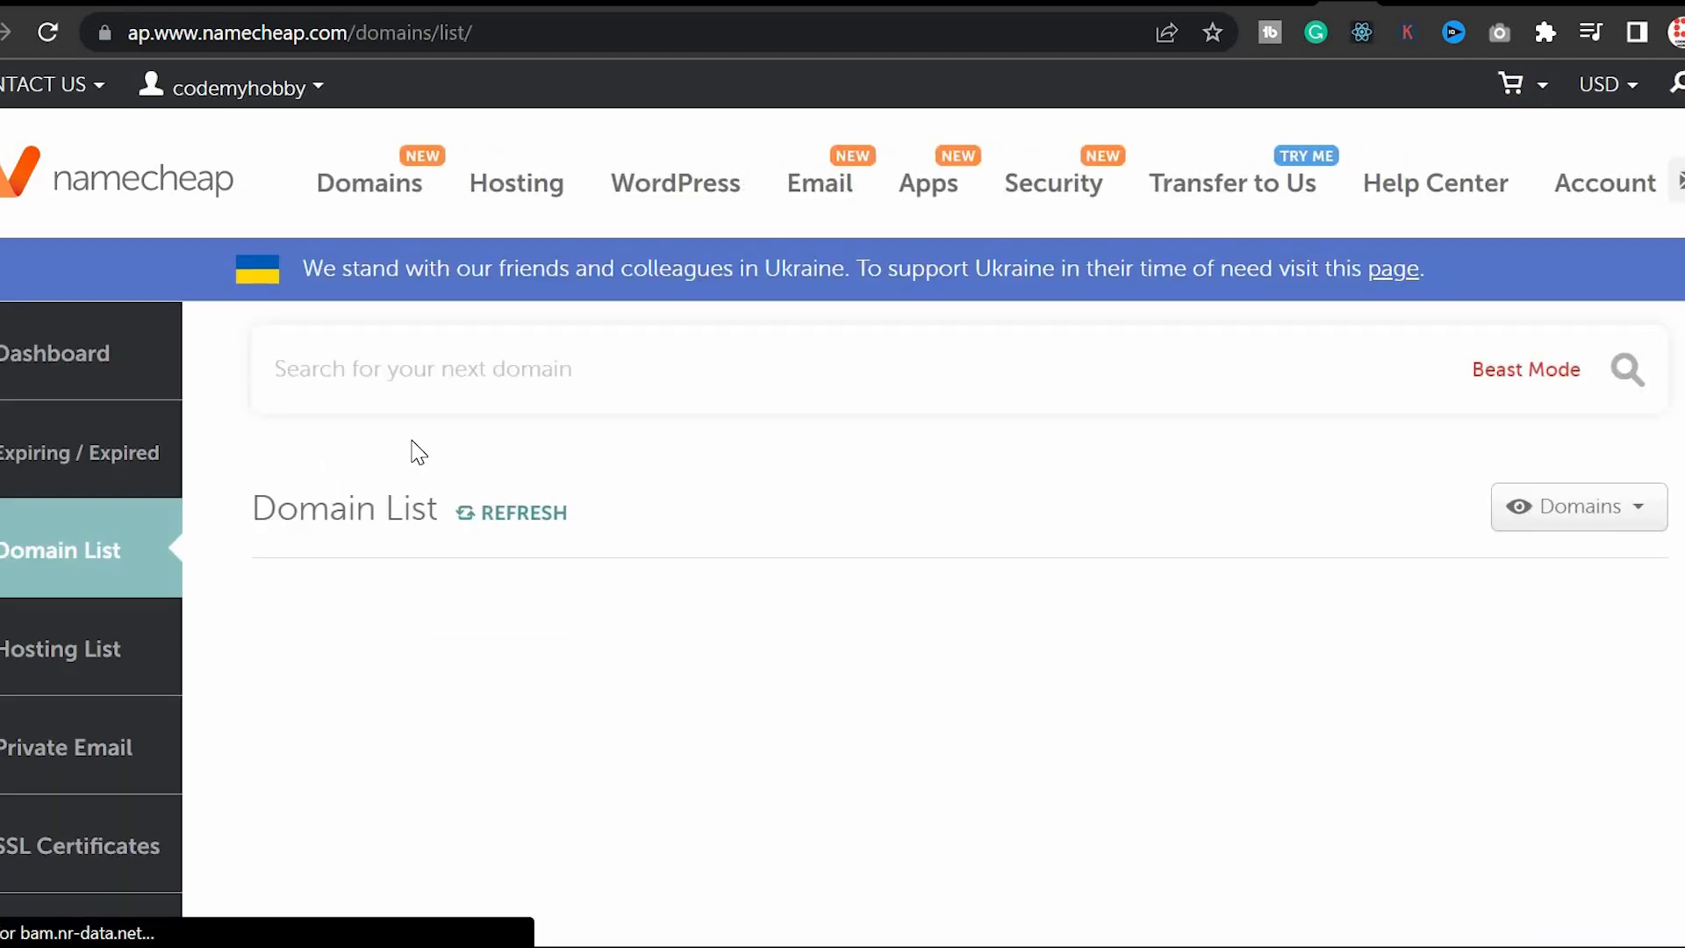
pyautogui.scroll(-3)
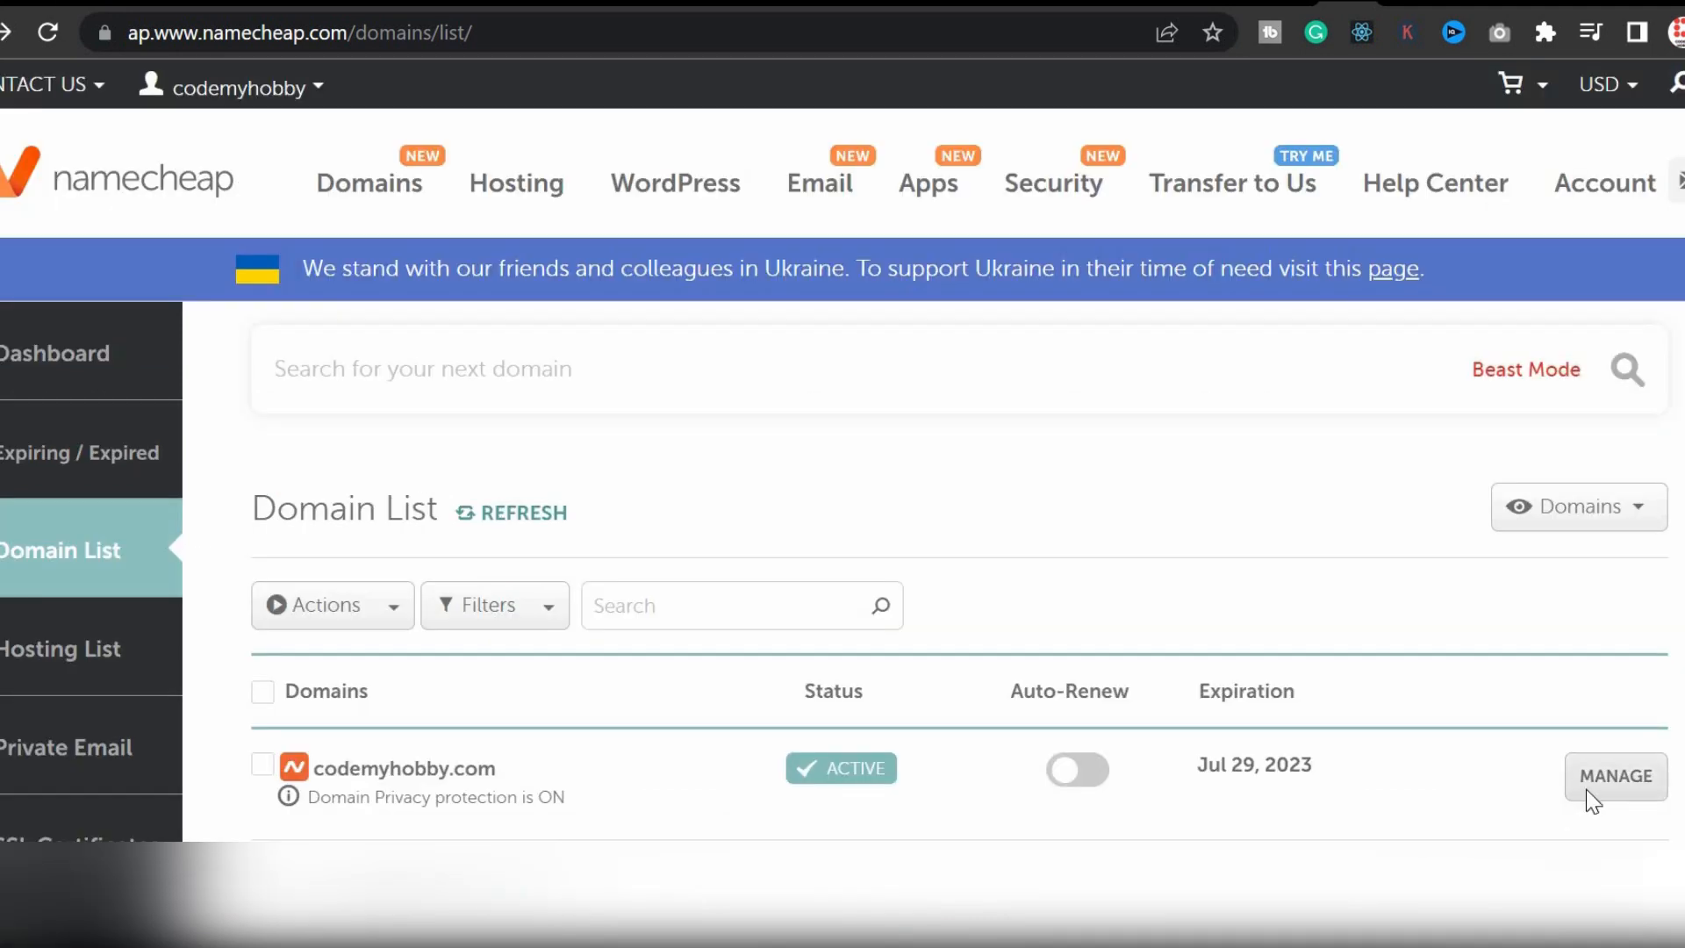
# Manage codemyhobby.com and switch its nameservers from Namecheap BasicDNS to Custom DNS.
pyautogui.click(1614, 776)
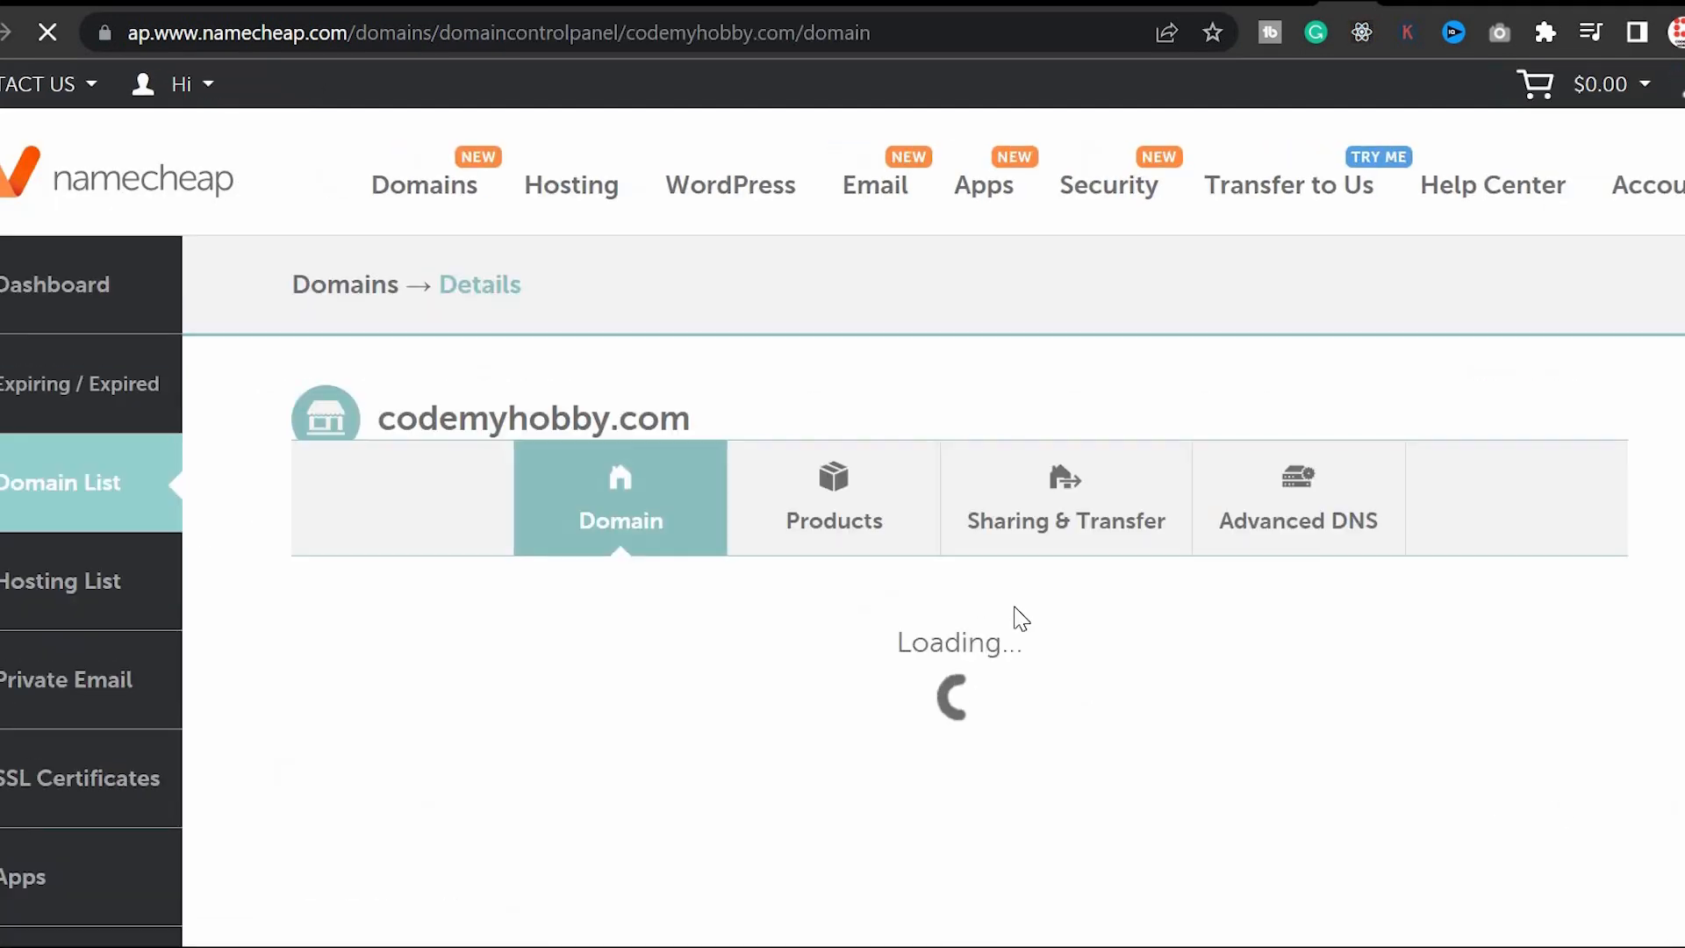
pyautogui.scroll(-3)
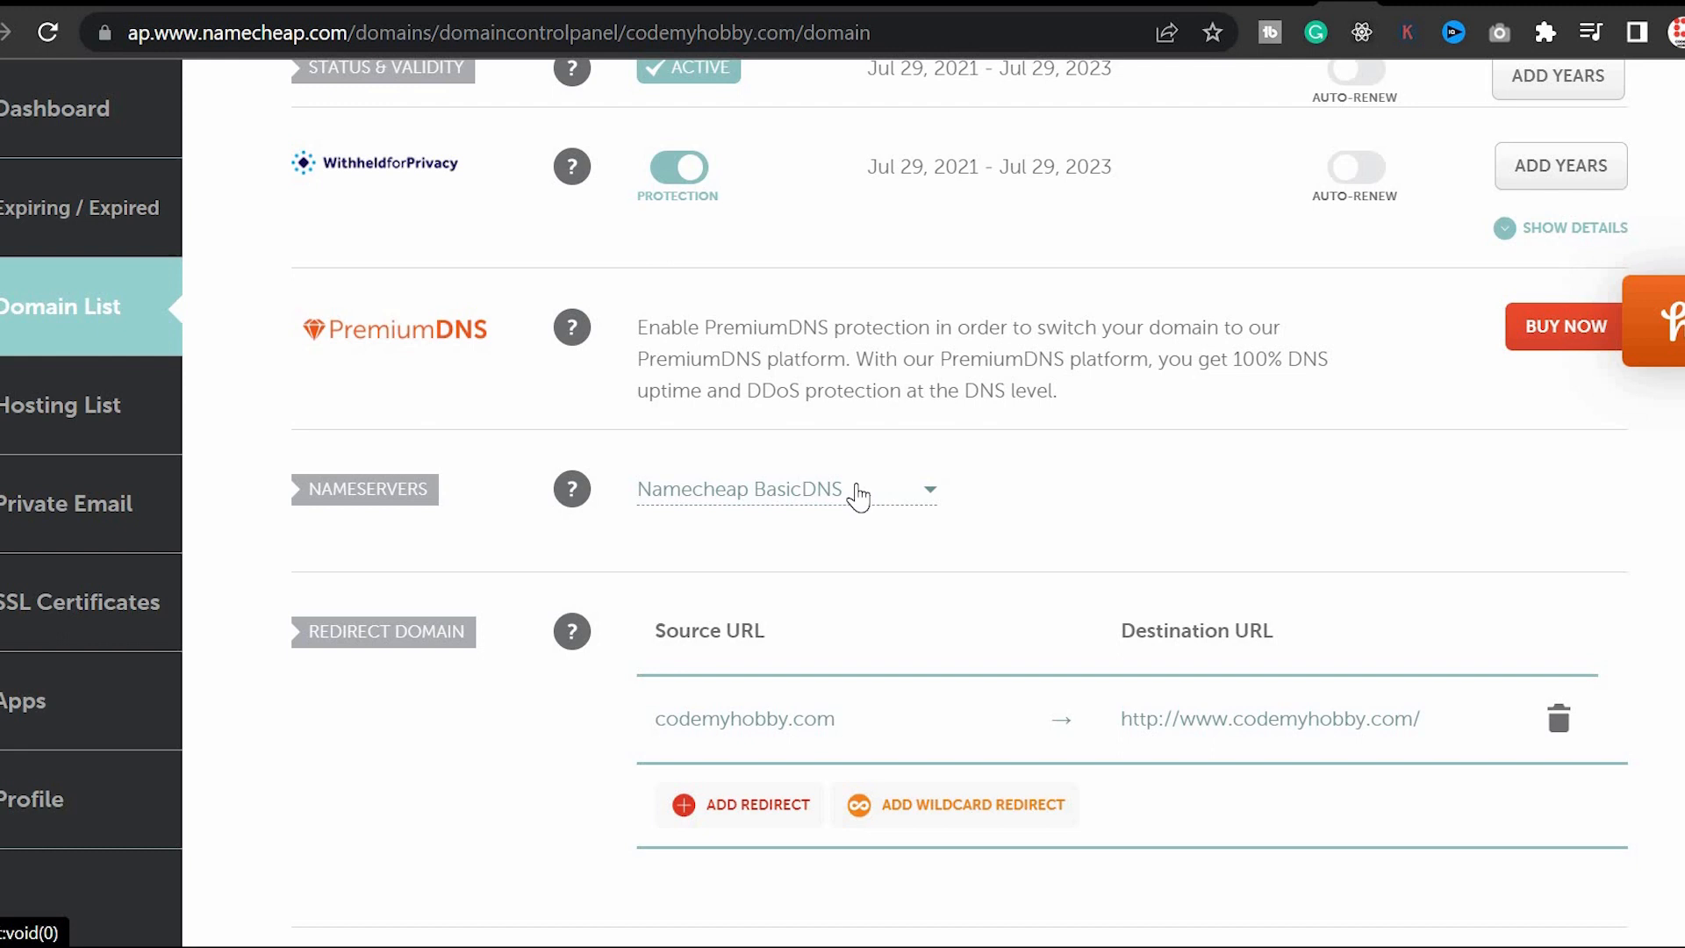
pyautogui.moveTo(839, 527)
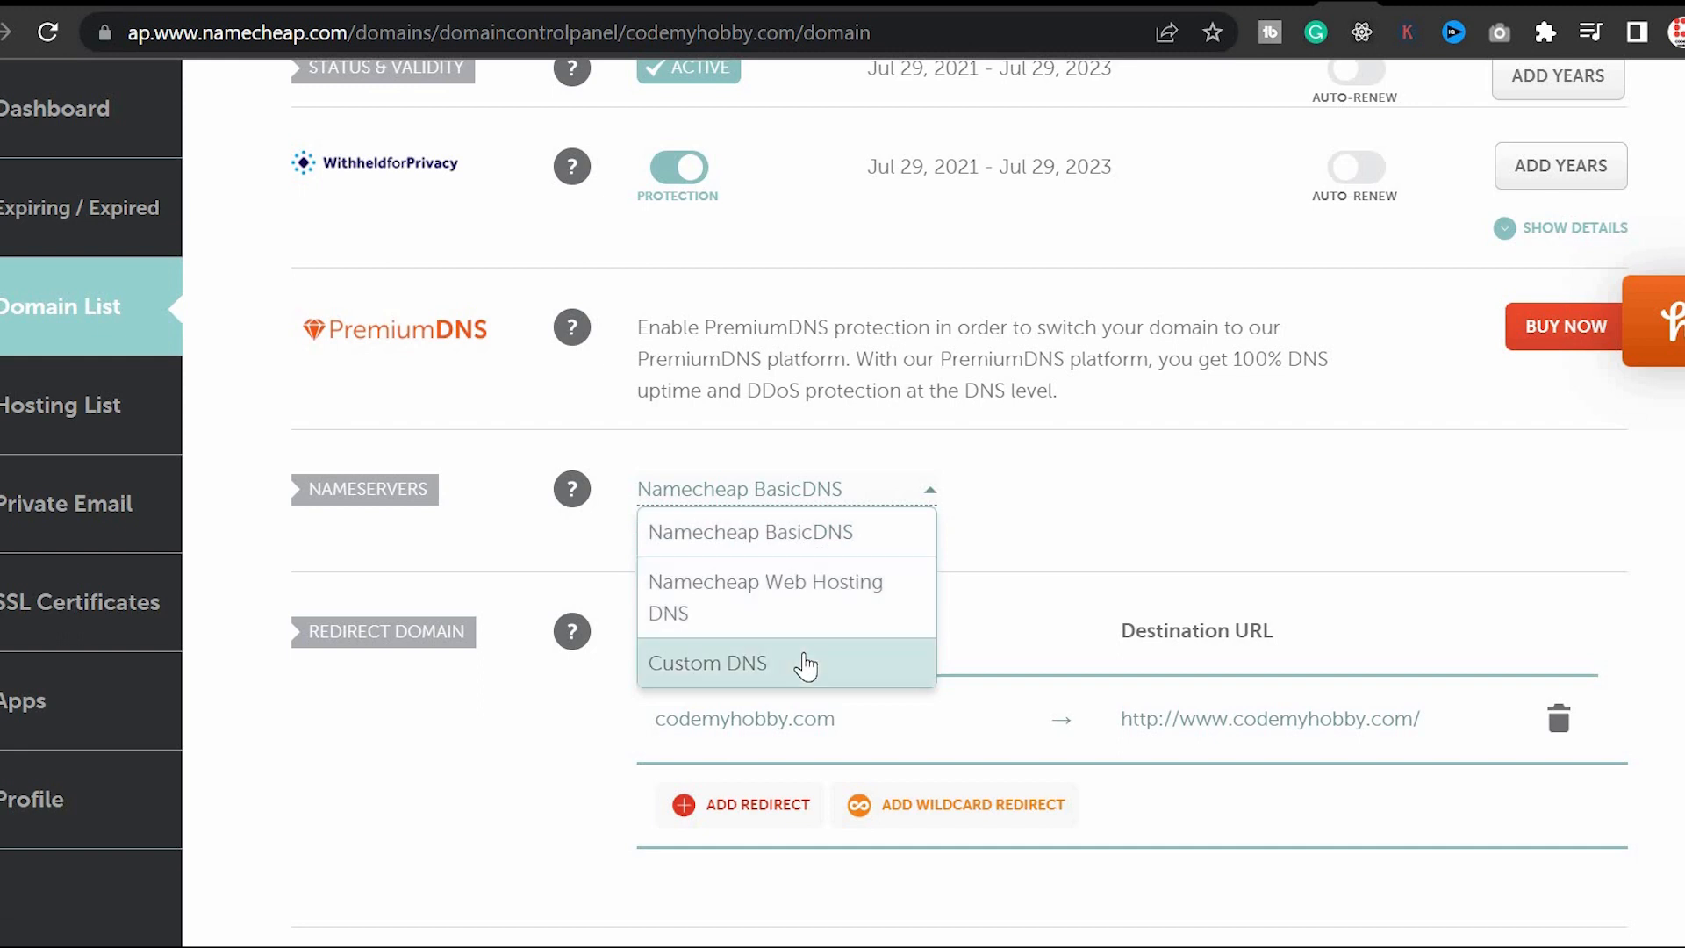
pyautogui.click(709, 663)
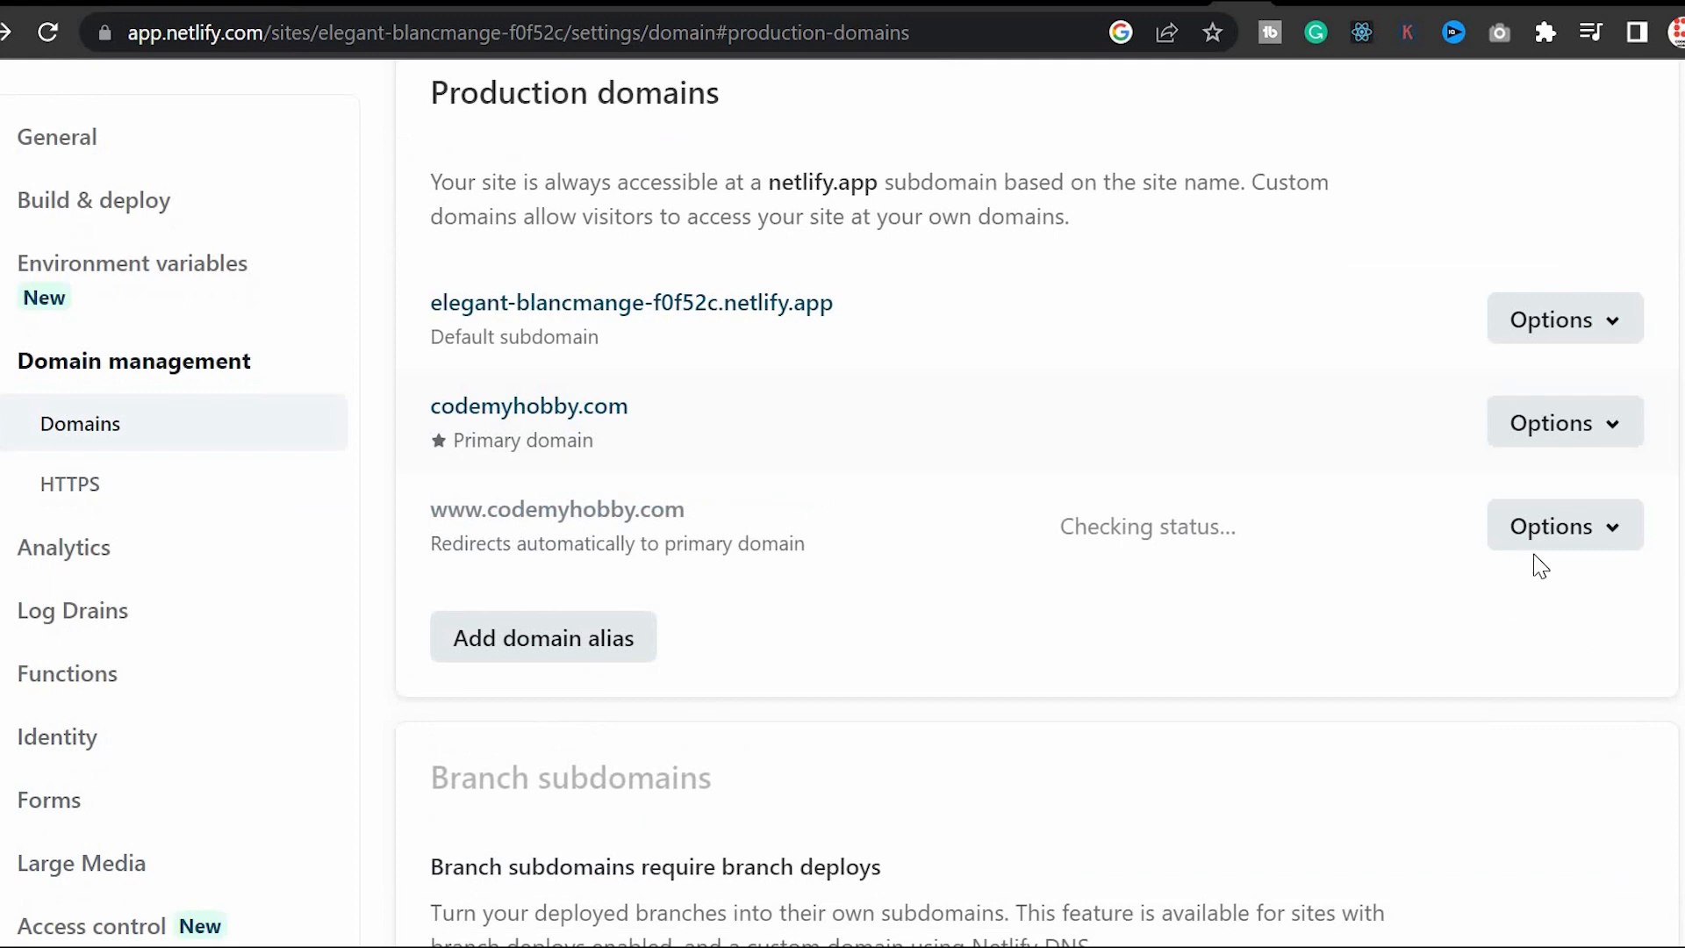
pyautogui.click(1563, 525)
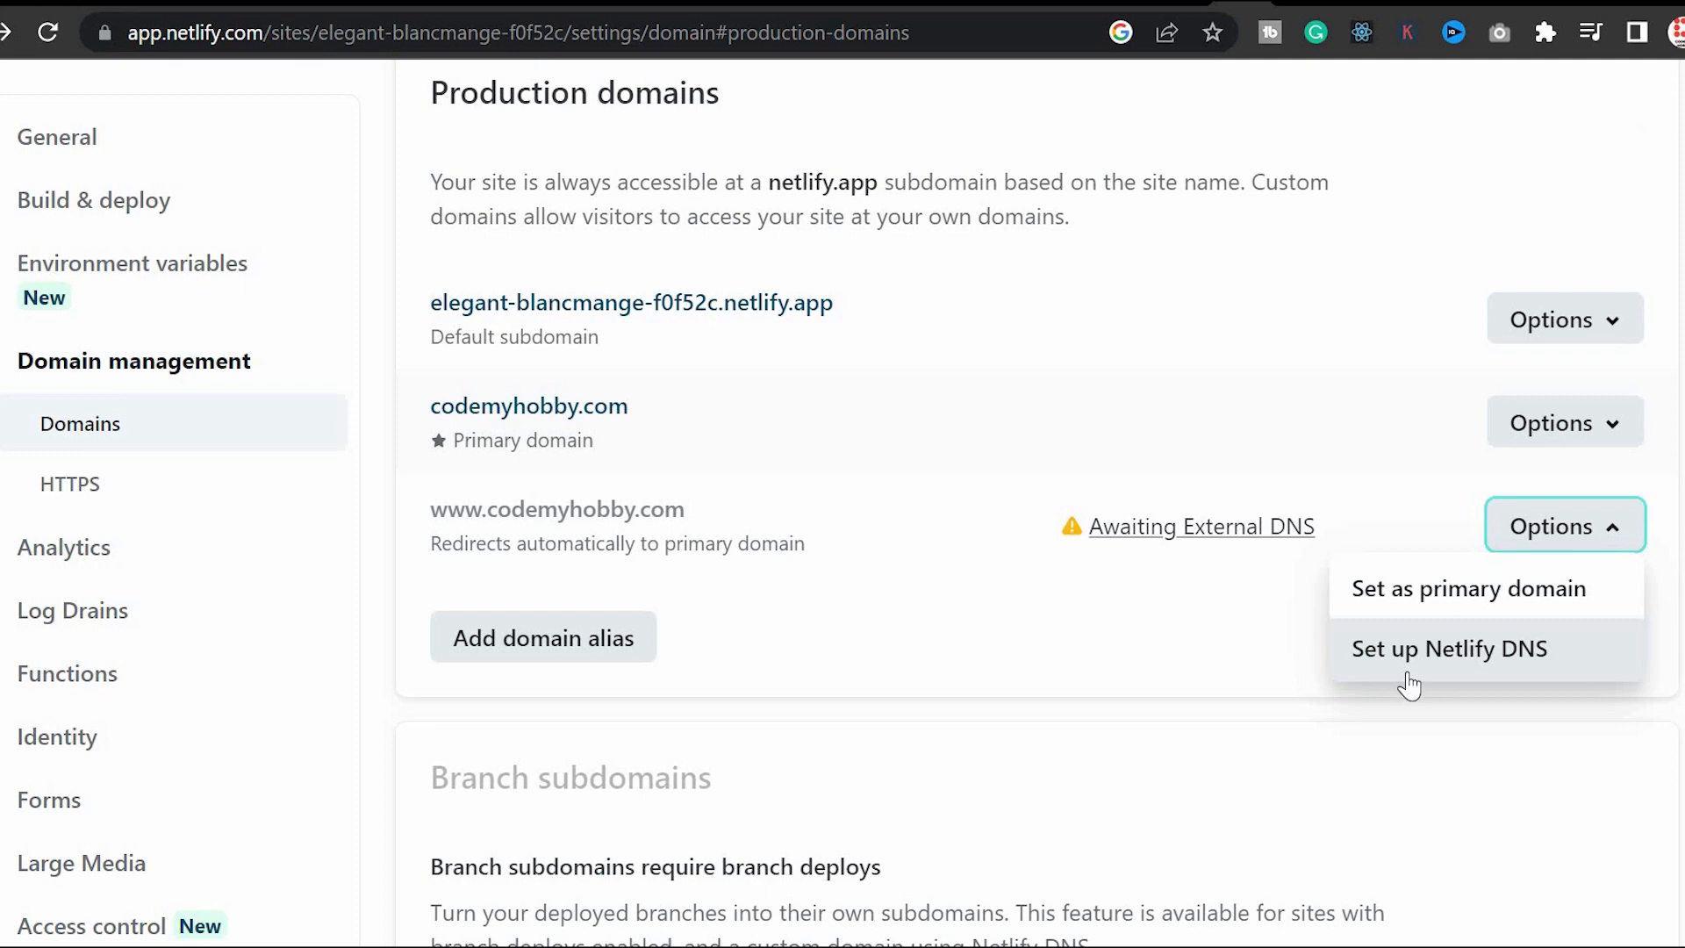
pyautogui.click(1450, 649)
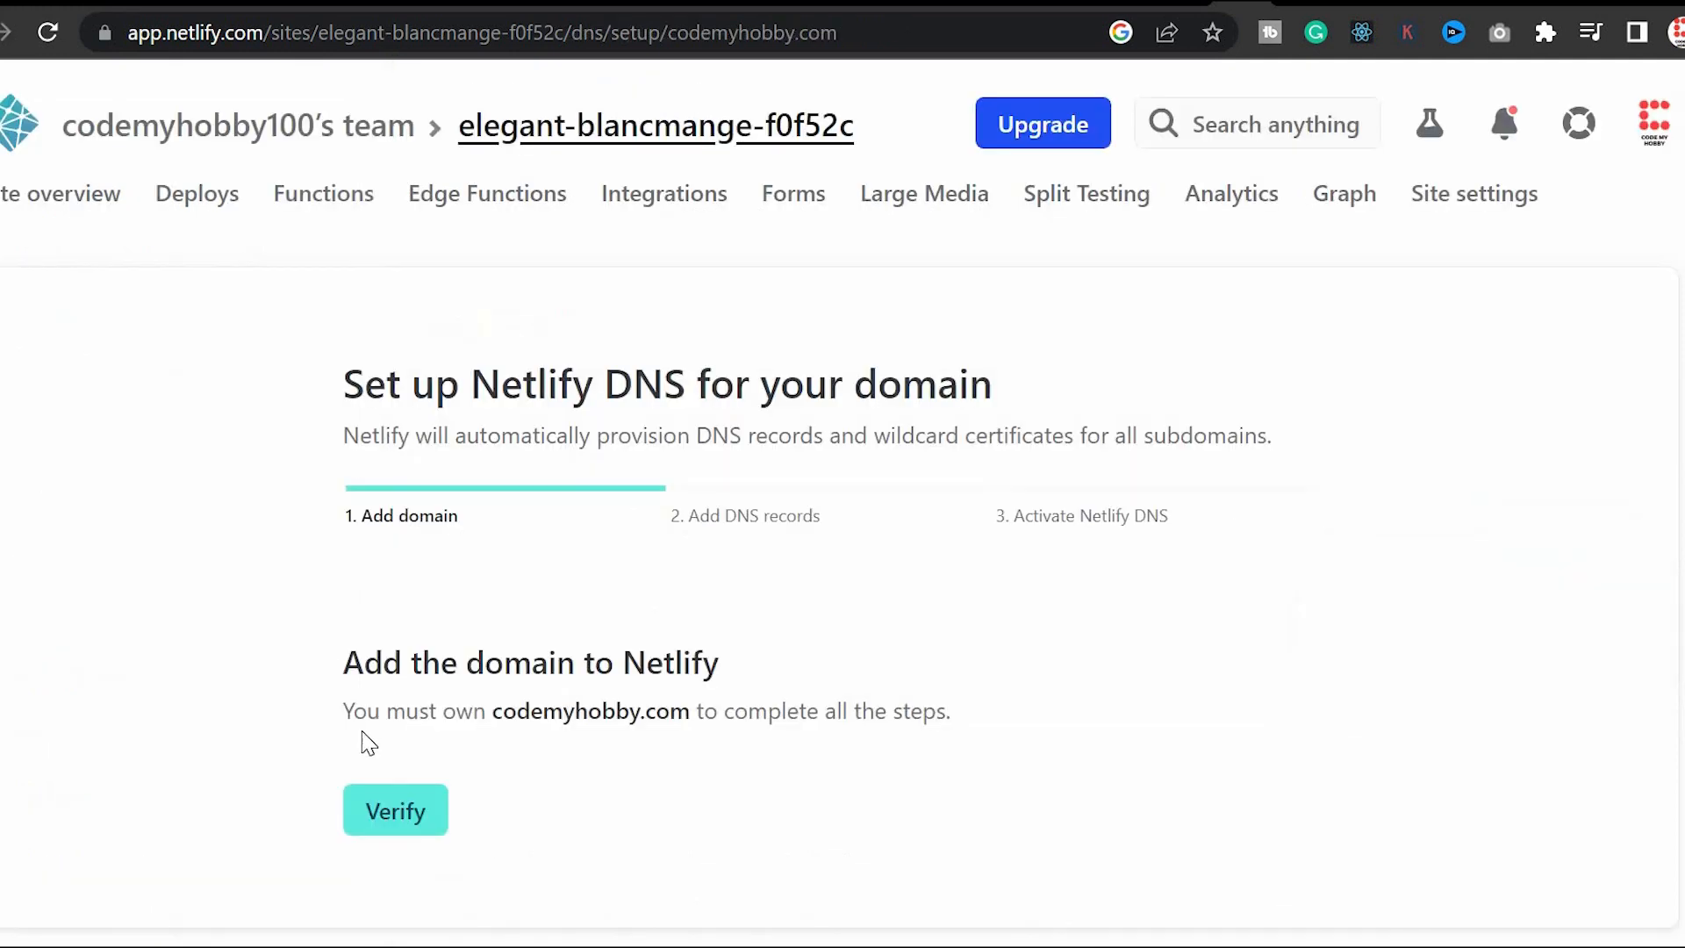
pyautogui.click(395, 811)
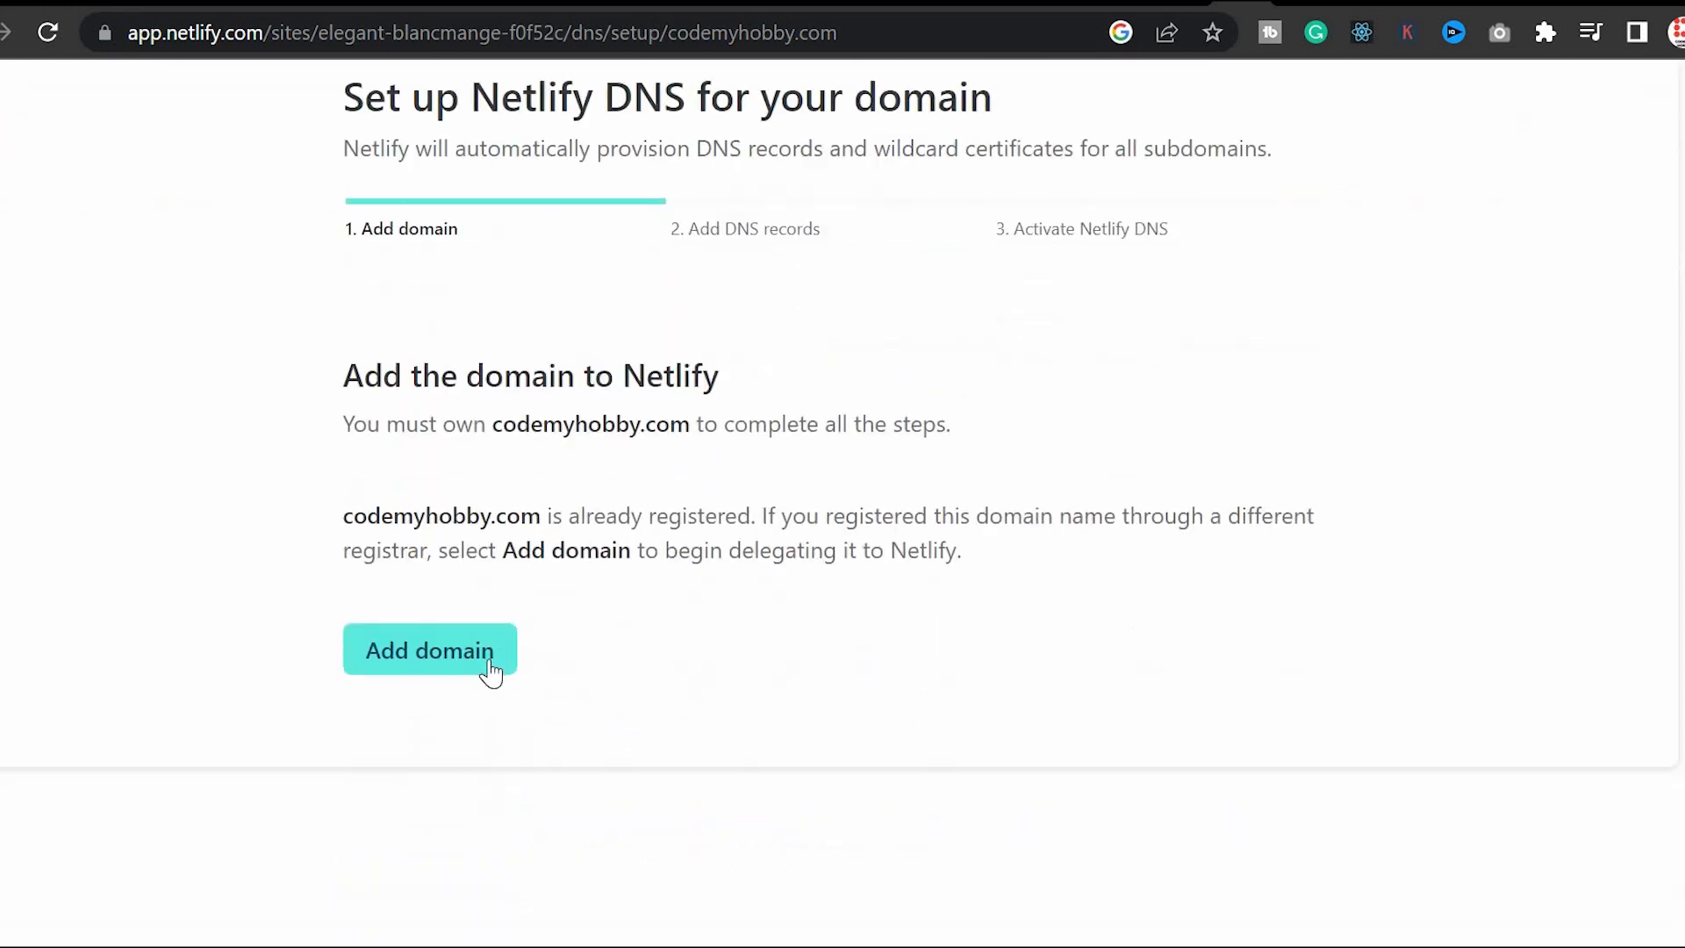
pyautogui.click(428, 649)
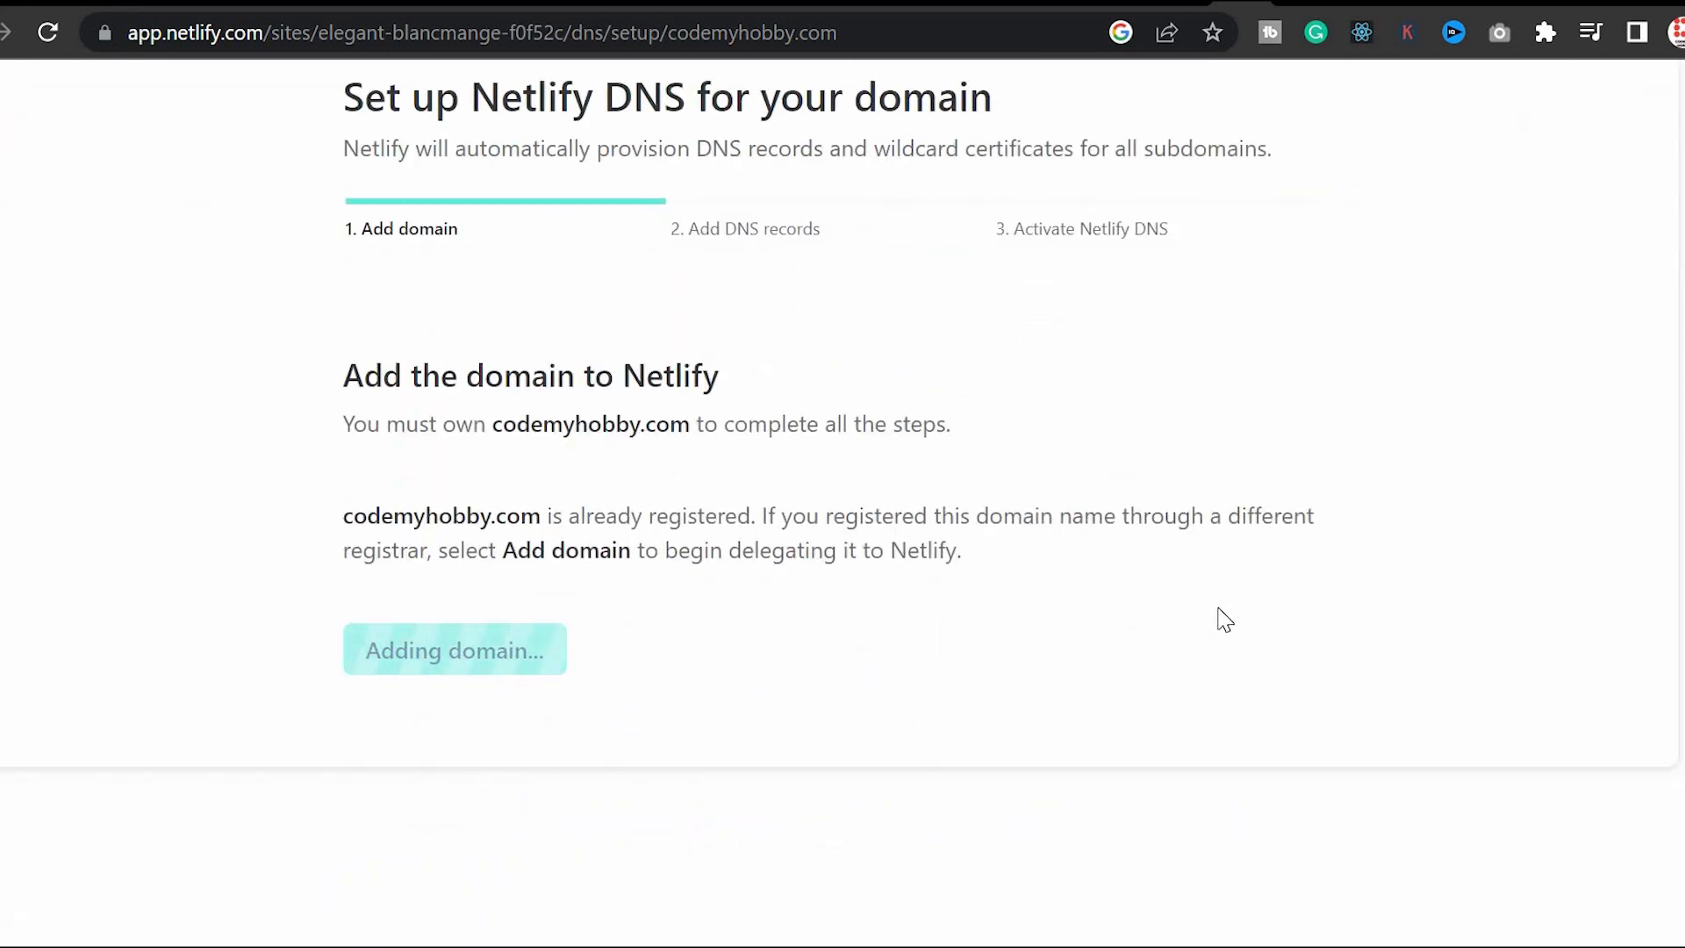
pyautogui.click(454, 649)
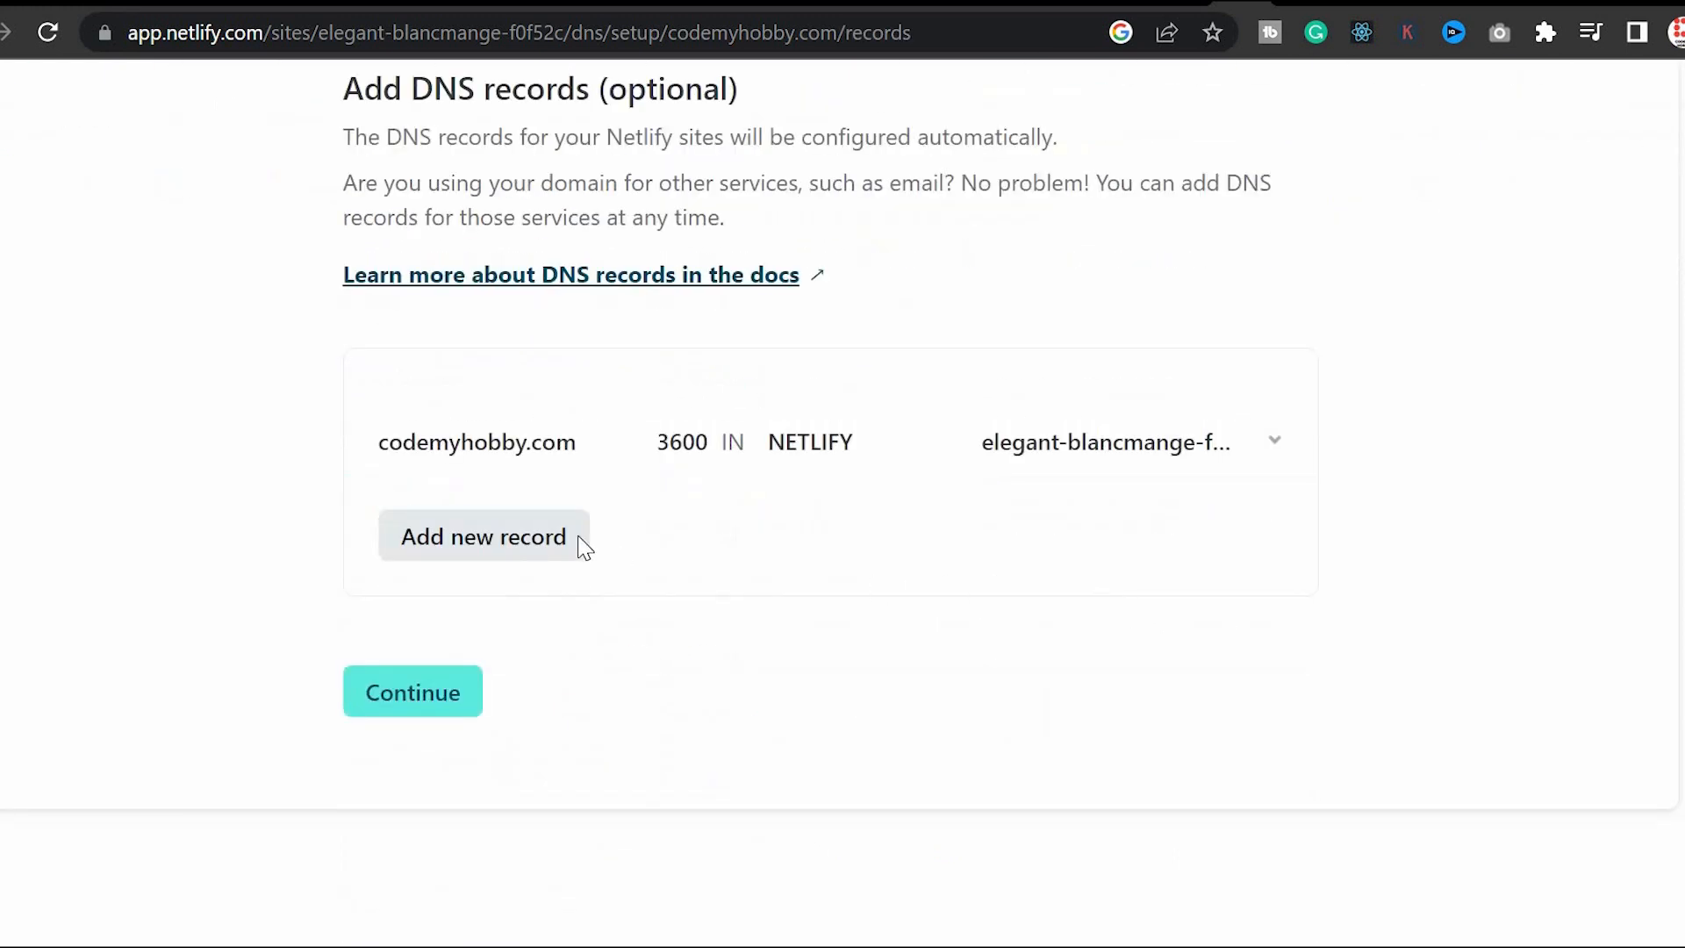
pyautogui.click(413, 691)
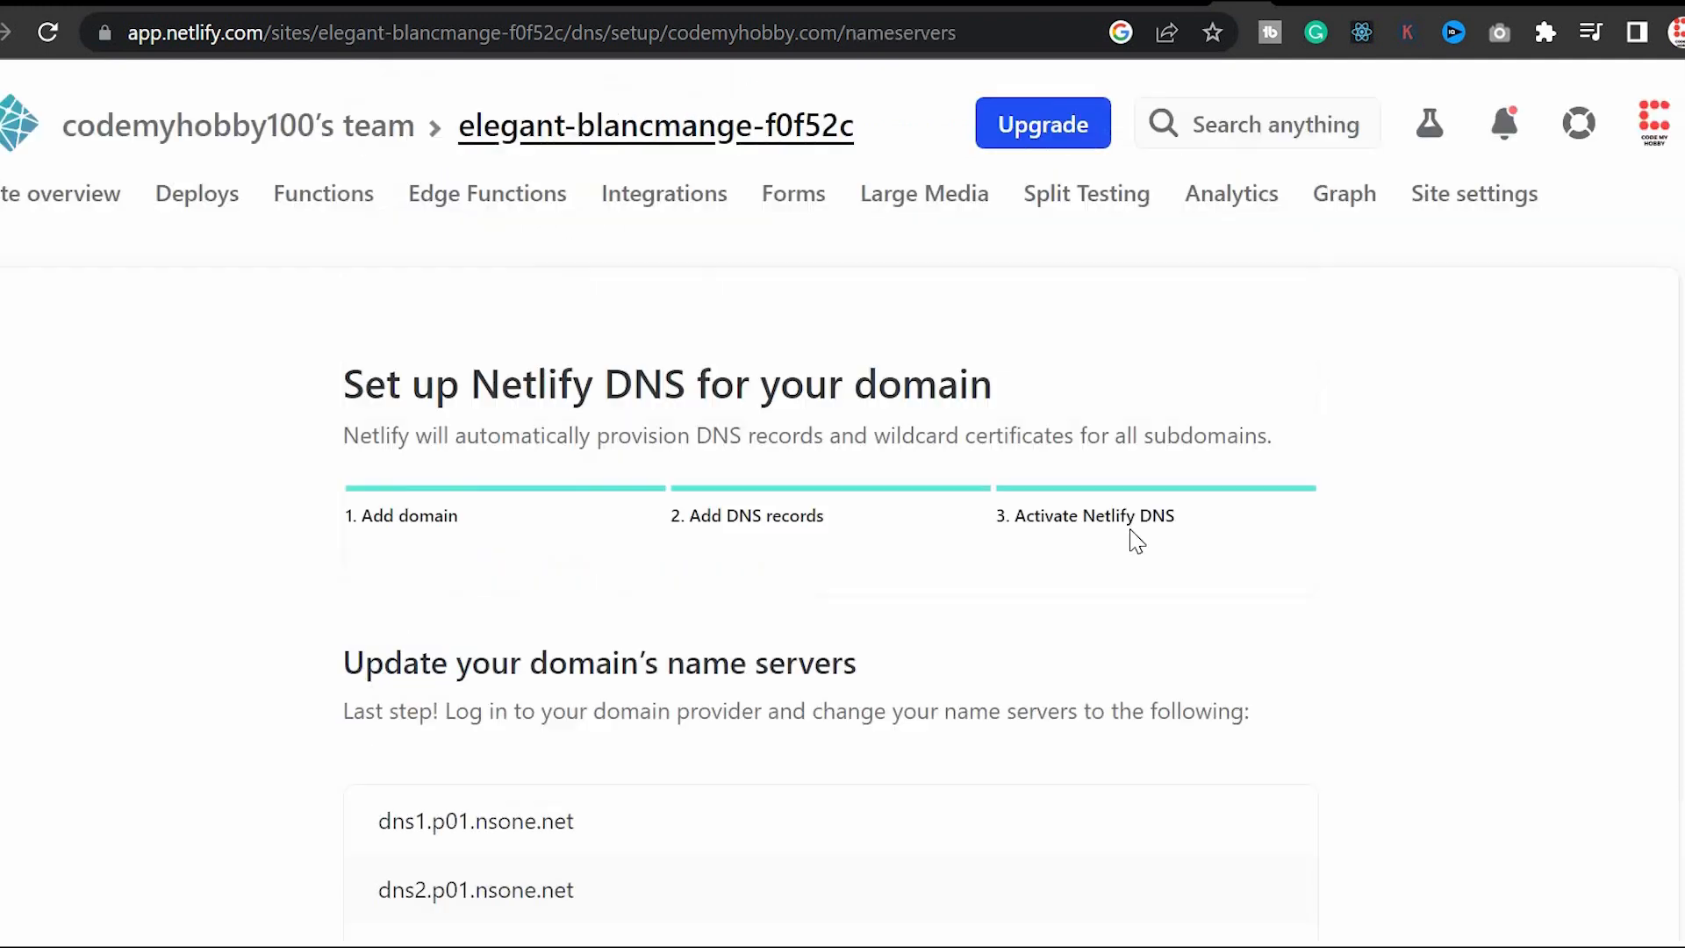
pyautogui.scroll(-3)
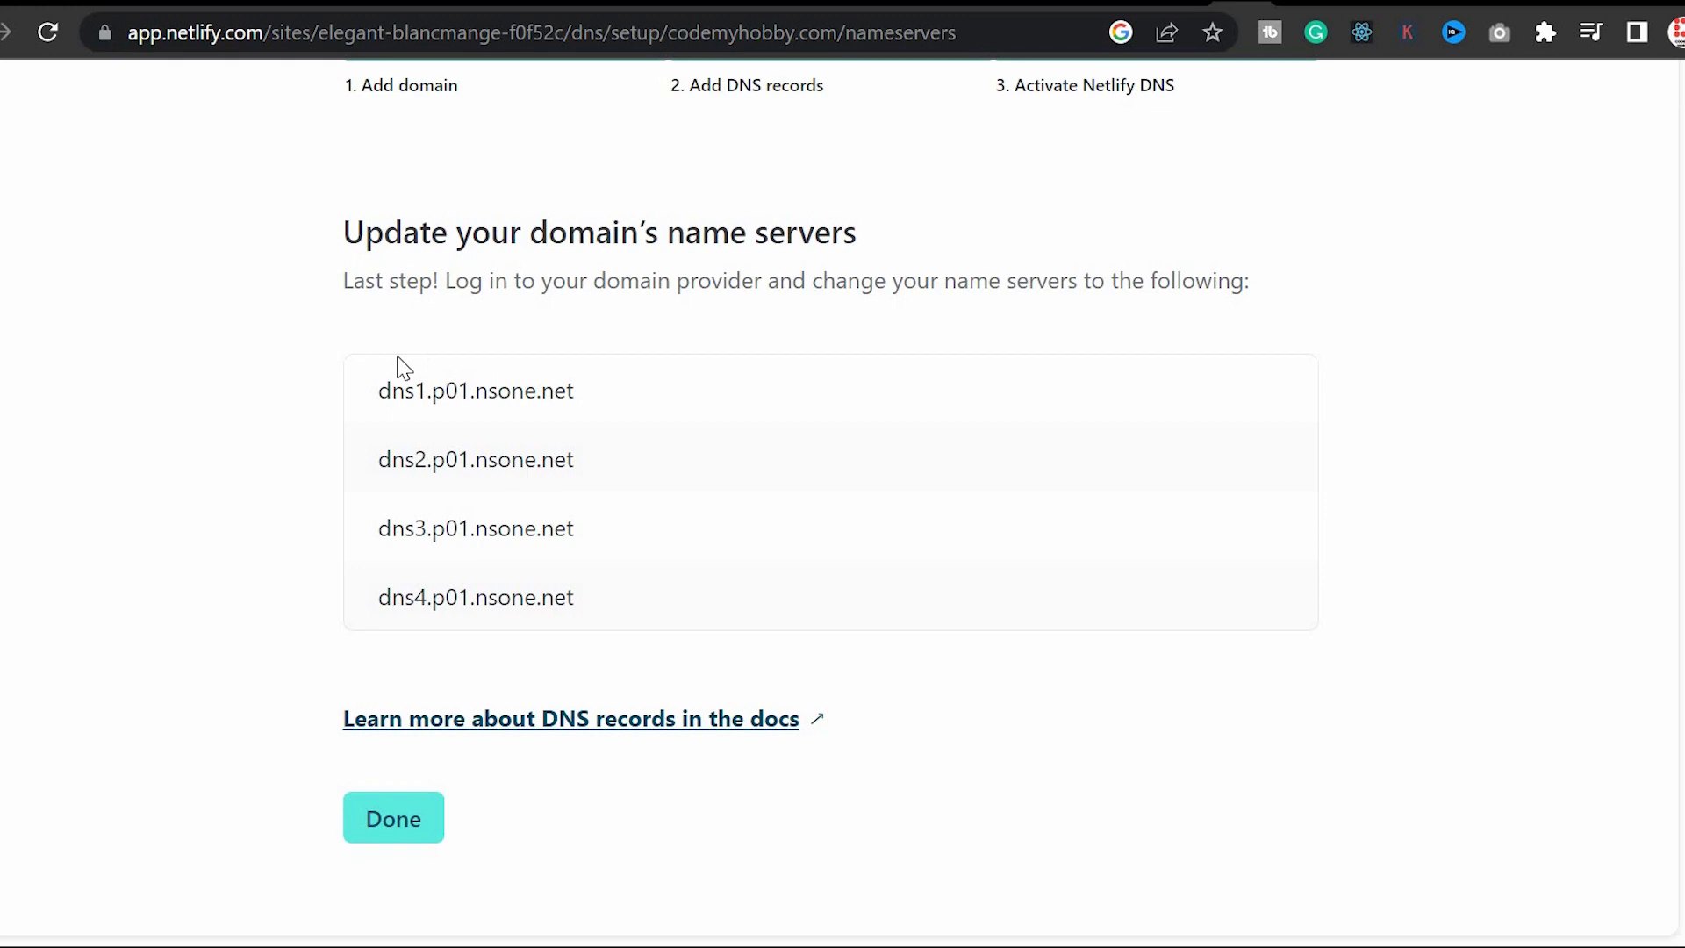
pyautogui.doubleClick(475, 389)
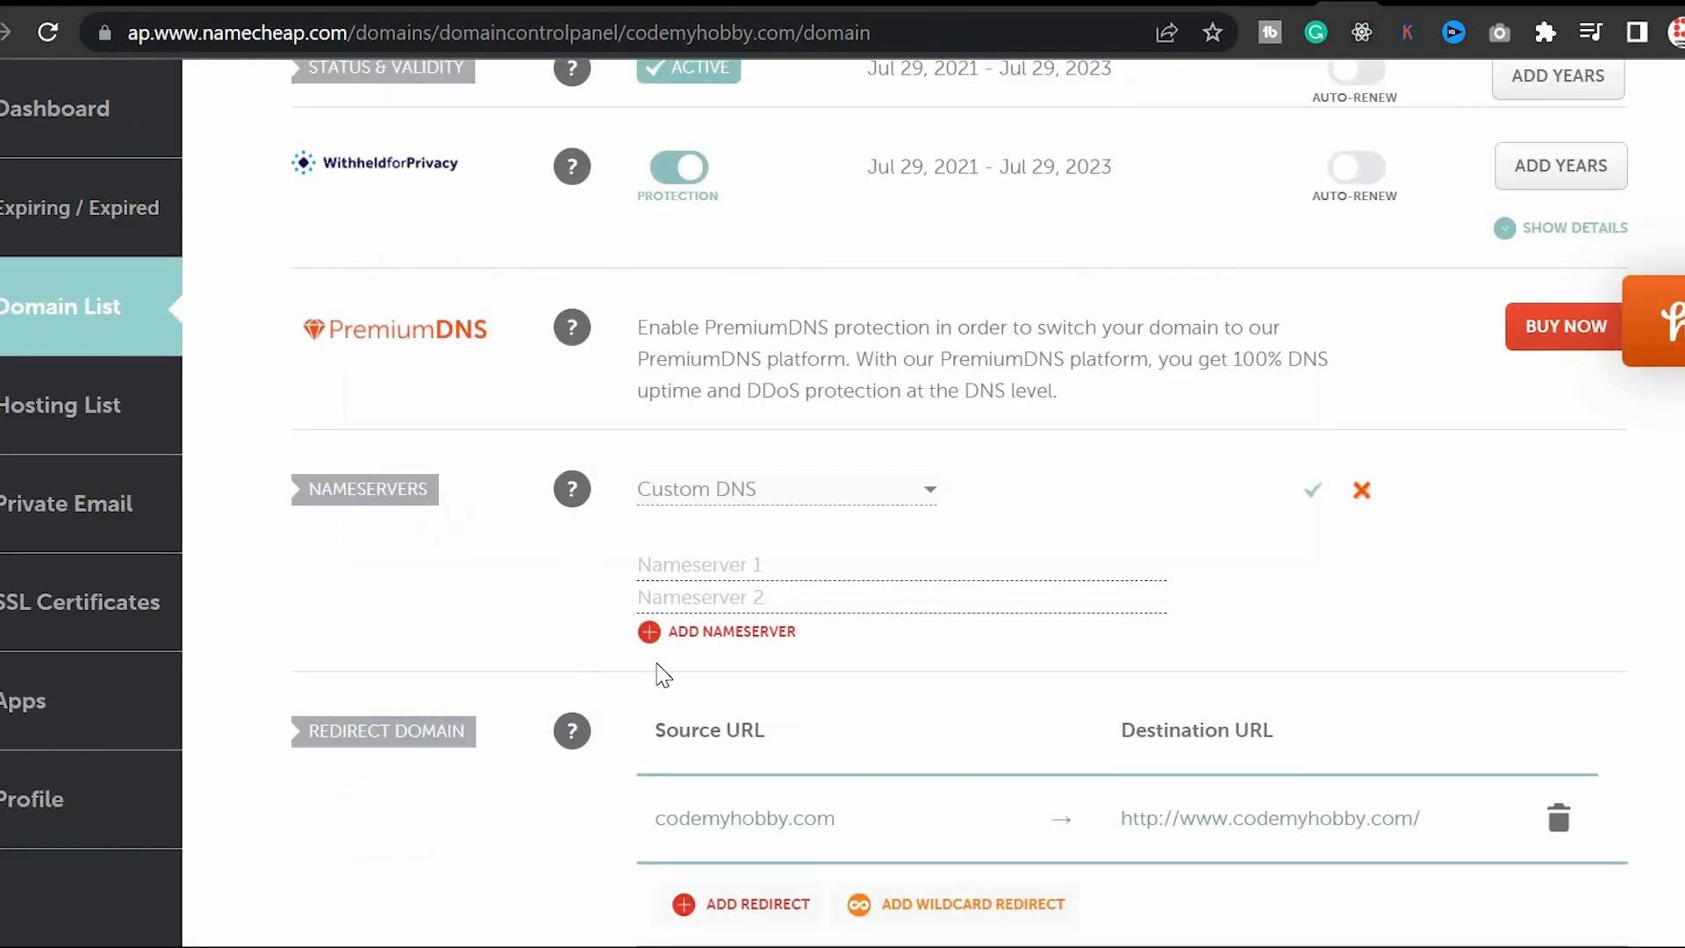
# Enter dns1–dns4.p01.nsone.net as custom nameservers in Namecheap and save them.
pyautogui.click(744, 565)
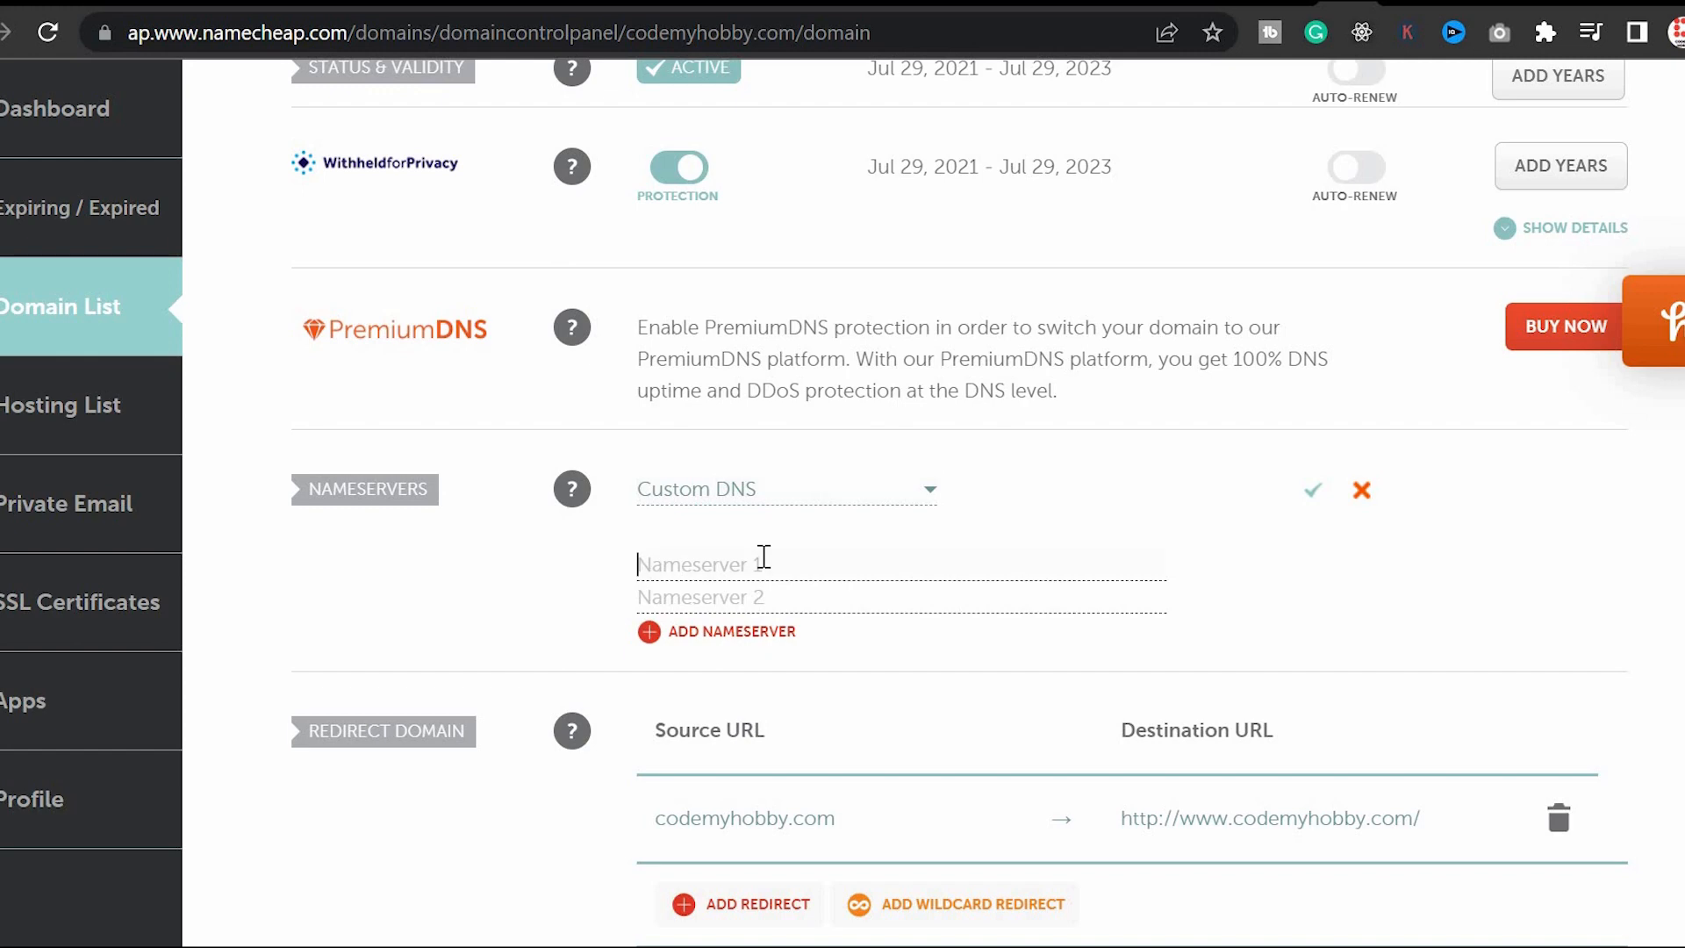
pyautogui.write('dns1.p01.nsone.net')
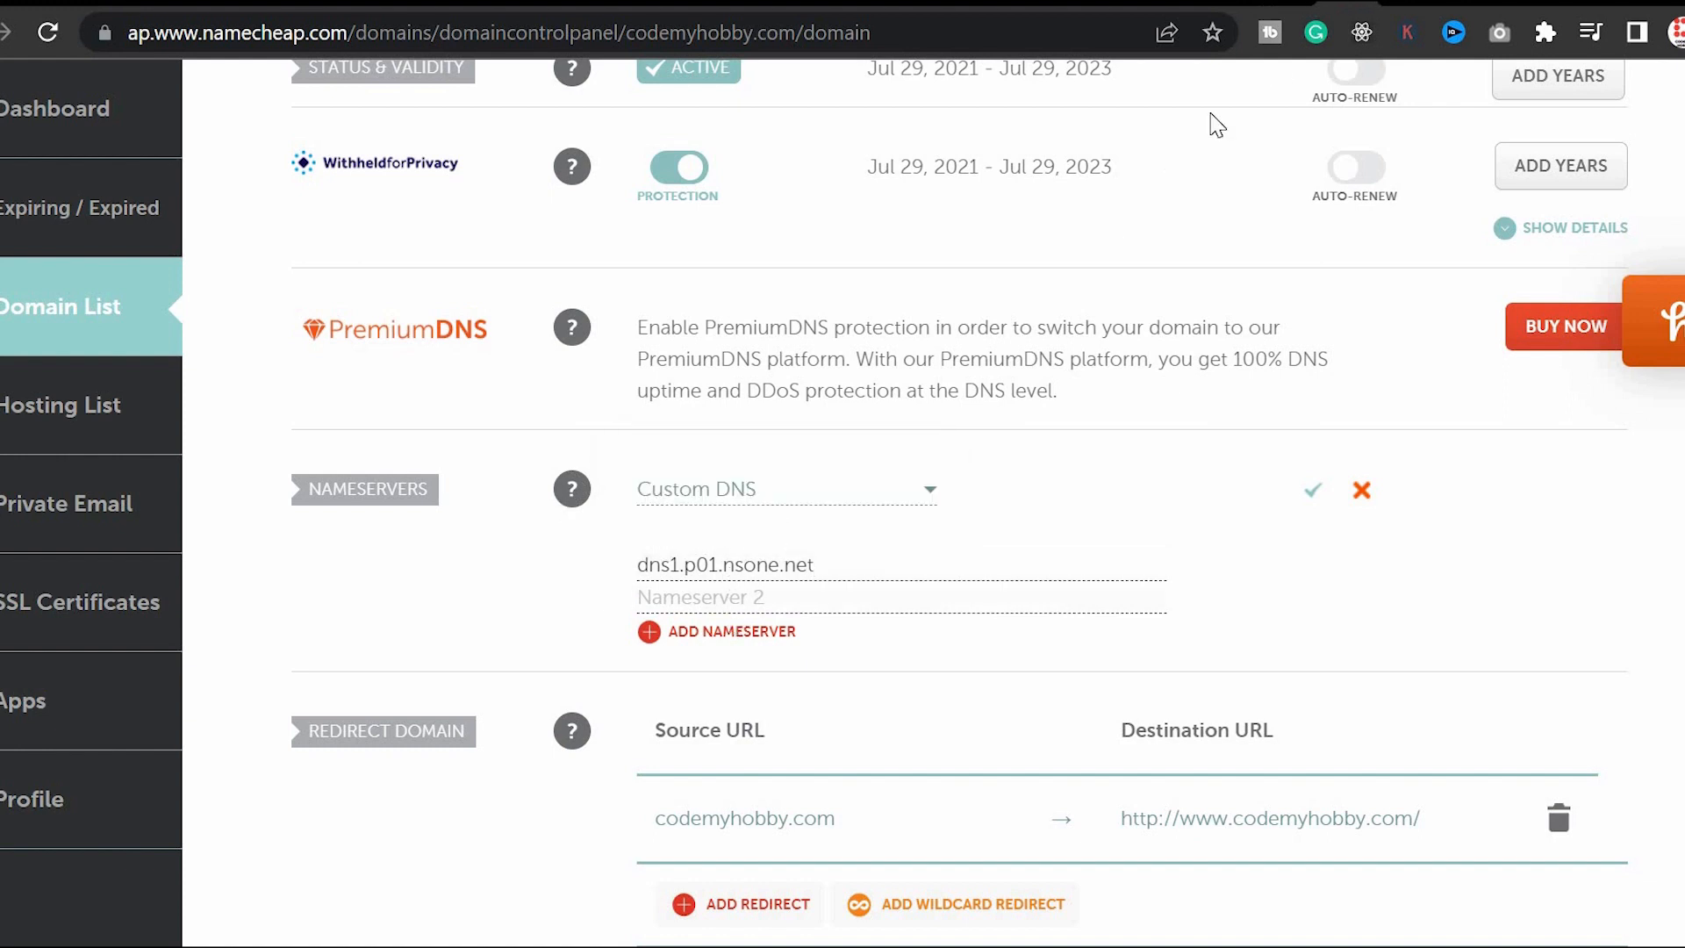
pyautogui.write('dns2.p01.nsone.net')
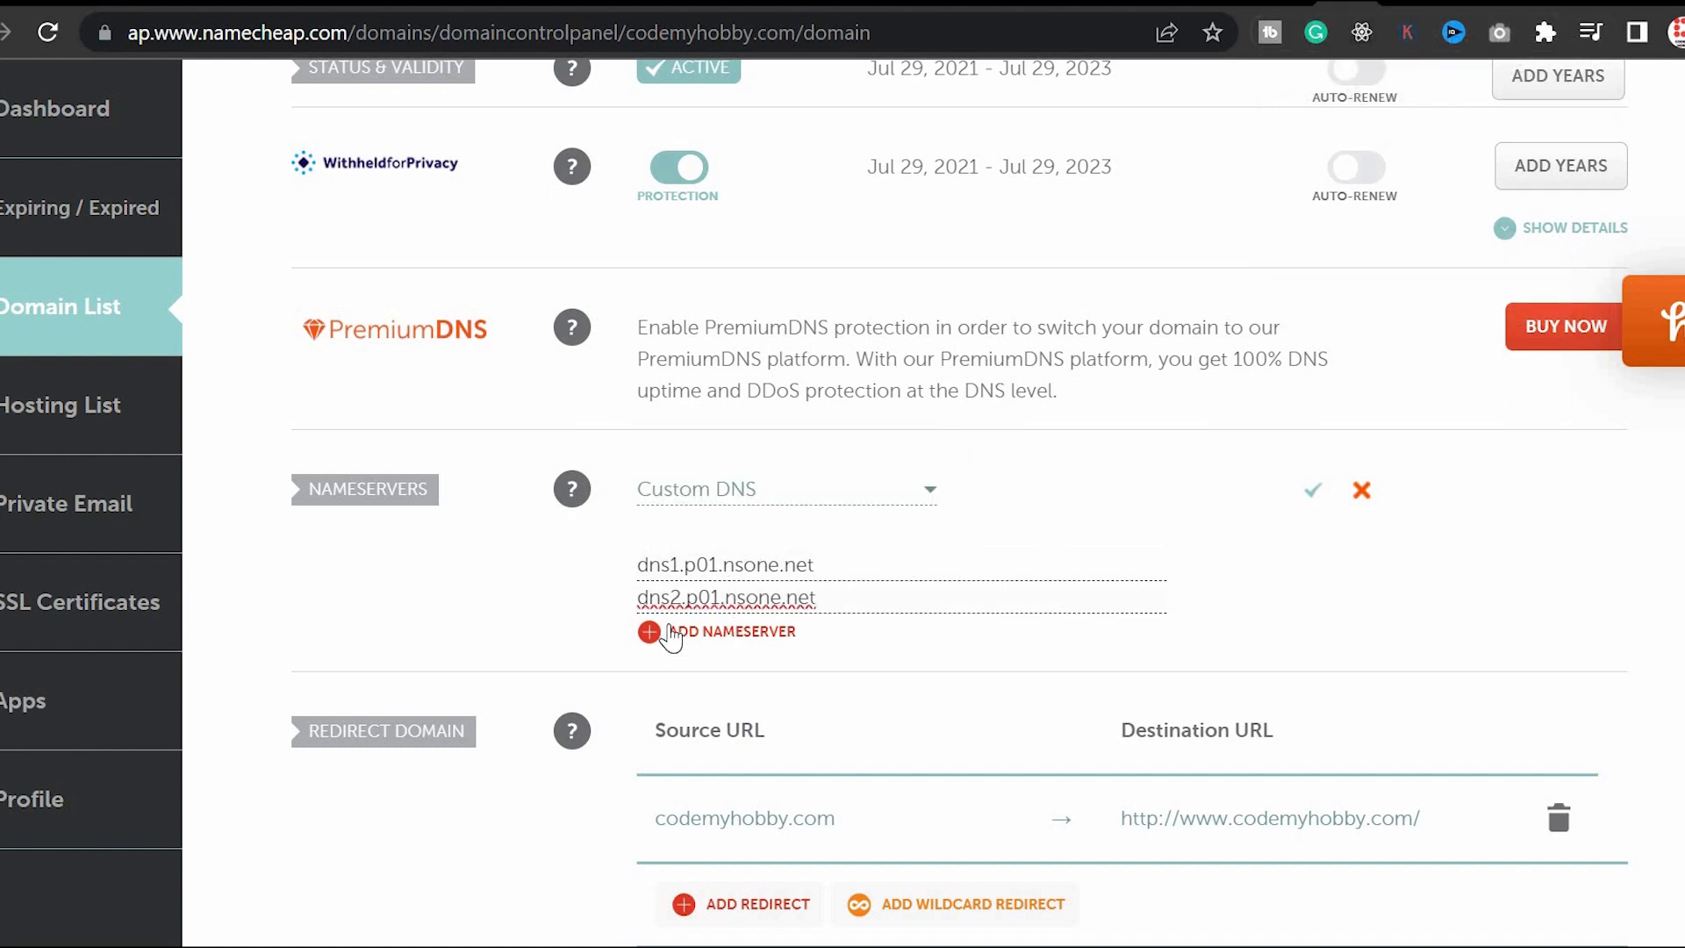
pyautogui.click(650, 632)
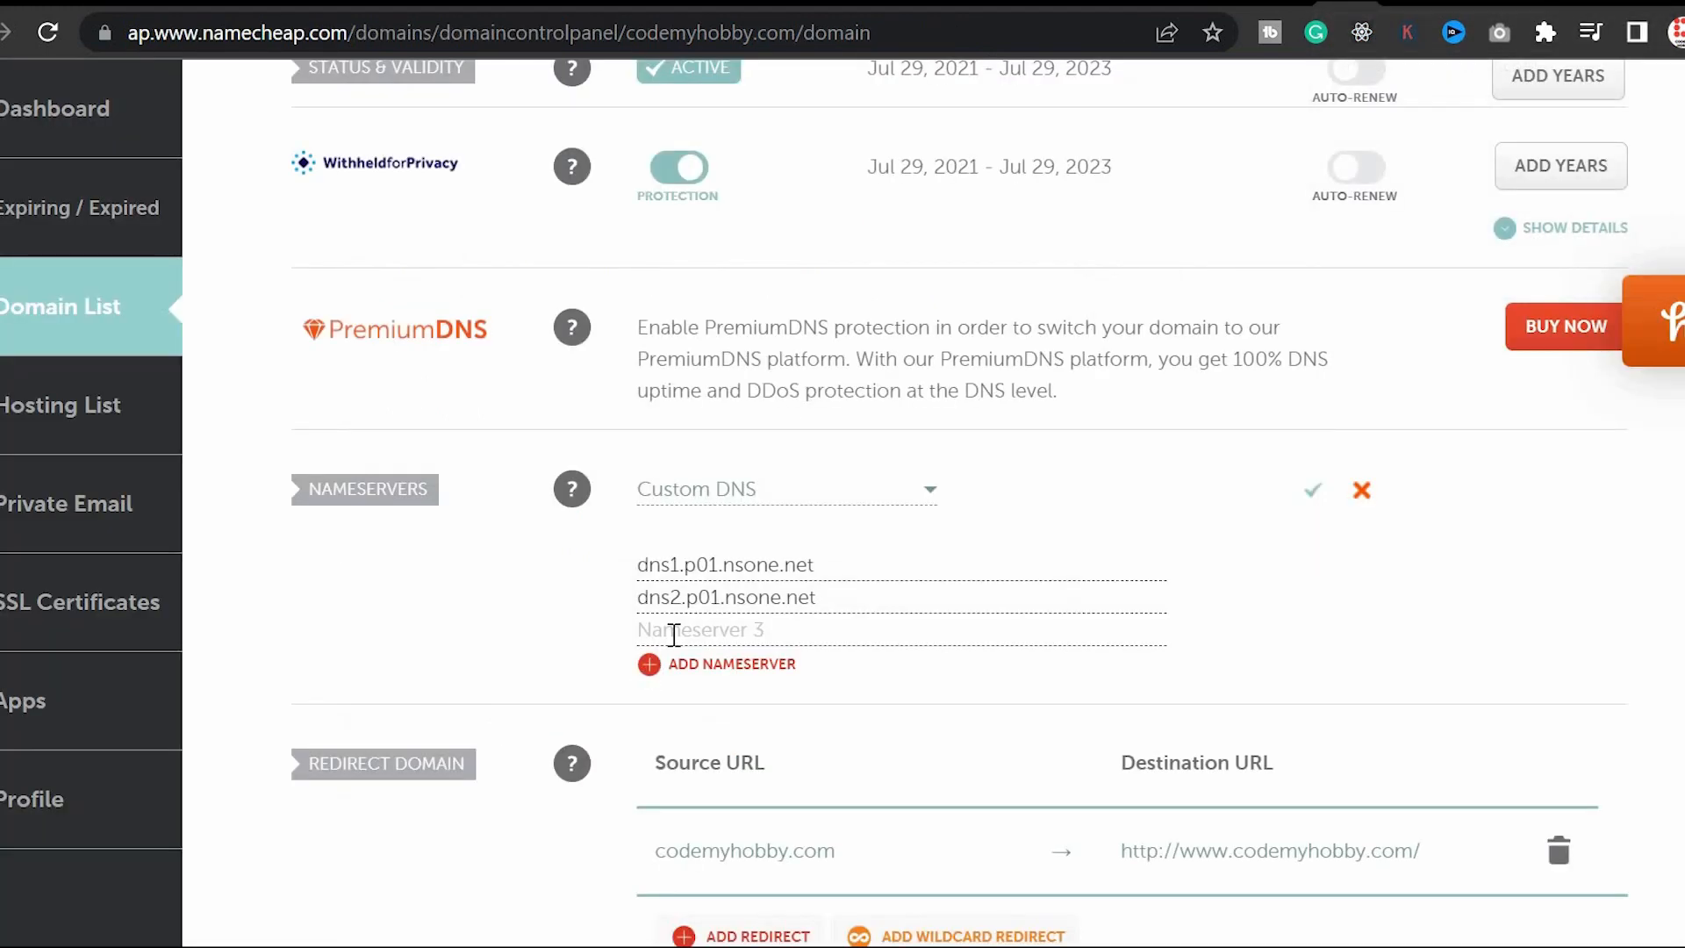
pyautogui.write('dns3.p01.nsone.net')
pyautogui.write('dns4.p01.nsone.net')
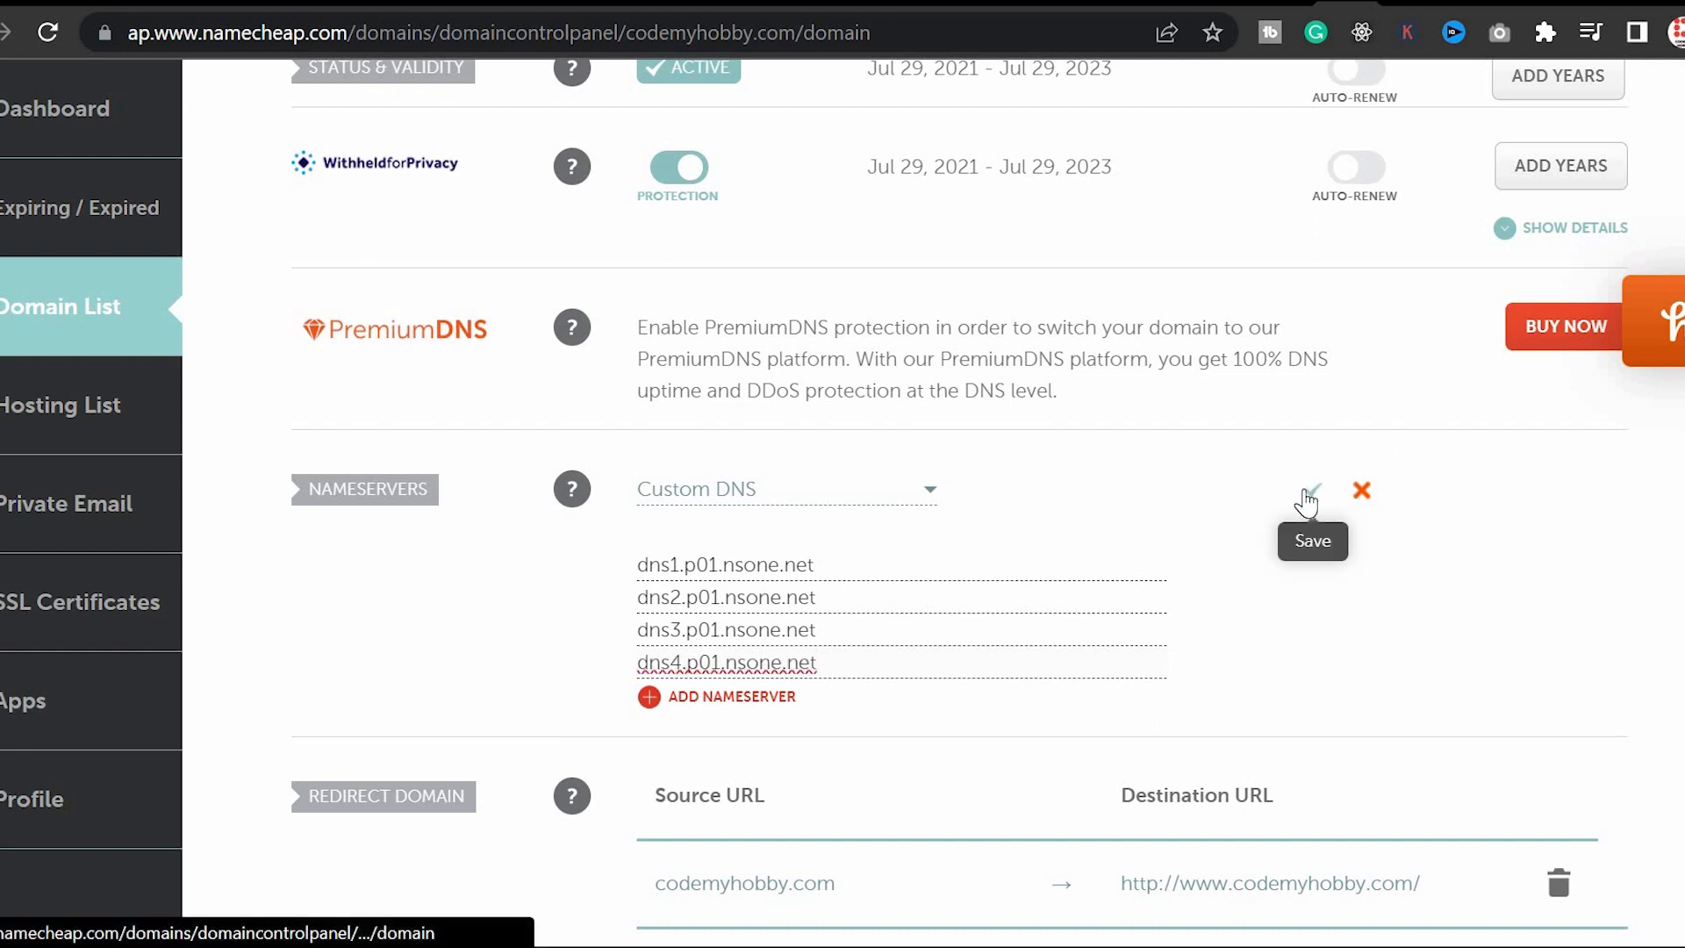
pyautogui.click(1312, 492)
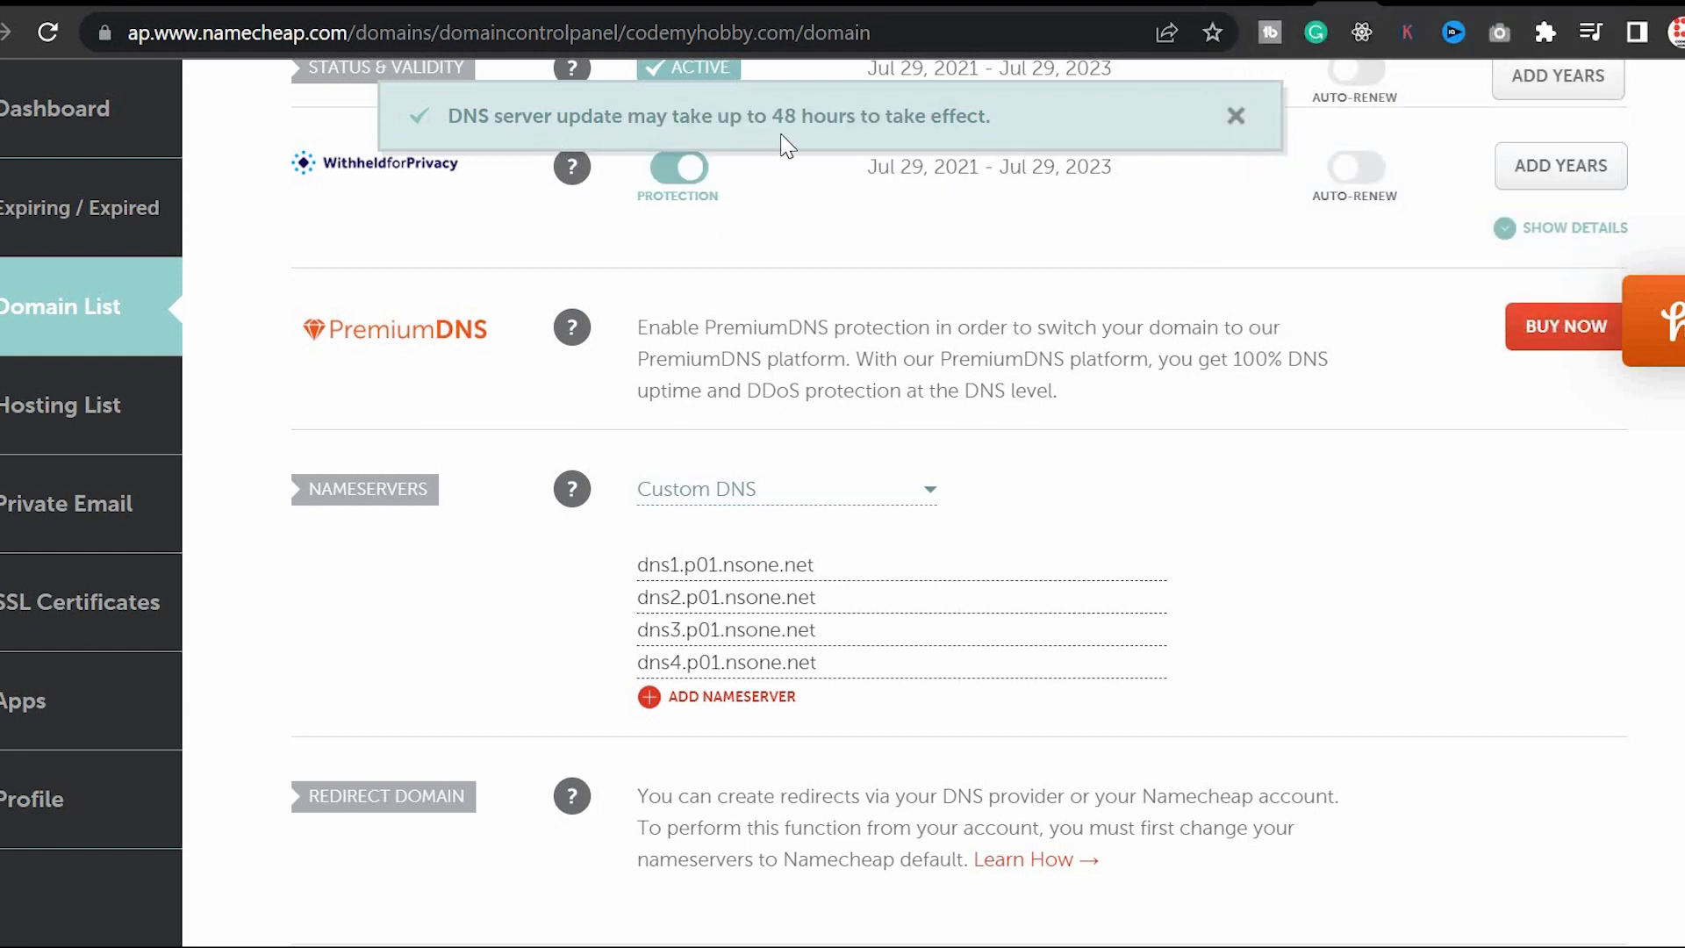
pyautogui.click(1236, 116)
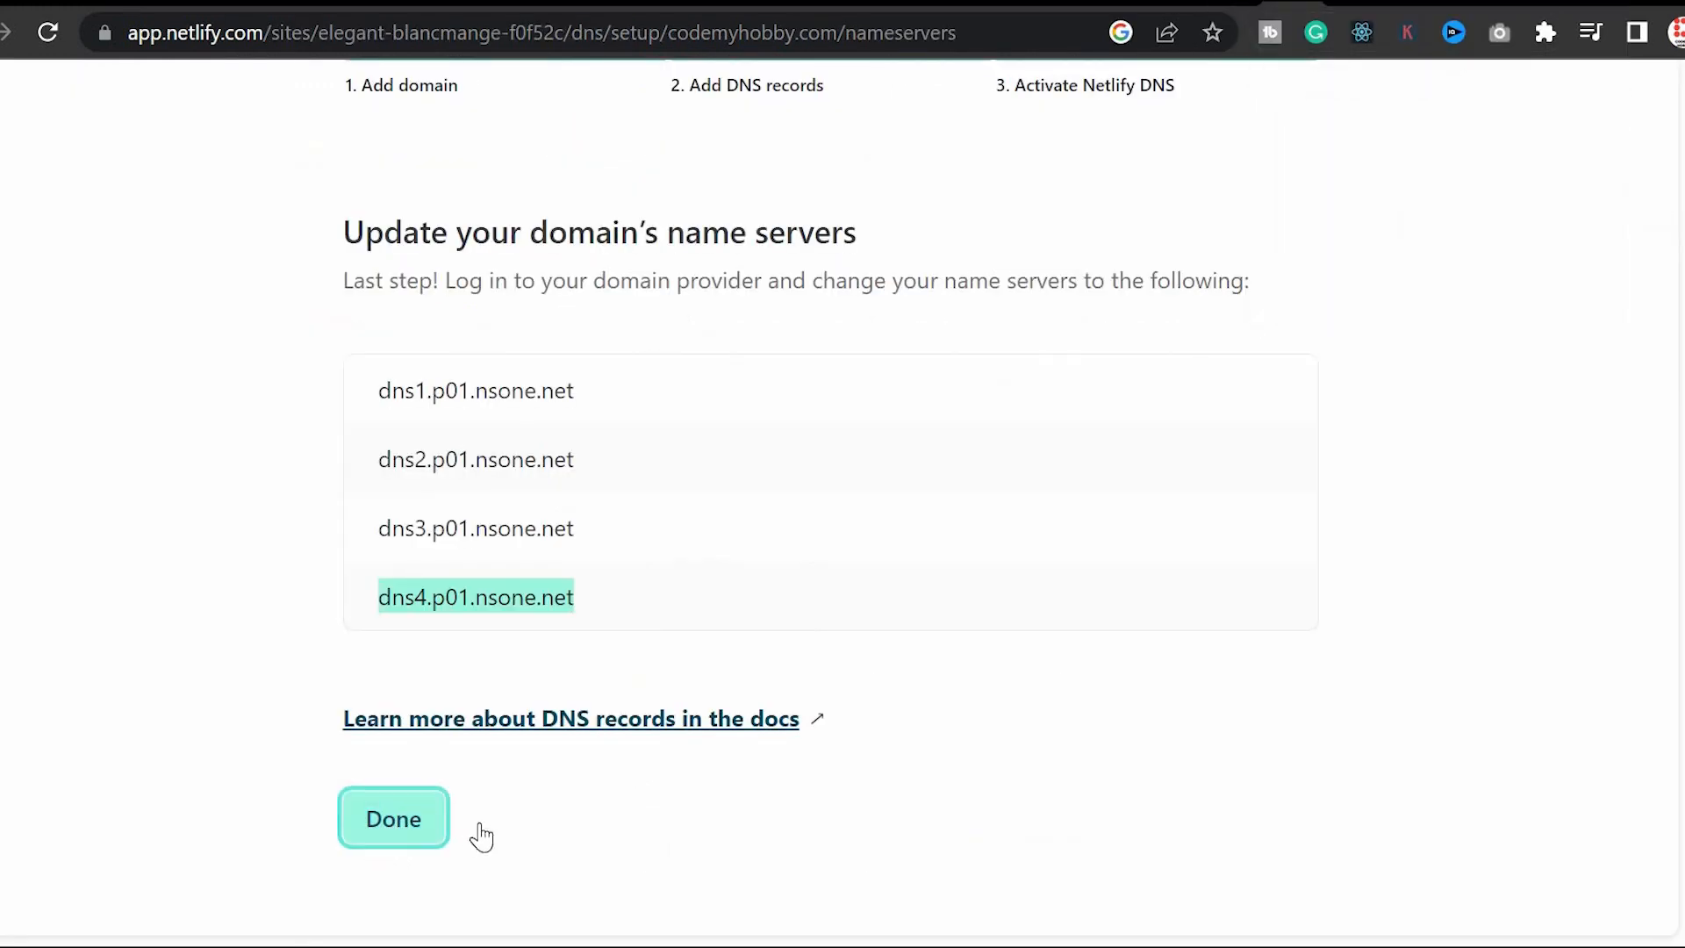
# Finish the Netlify DNS setup and open codemyhobby.com in a new tab.
pyautogui.click(393, 816)
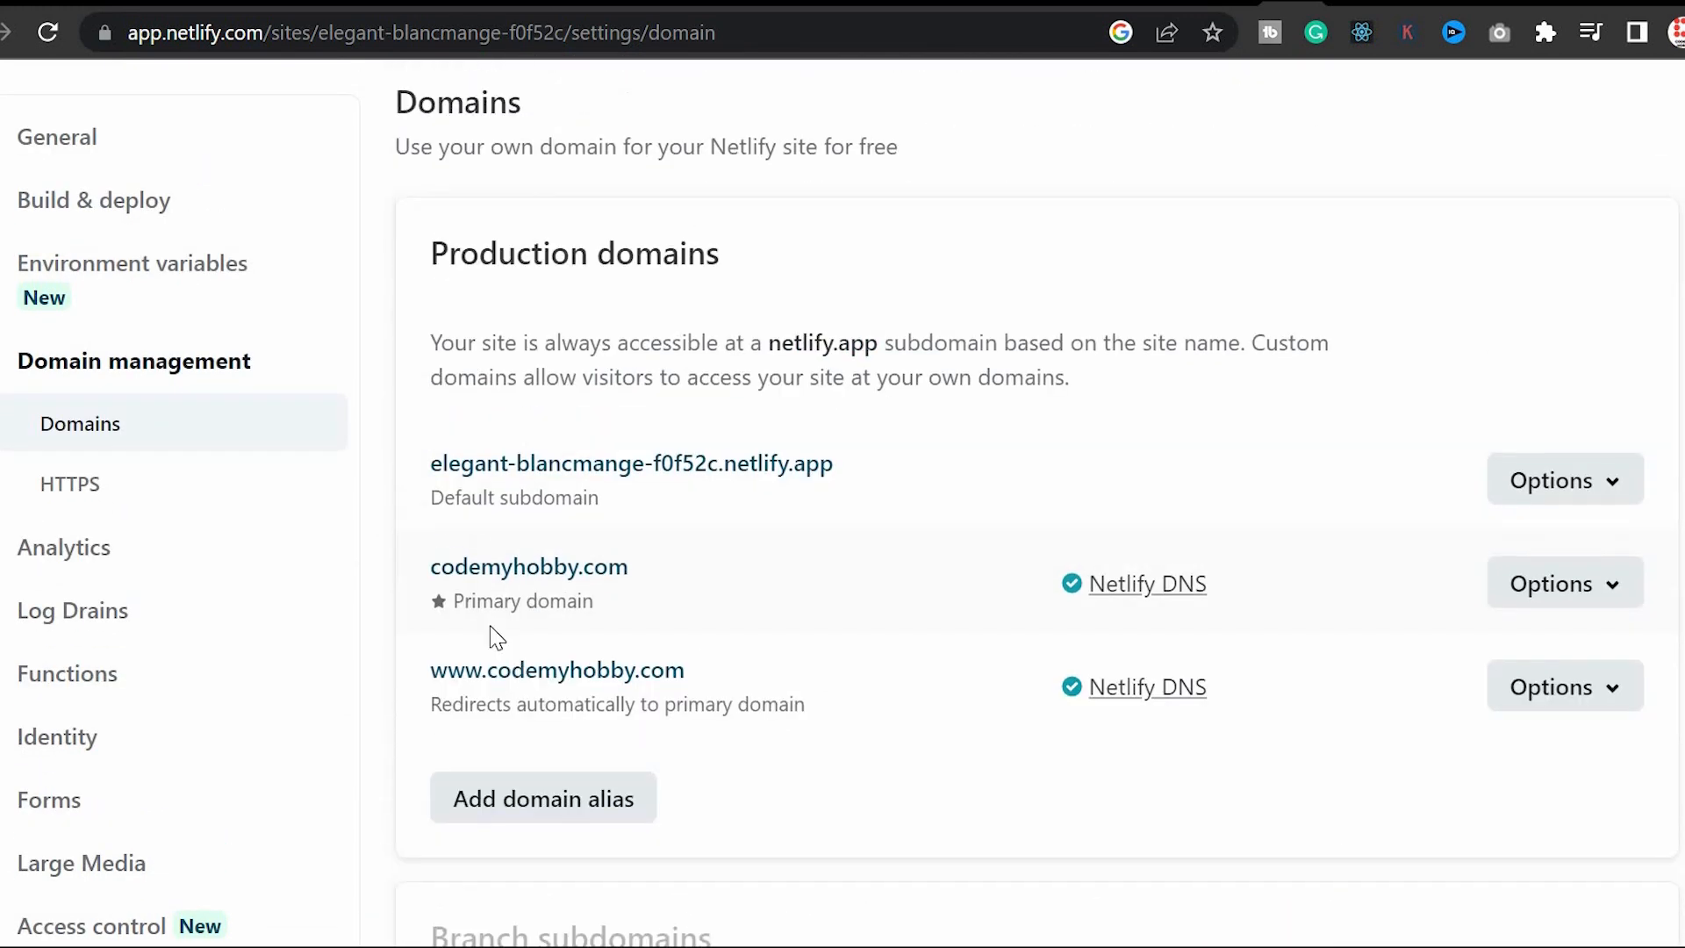
pyautogui.moveTo(513, 584)
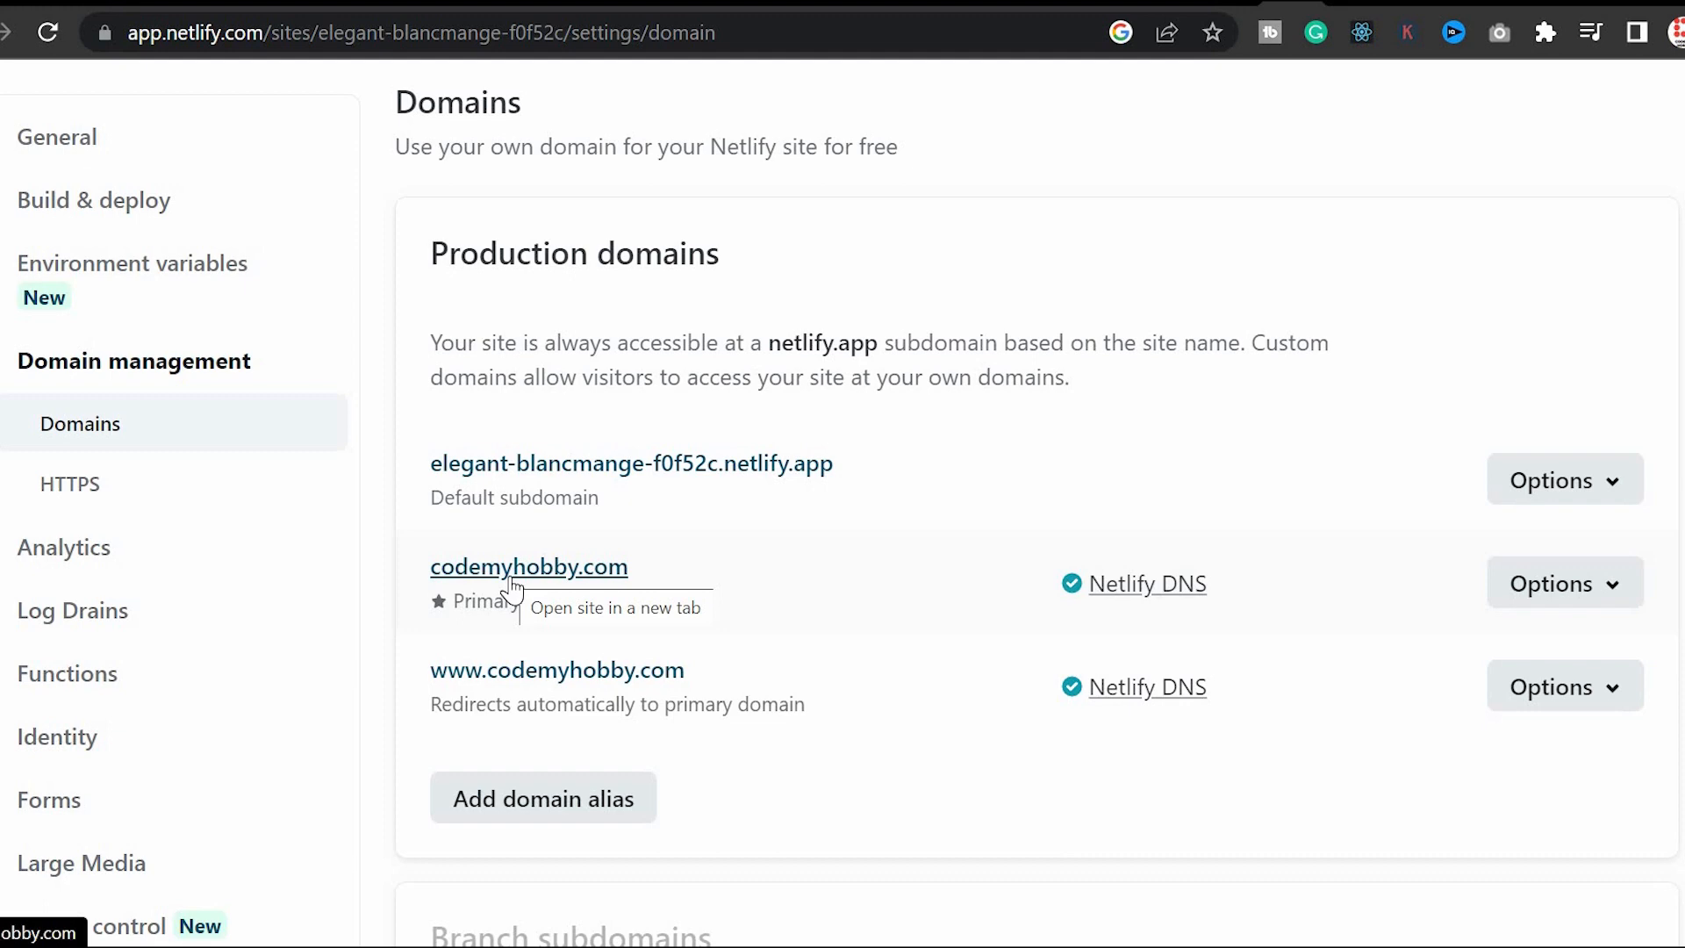
pyautogui.moveTo(509, 574)
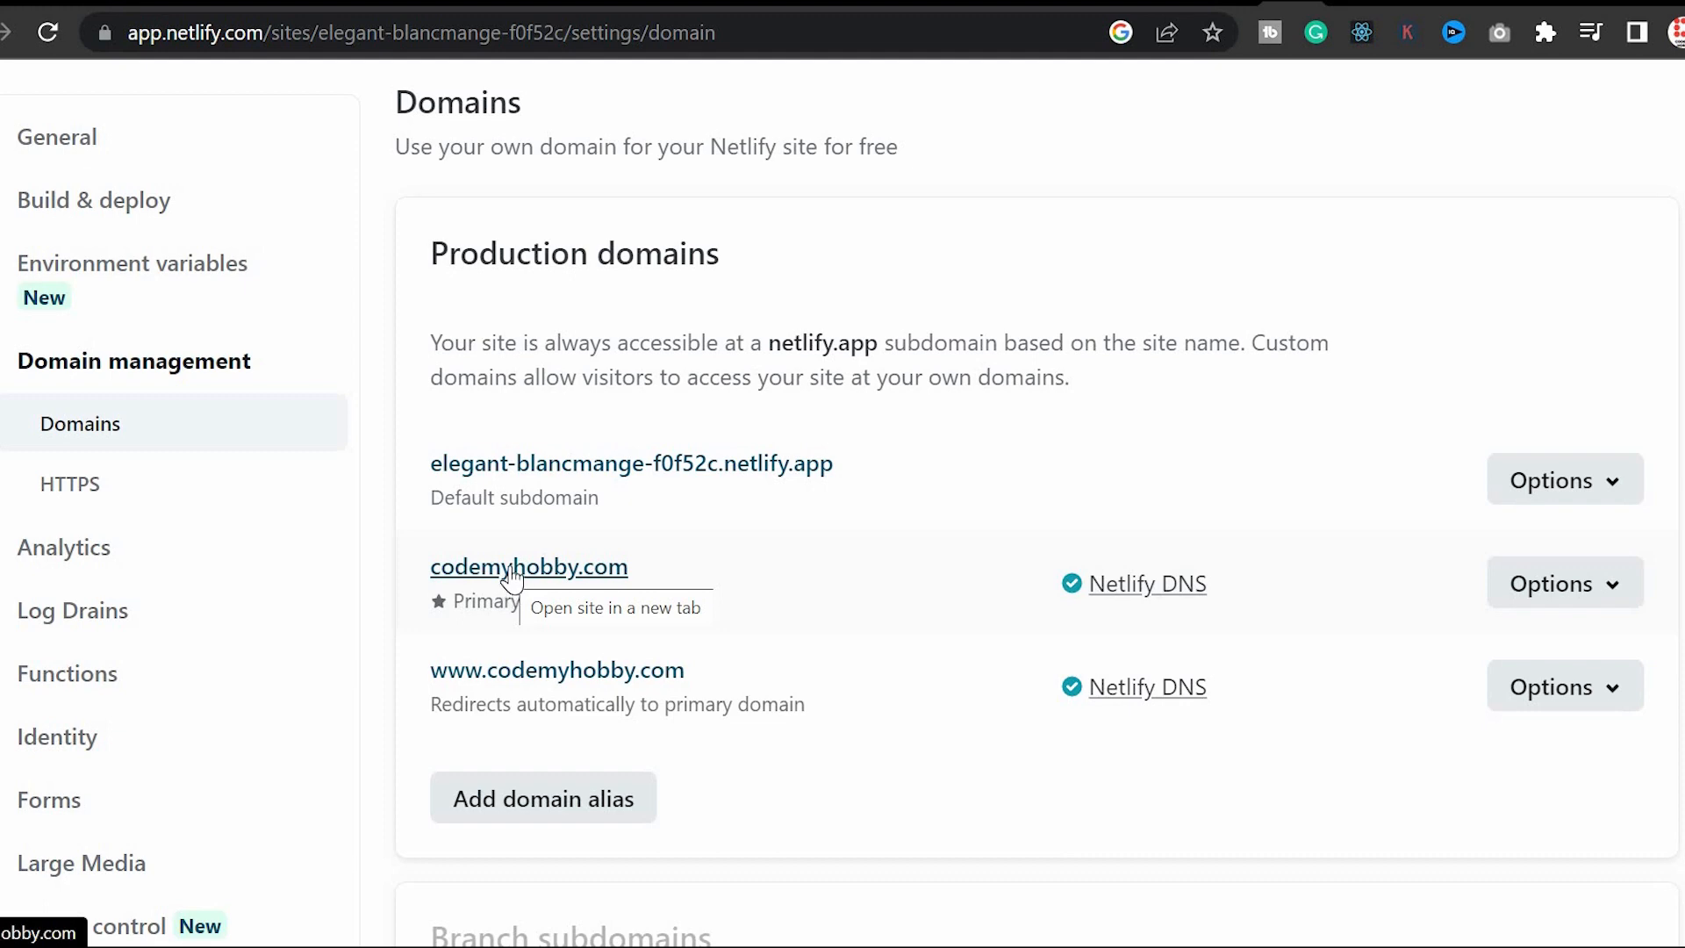
pyautogui.click(528, 567)
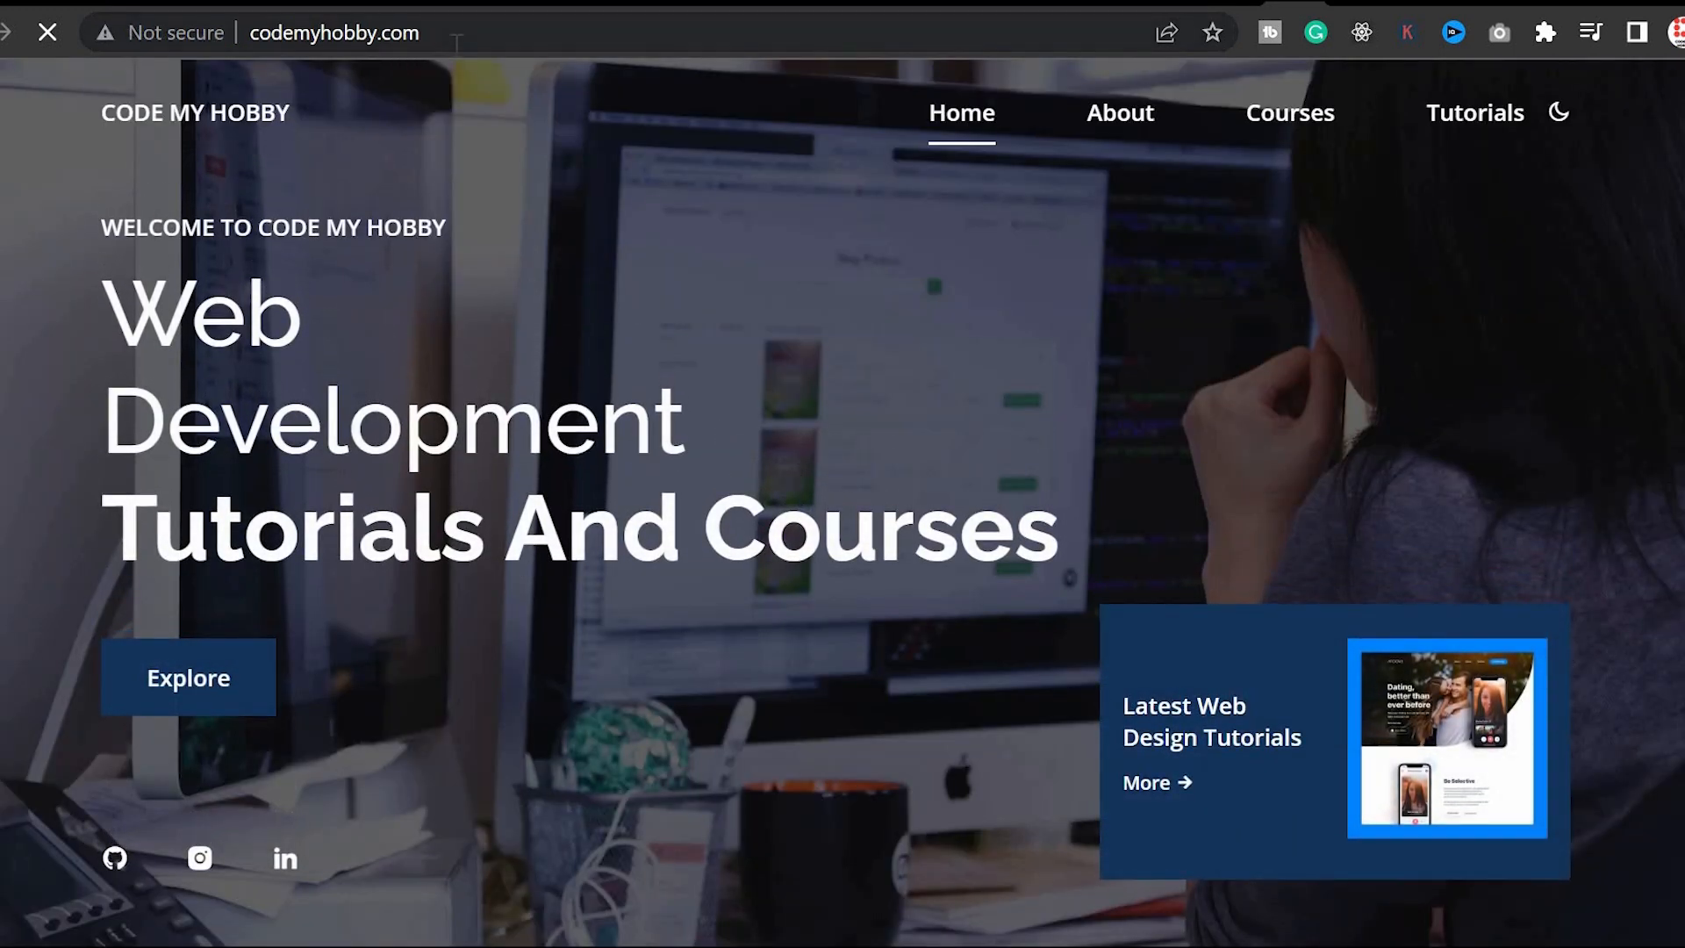
# Return from the live site to Netlify and go to the site's HTTPS settings.
pyautogui.click(375, 32)
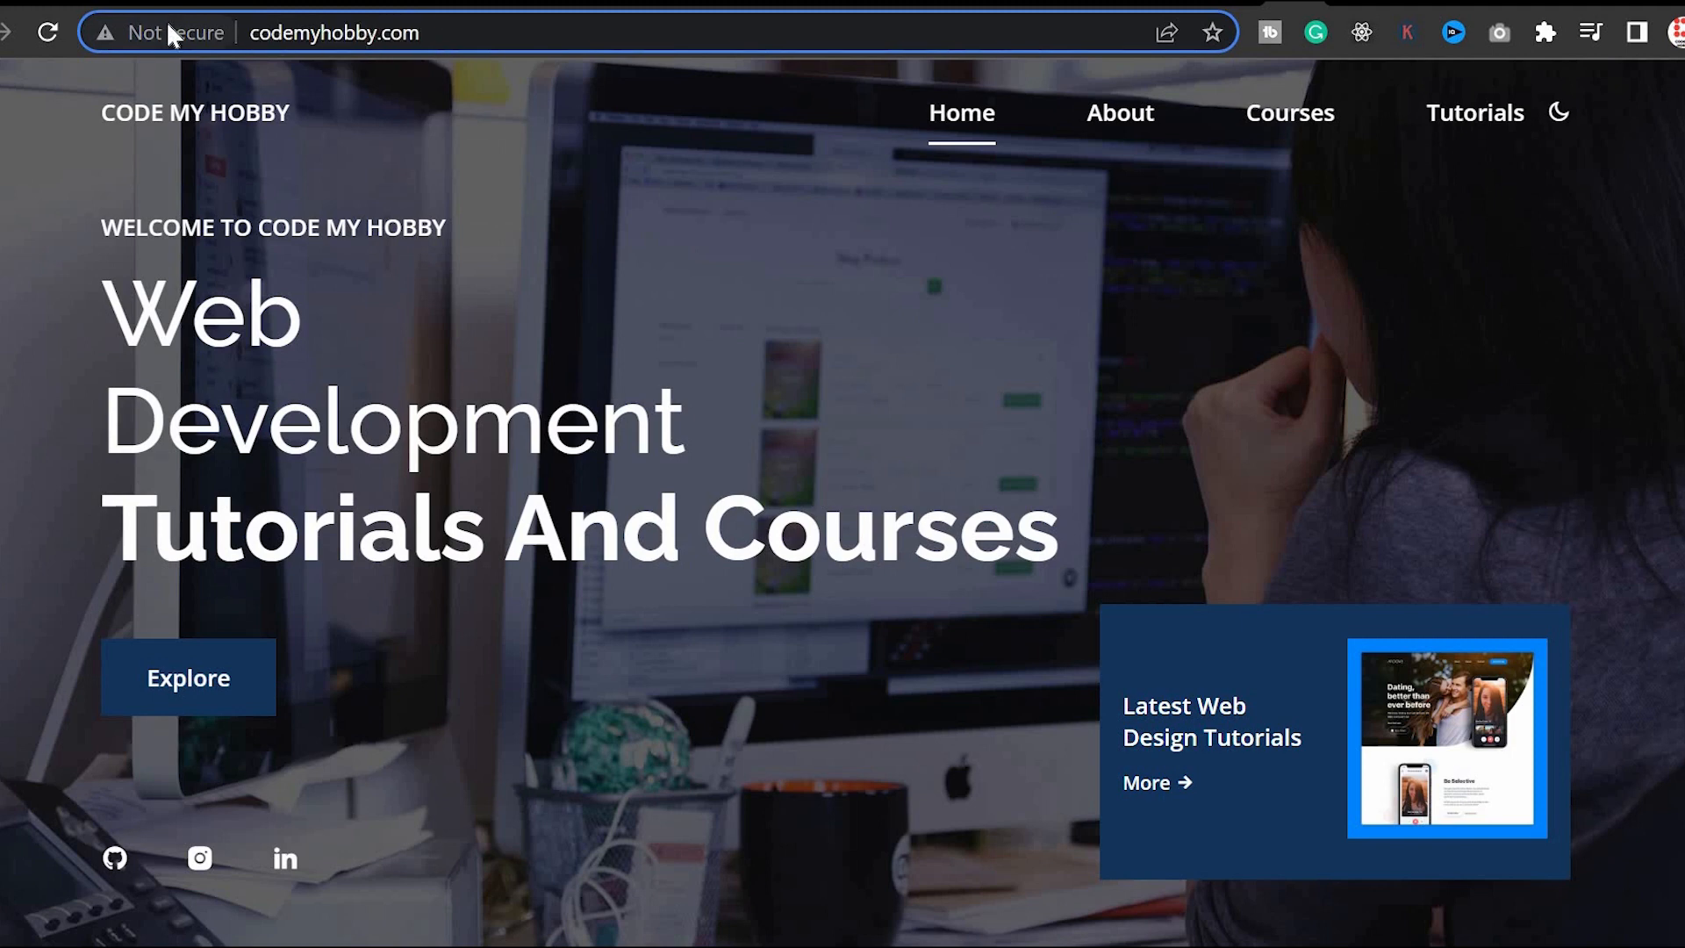
pyautogui.moveTo(168, 32)
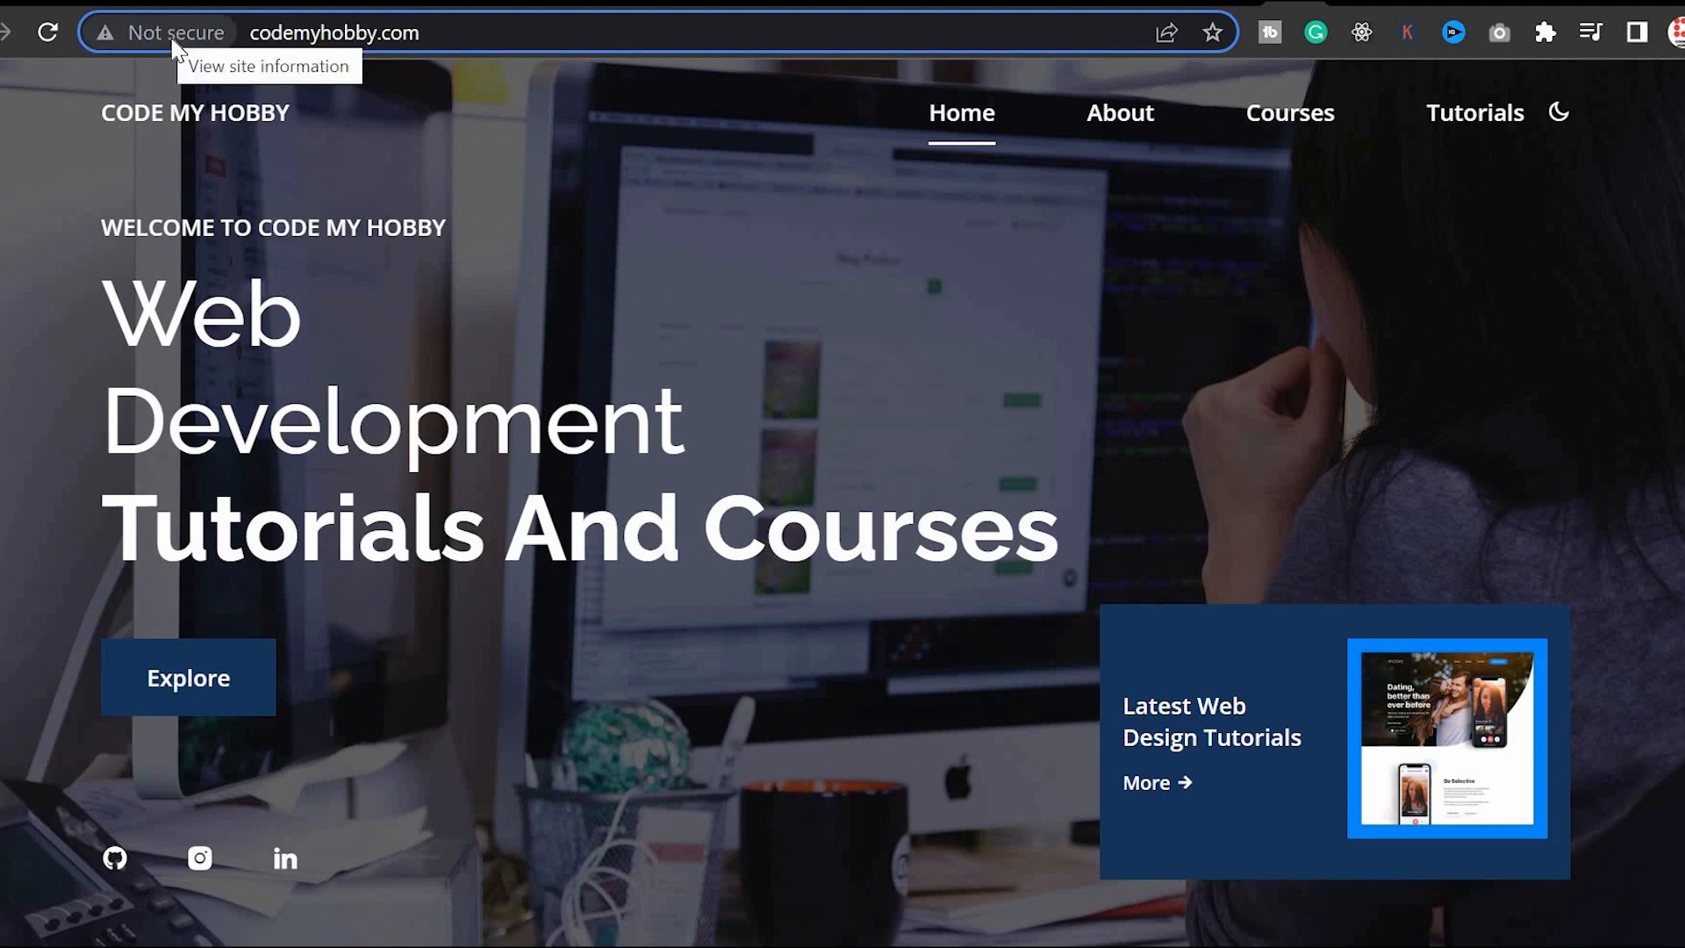
pyautogui.moveTo(790, 79)
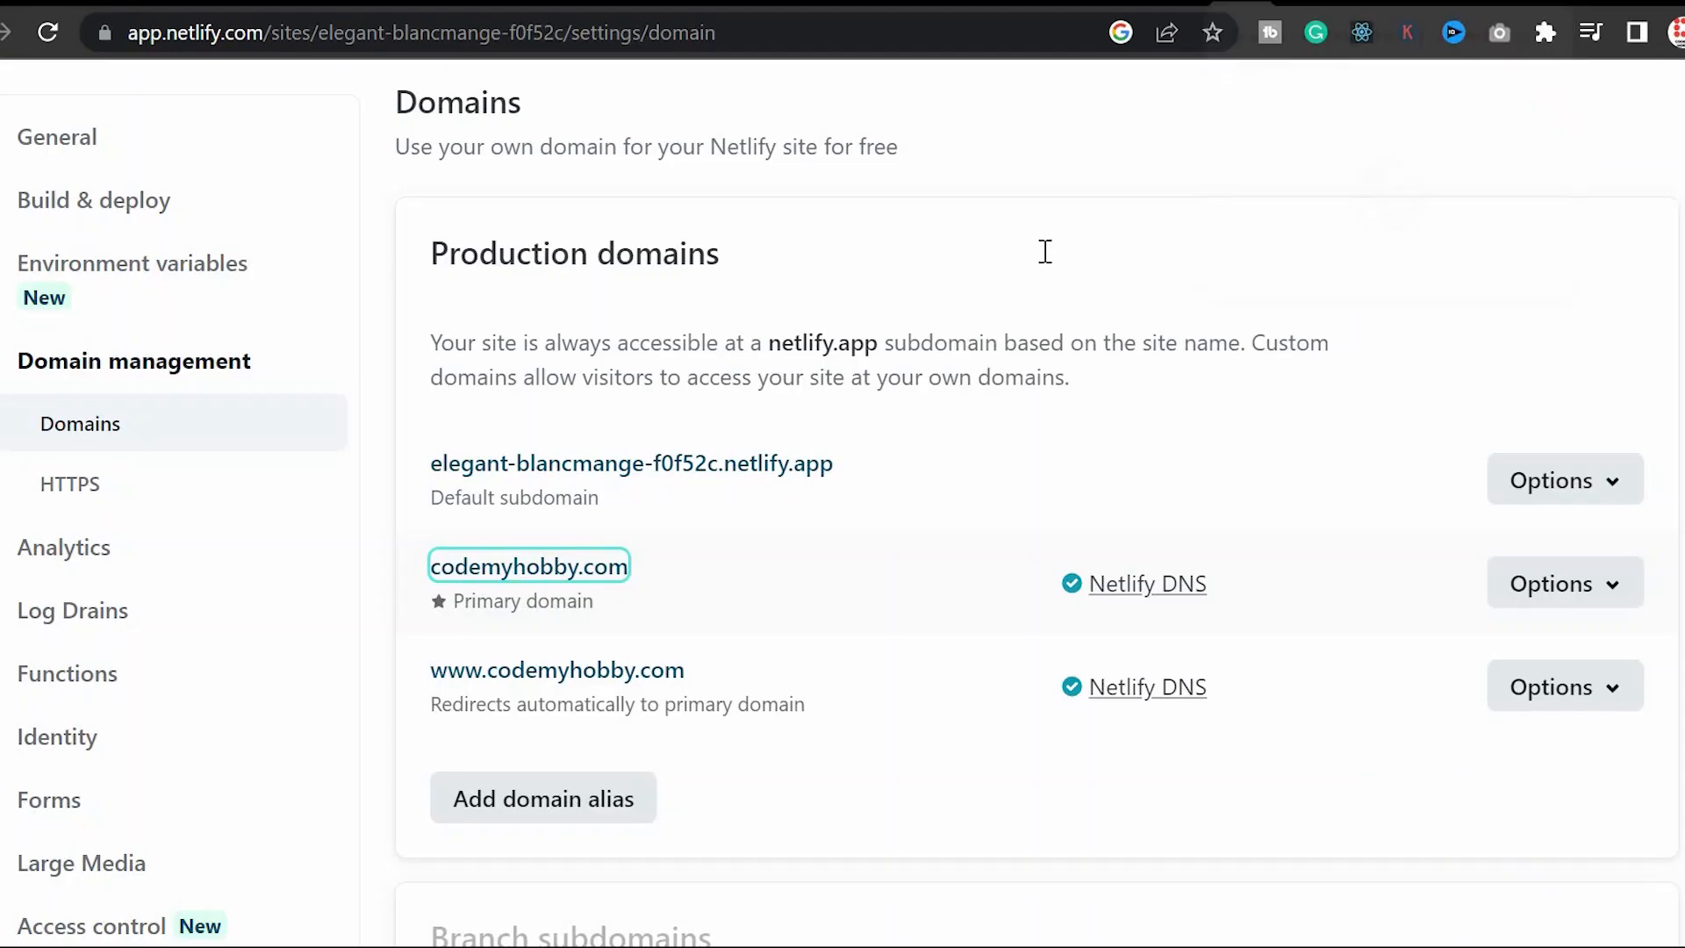
pyautogui.click(70, 484)
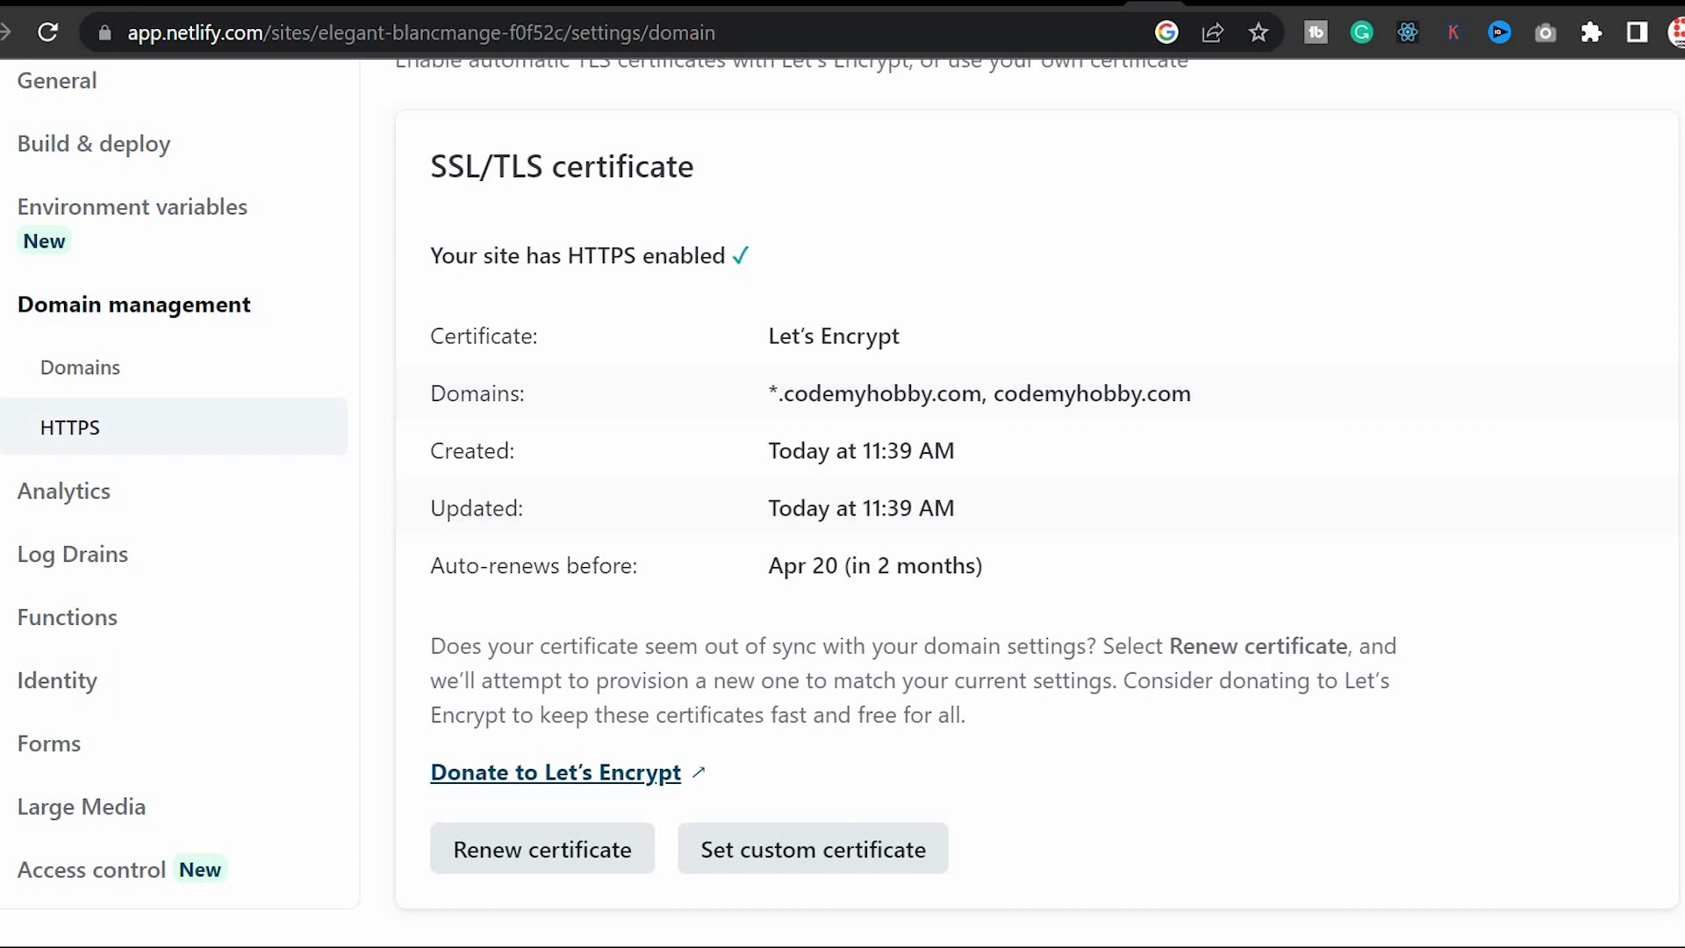
pyautogui.moveTo(758, 272)
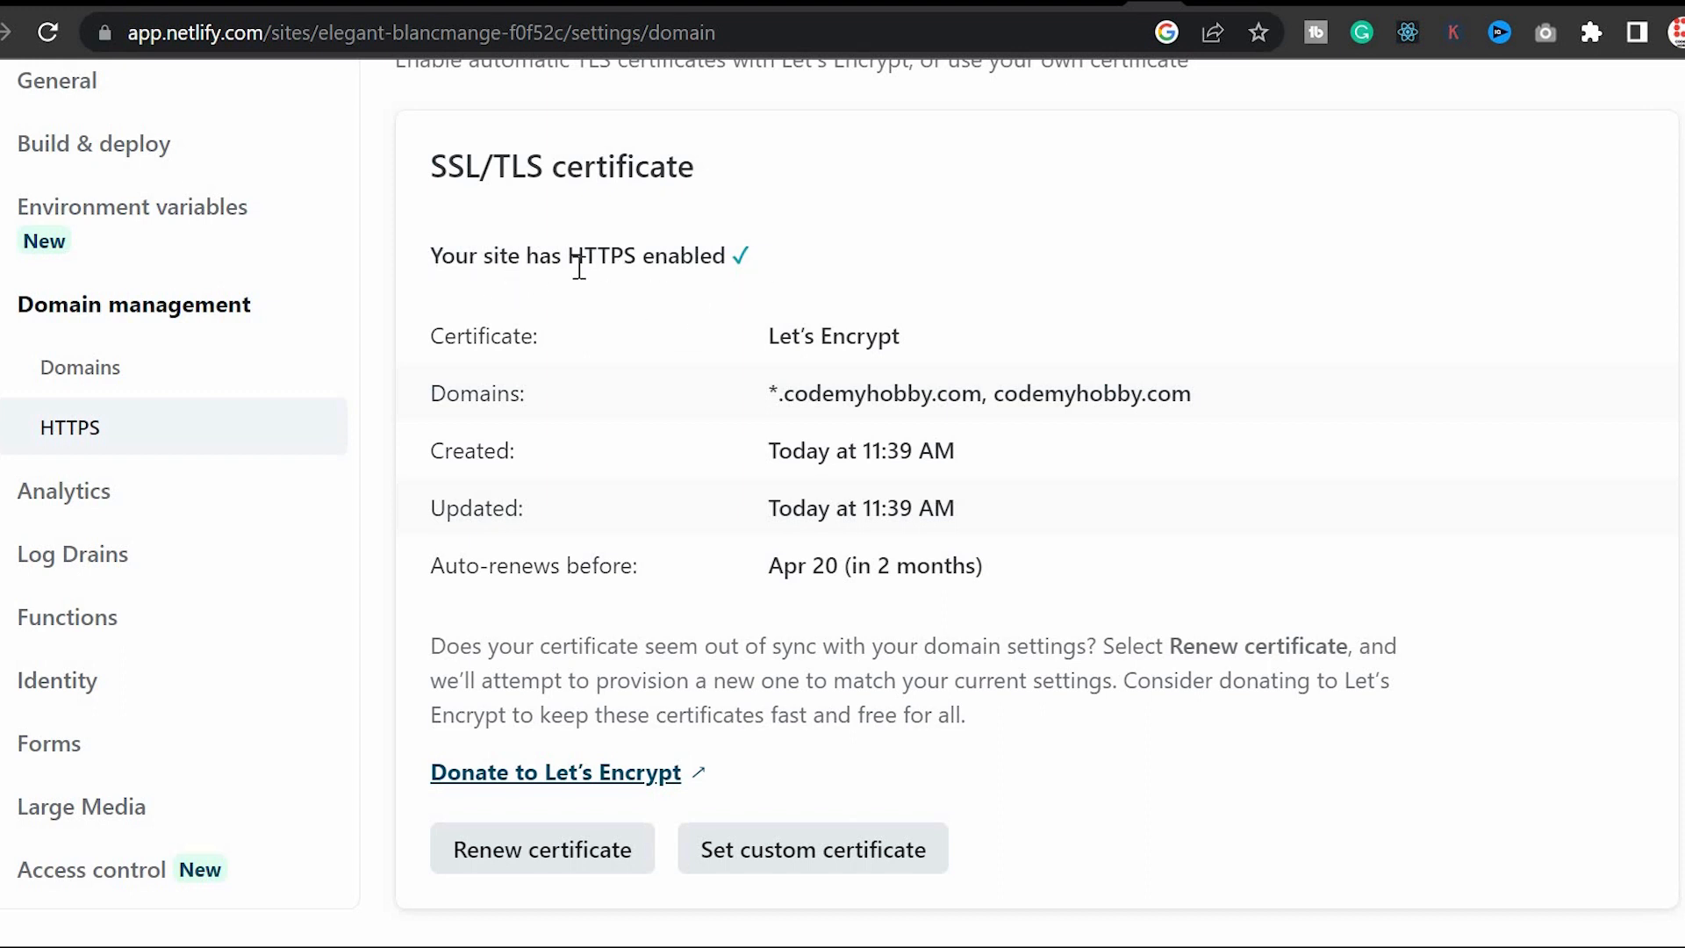
pyautogui.moveTo(702, 368)
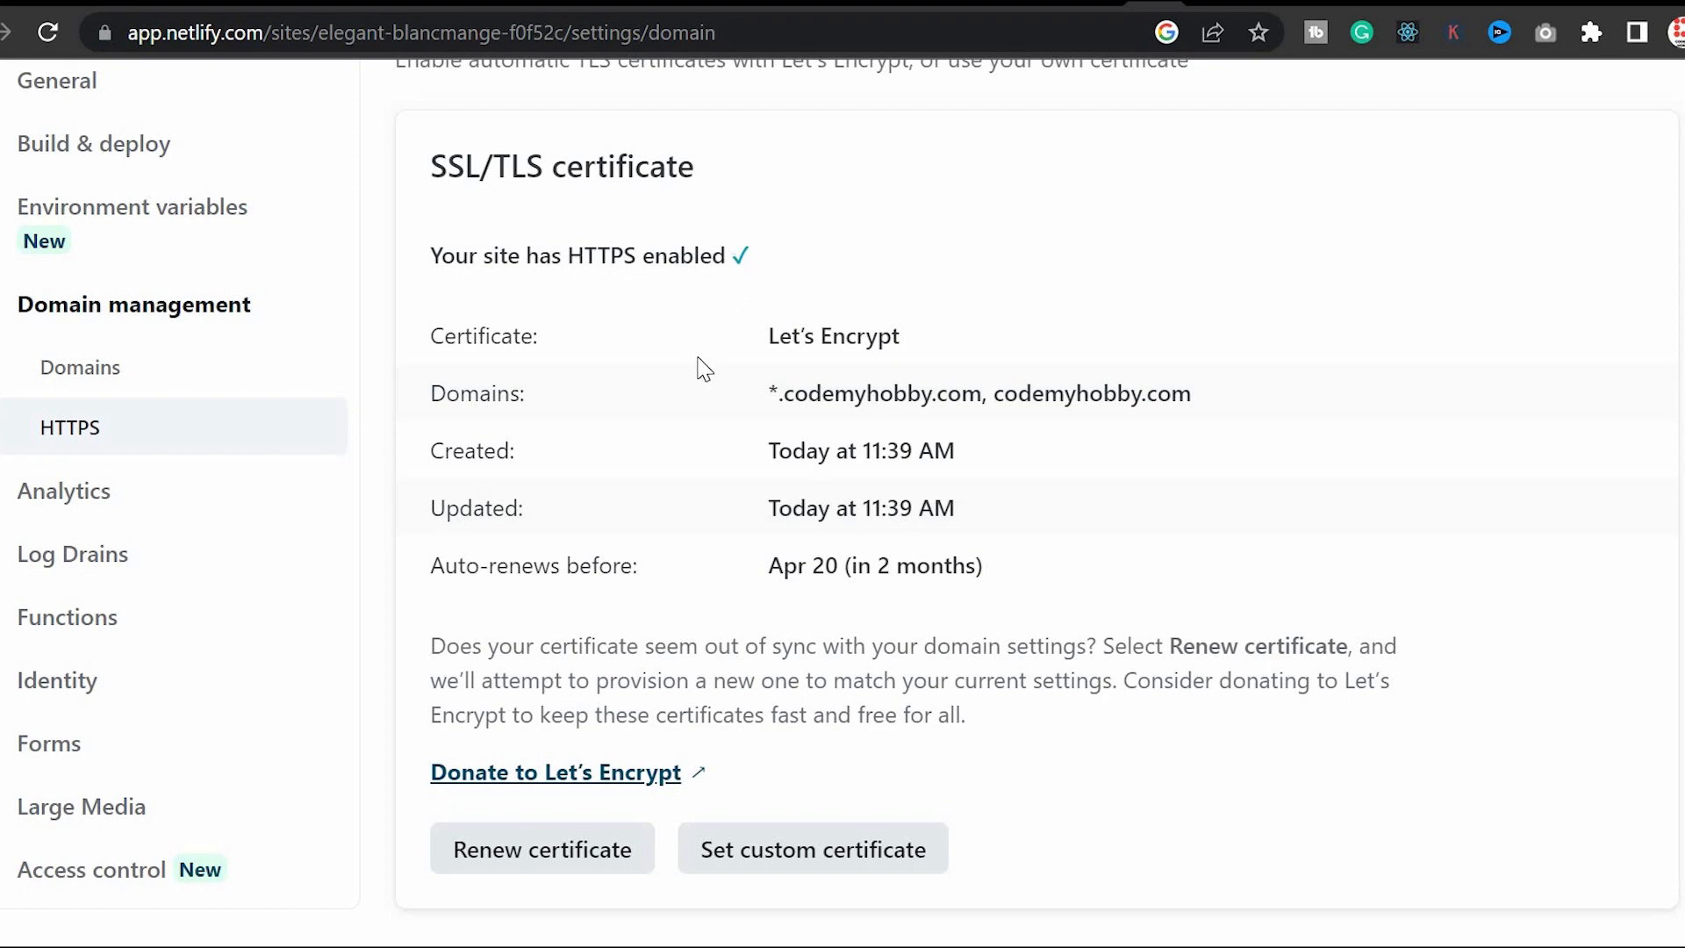
pyautogui.click(80, 423)
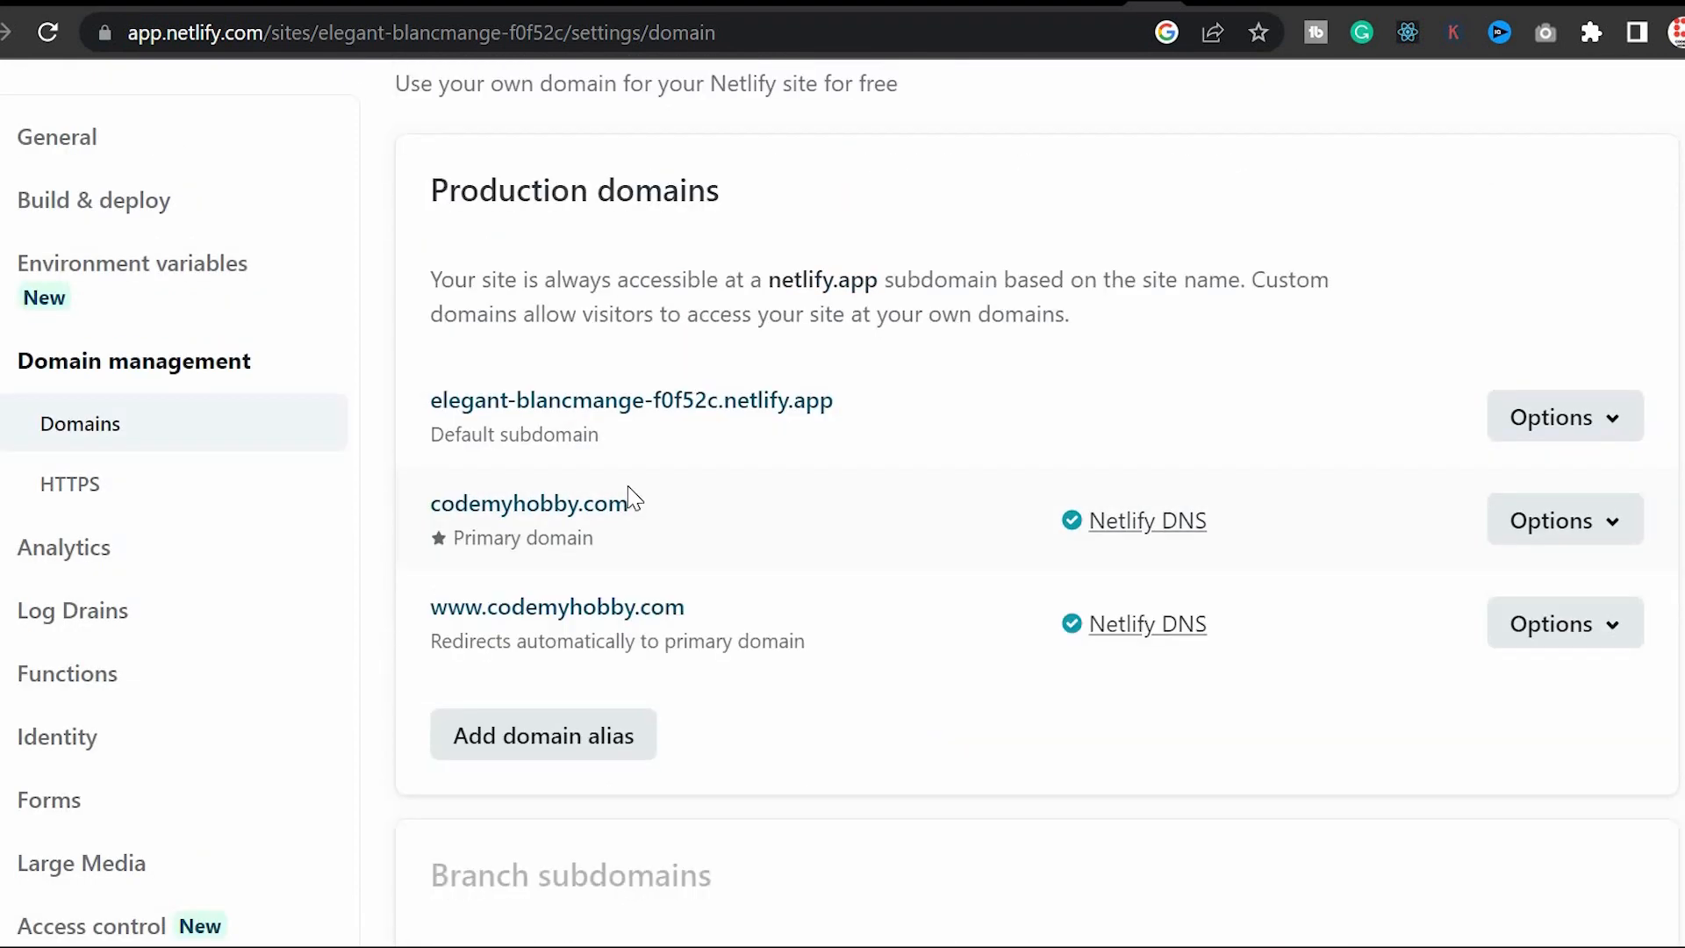
pyautogui.click(528, 502)
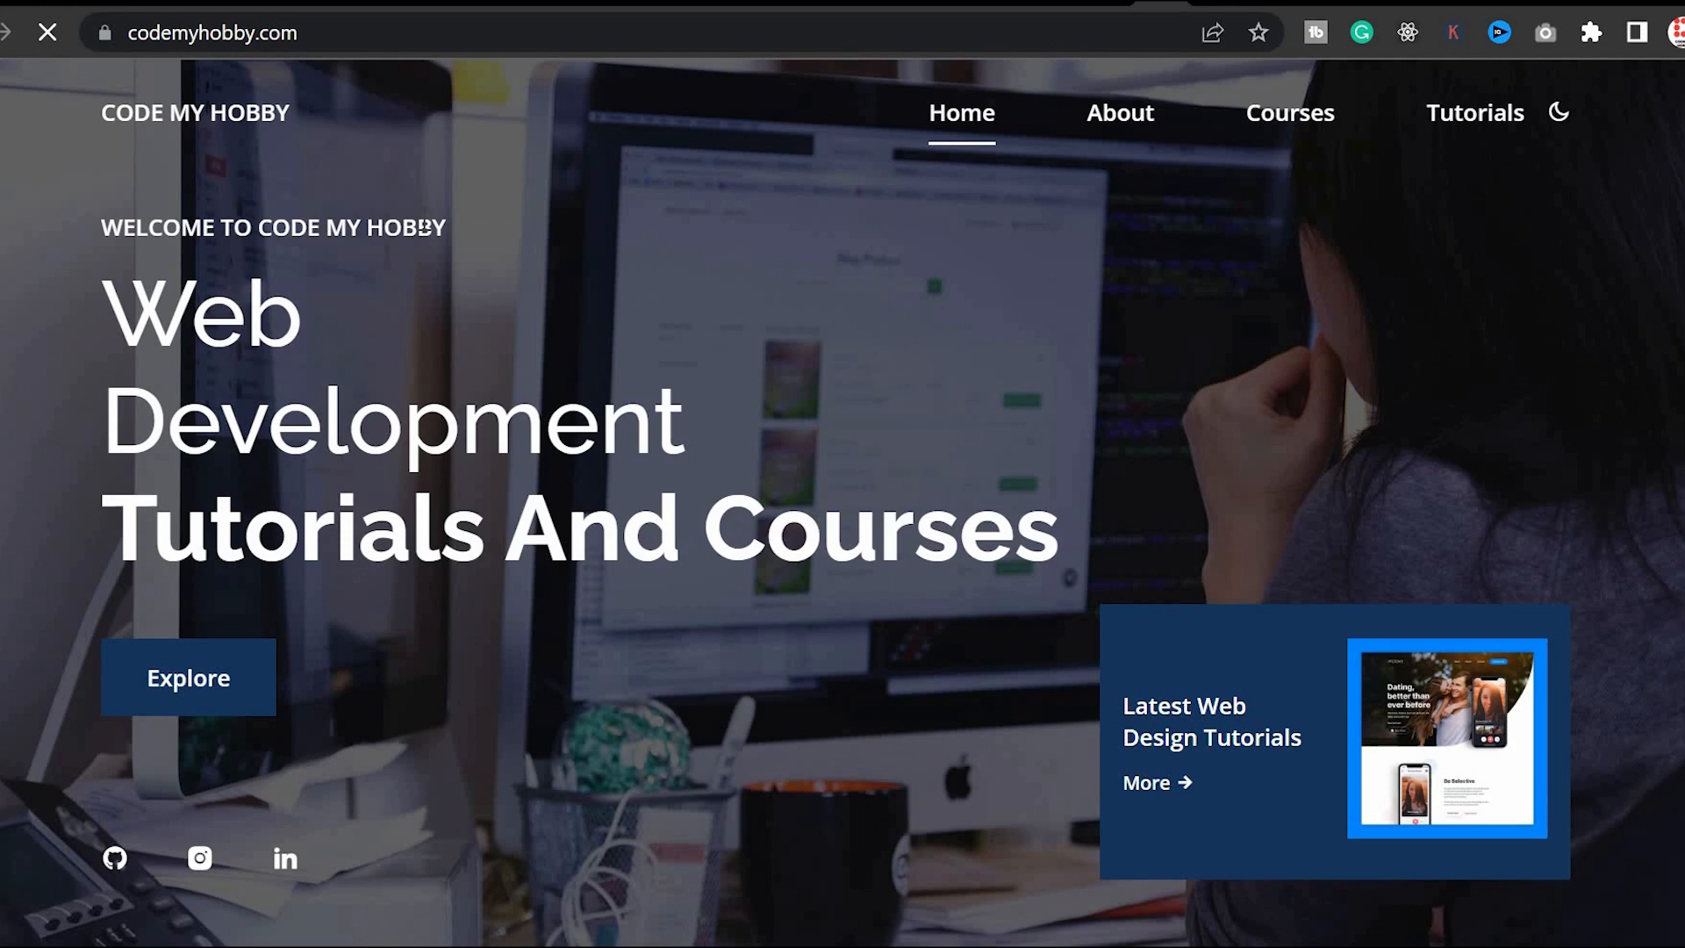
pyautogui.moveTo(888, 213)
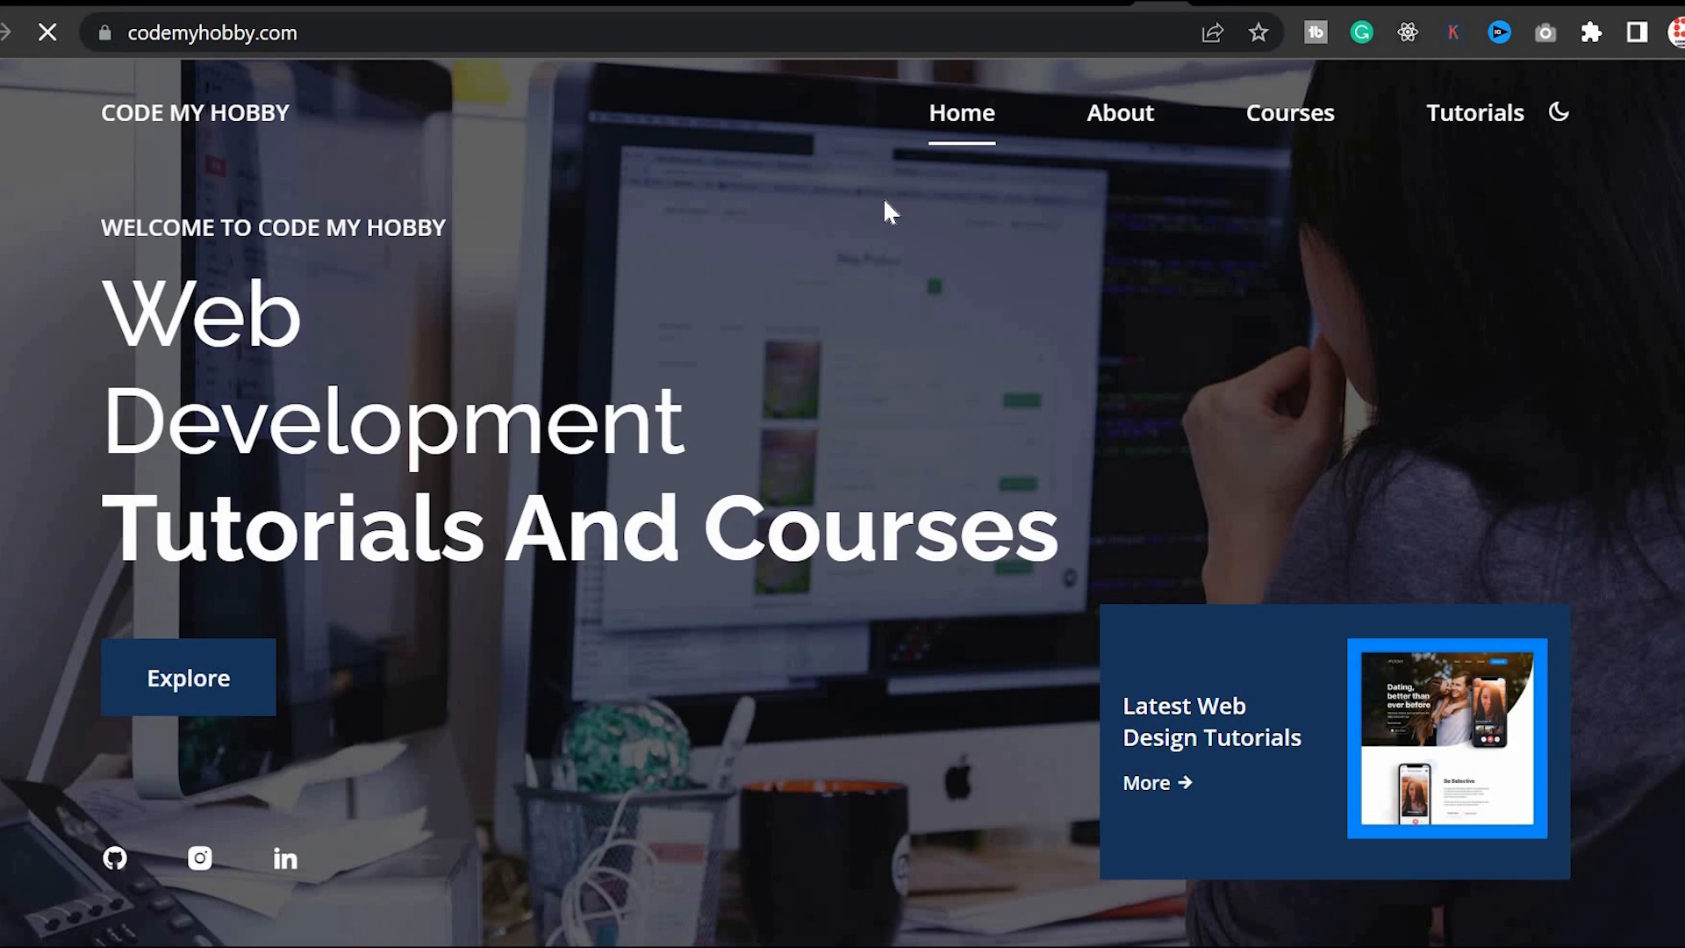
pyautogui.moveTo(1119, 137)
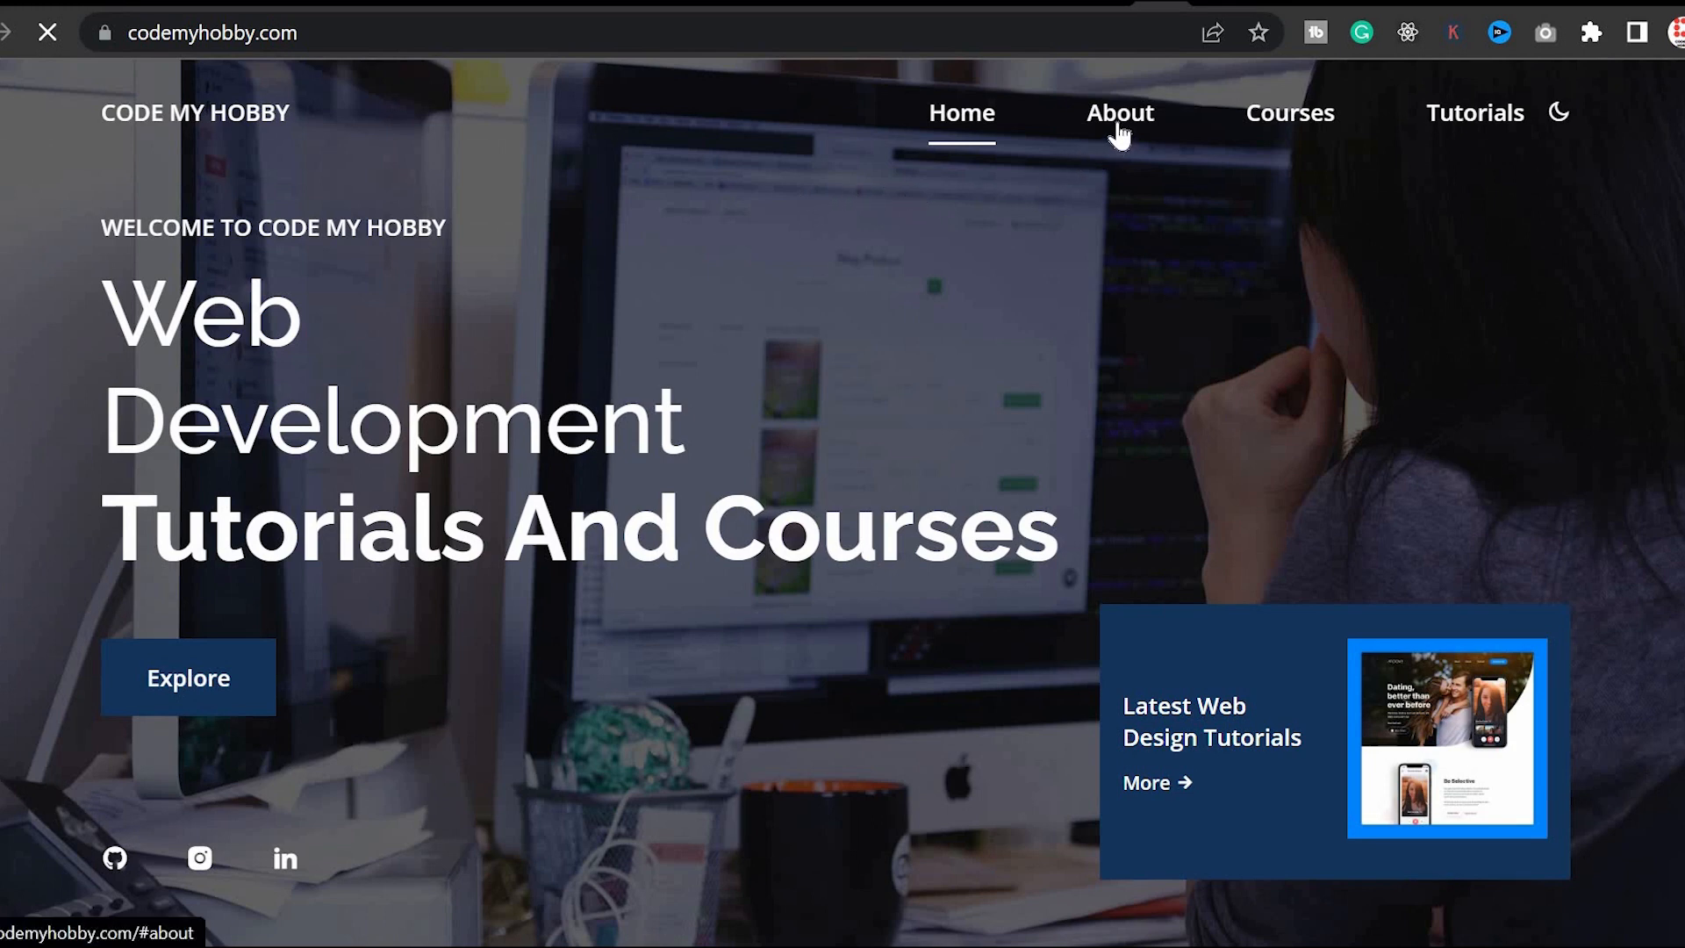
# Visit the About page of the secure Code My Hobby site, then return Home.
pyautogui.click(1119, 113)
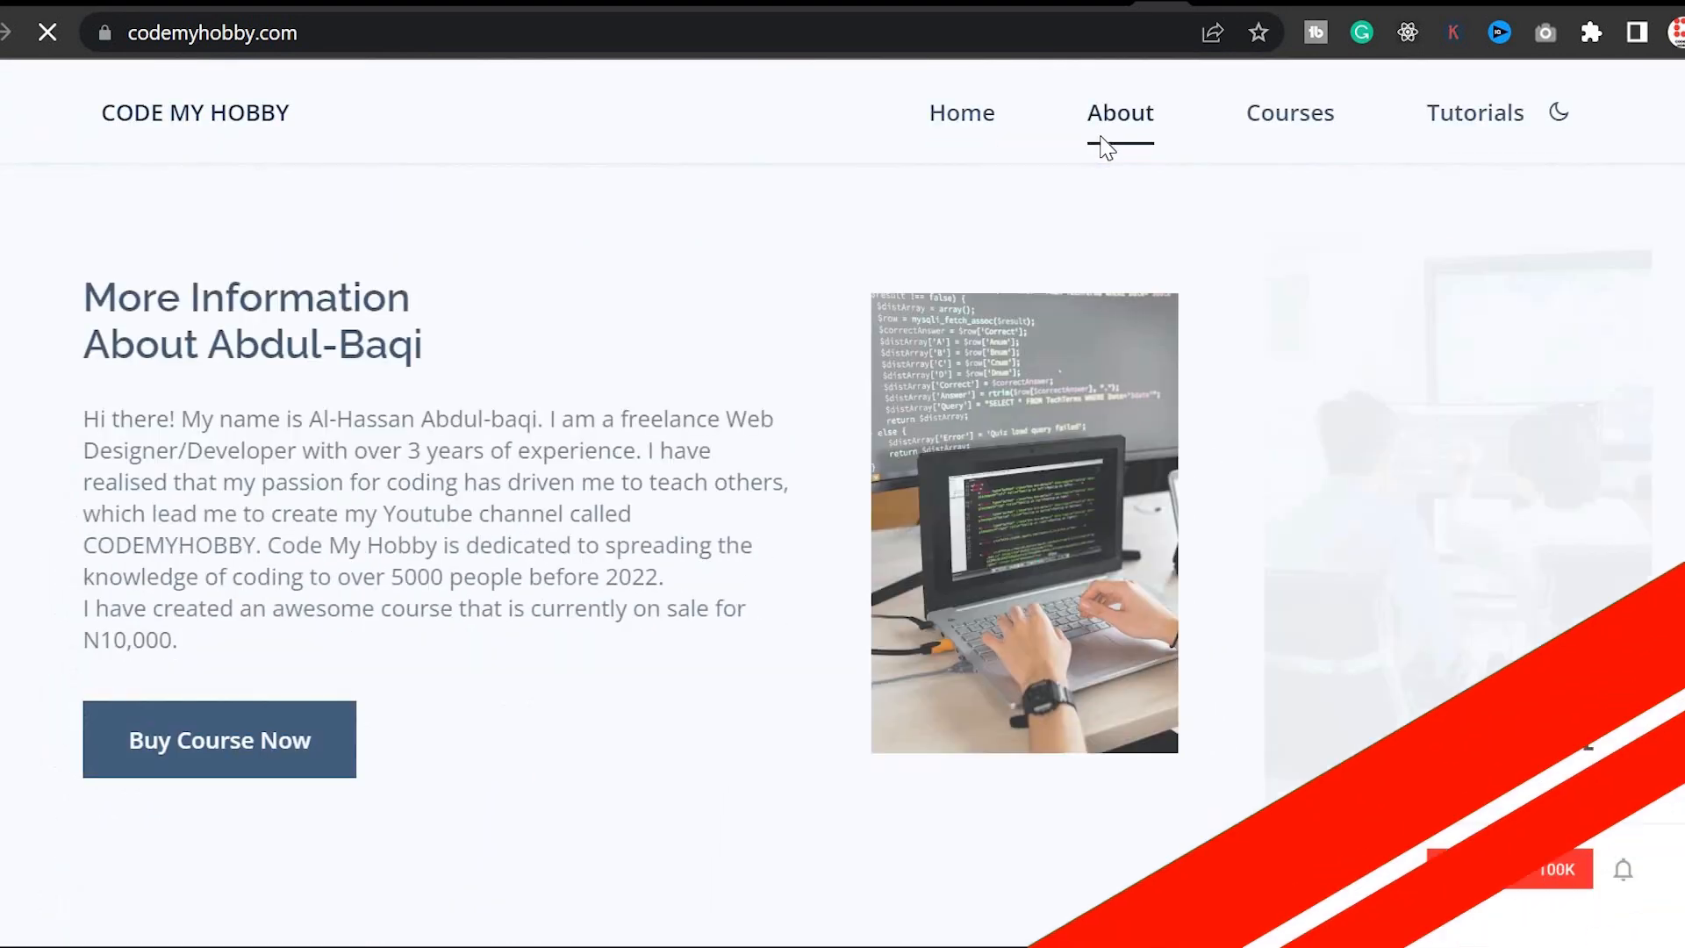
pyautogui.click(961, 112)
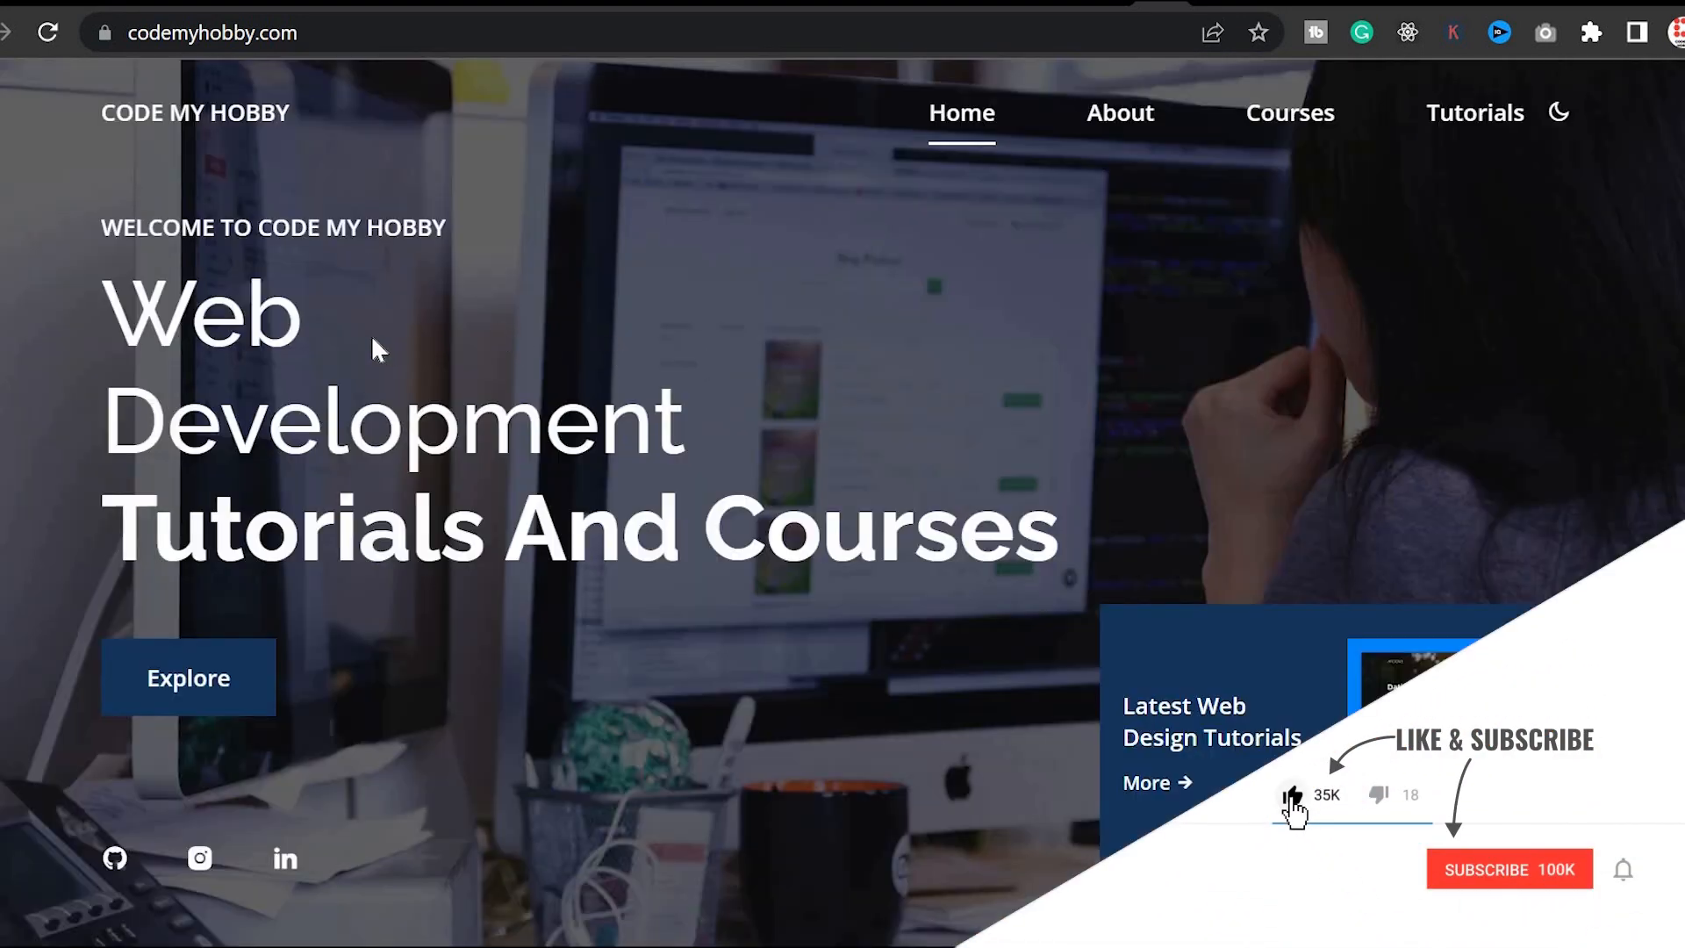